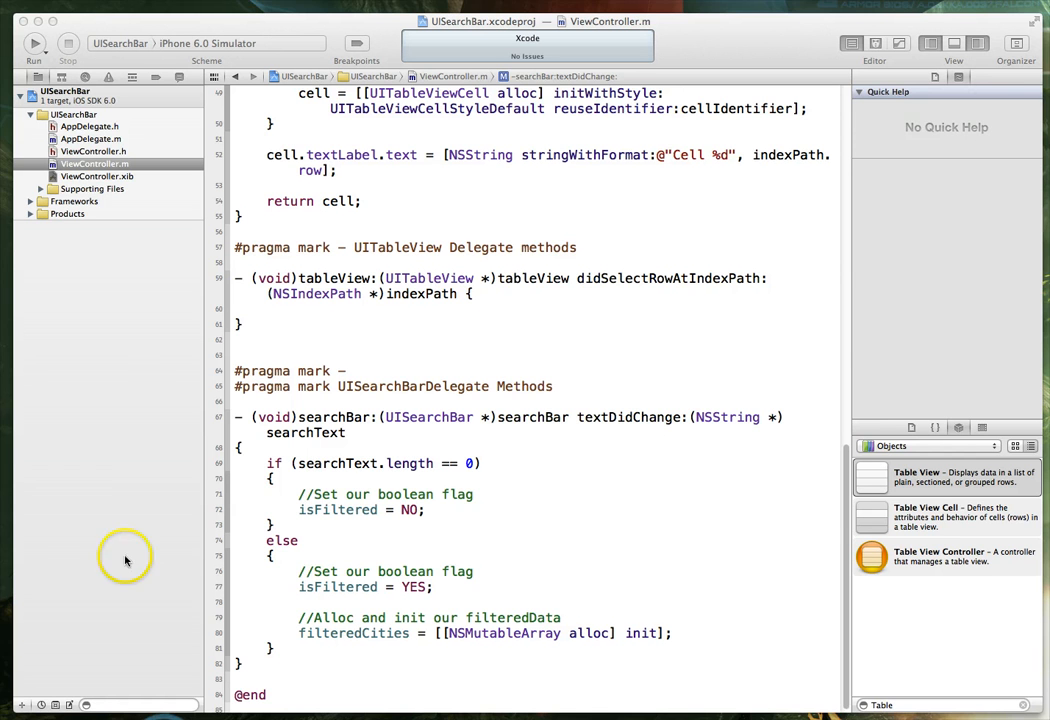
pyautogui.moveTo(312, 425)
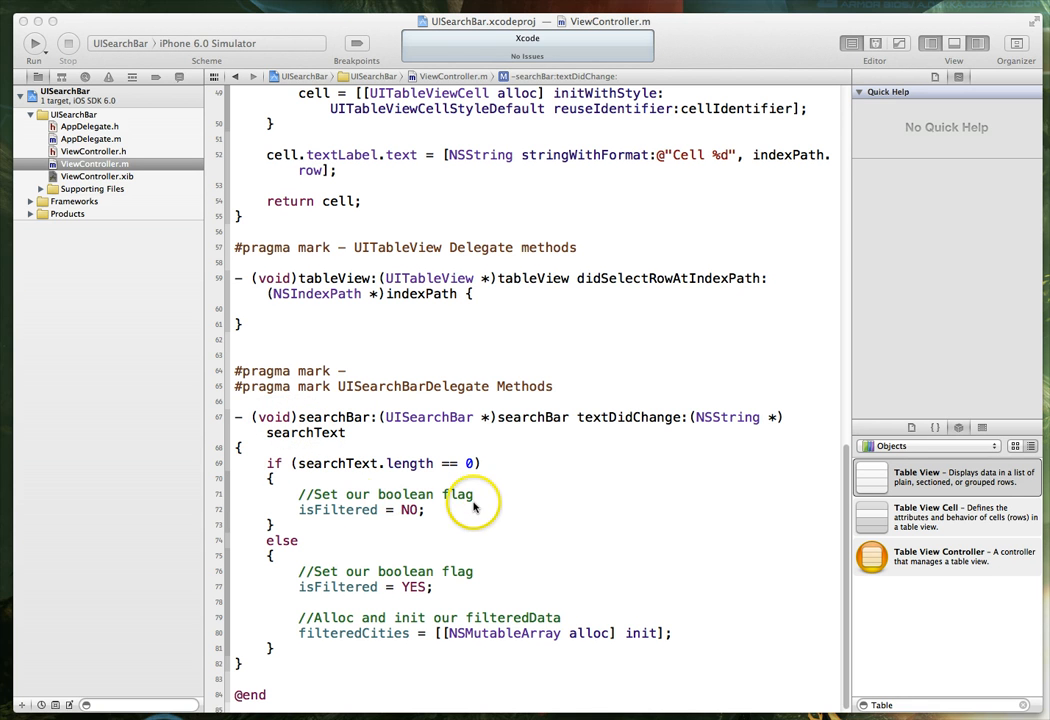
pyautogui.moveTo(307, 432)
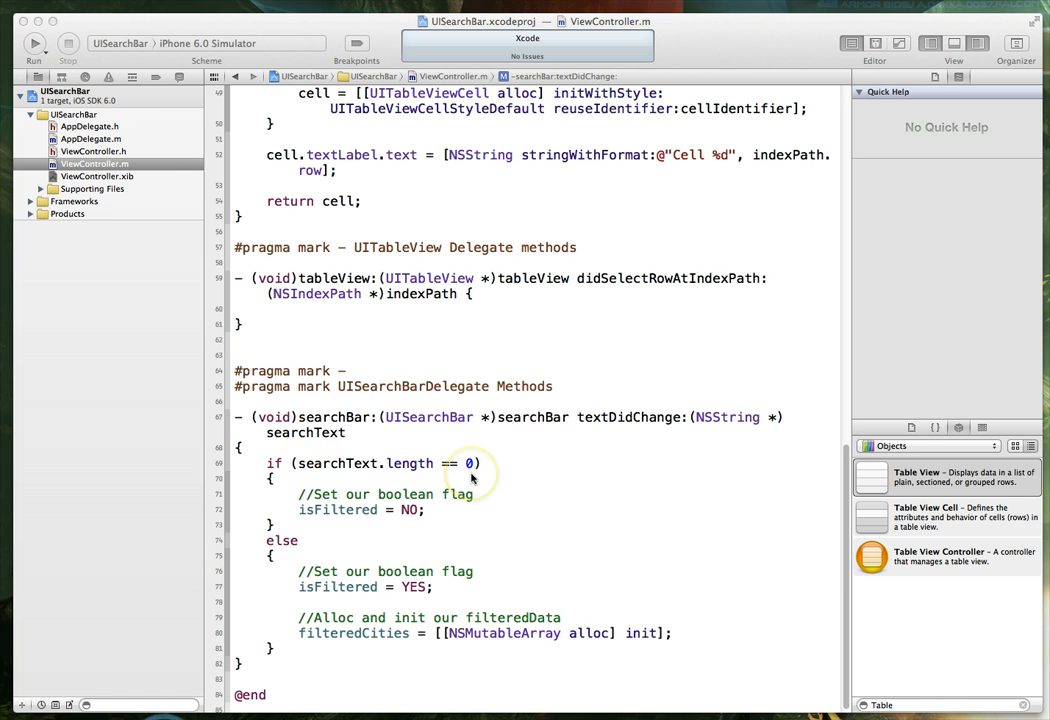
pyautogui.moveTo(413, 518)
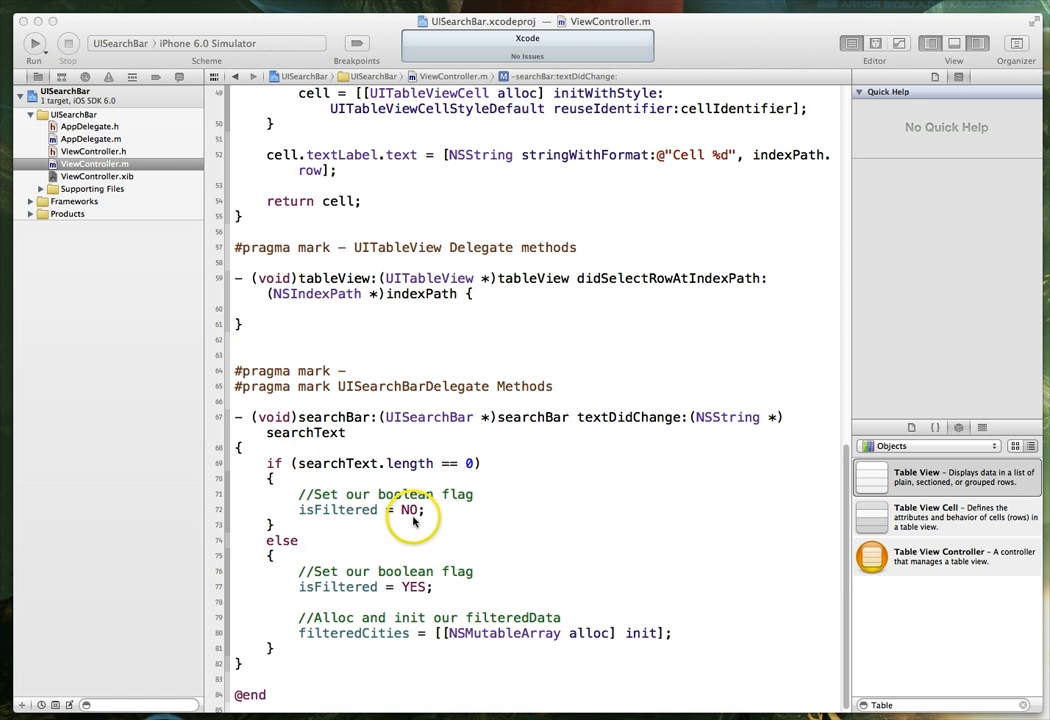
pyautogui.moveTo(268, 558)
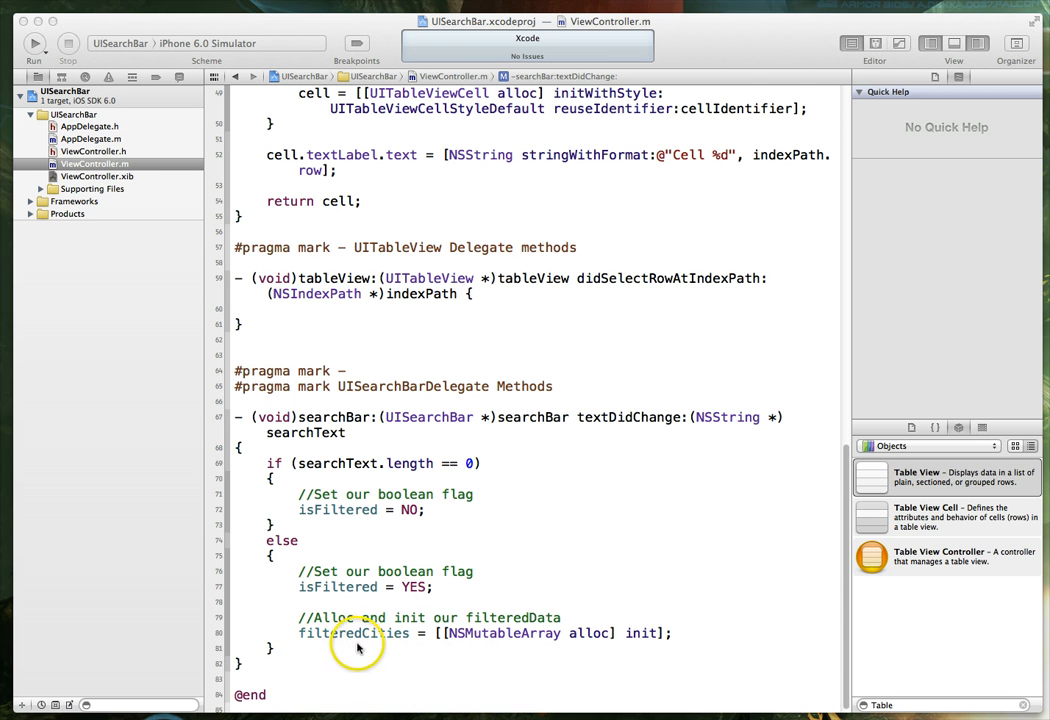
# Place the cursor after the filteredCities allocation line and add a blank line below it
pyautogui.click(677, 633)
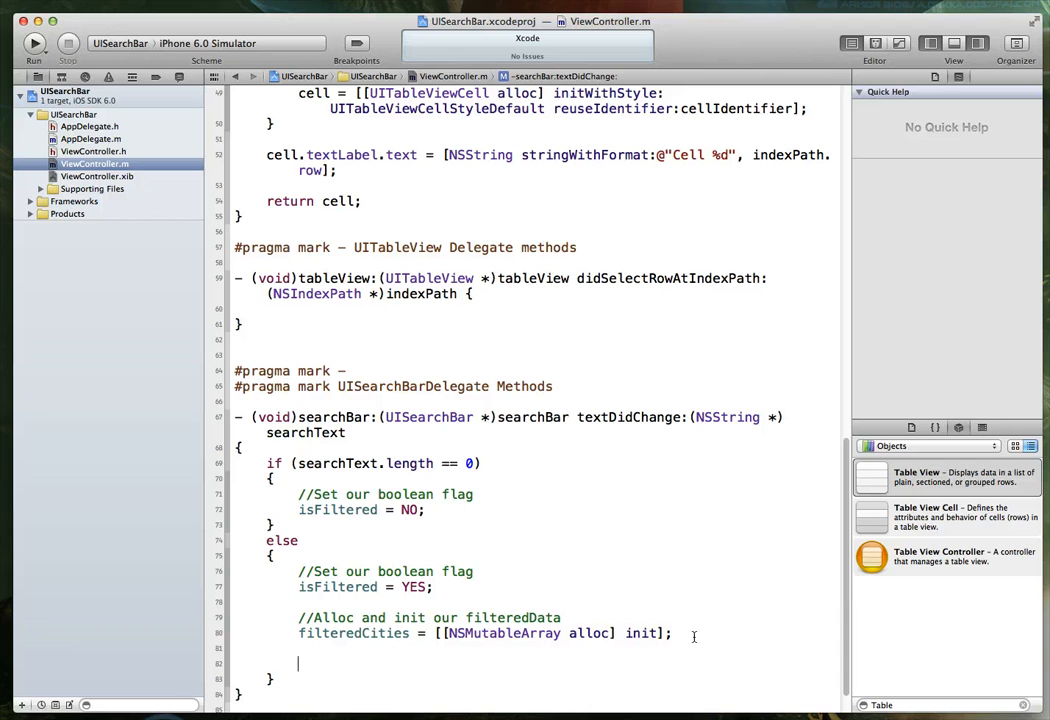
# Write a '//Fast enumeration' comment and a for (NSString * cityName in initialCities) loop
pyautogui.write('/')
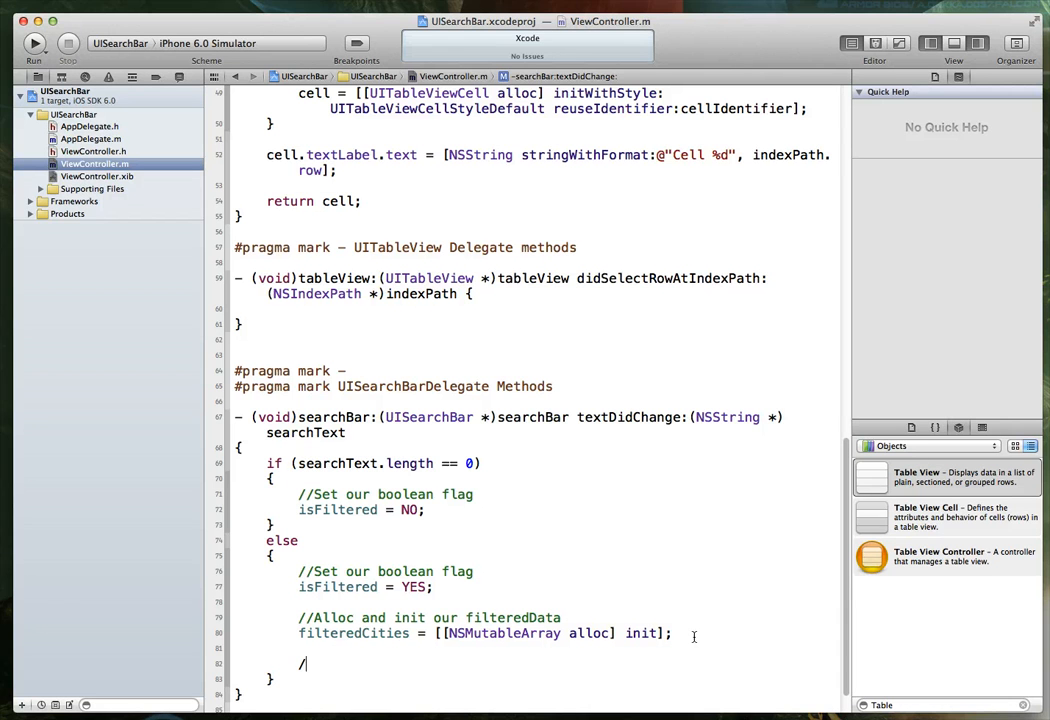
pyautogui.write('/Faste')
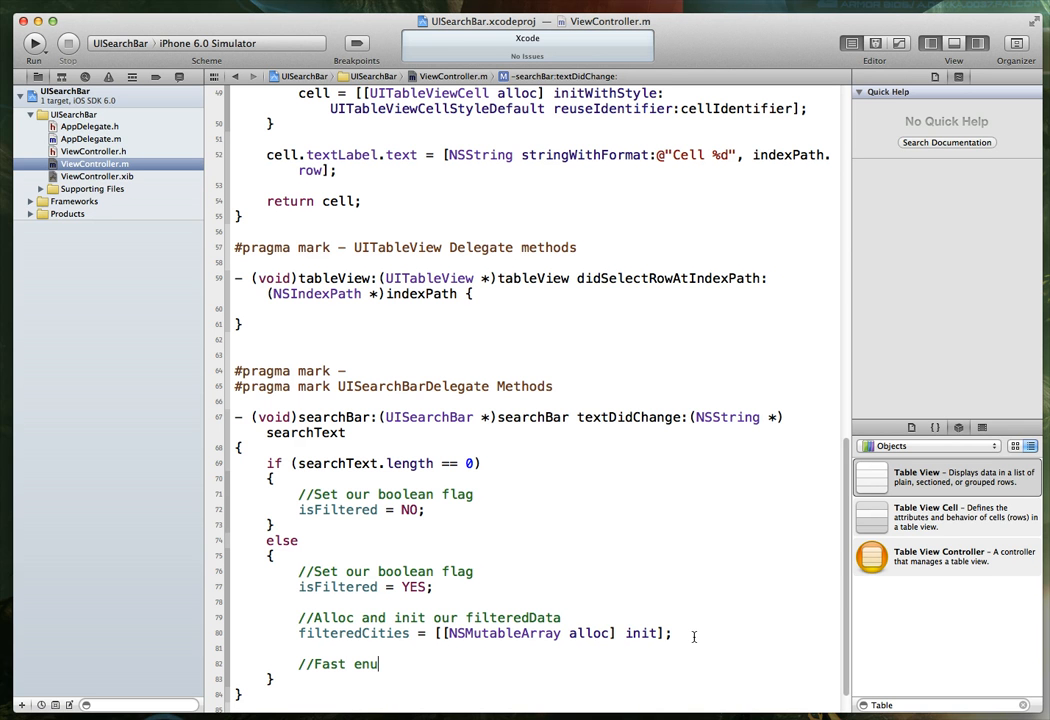
pyautogui.write('merat')
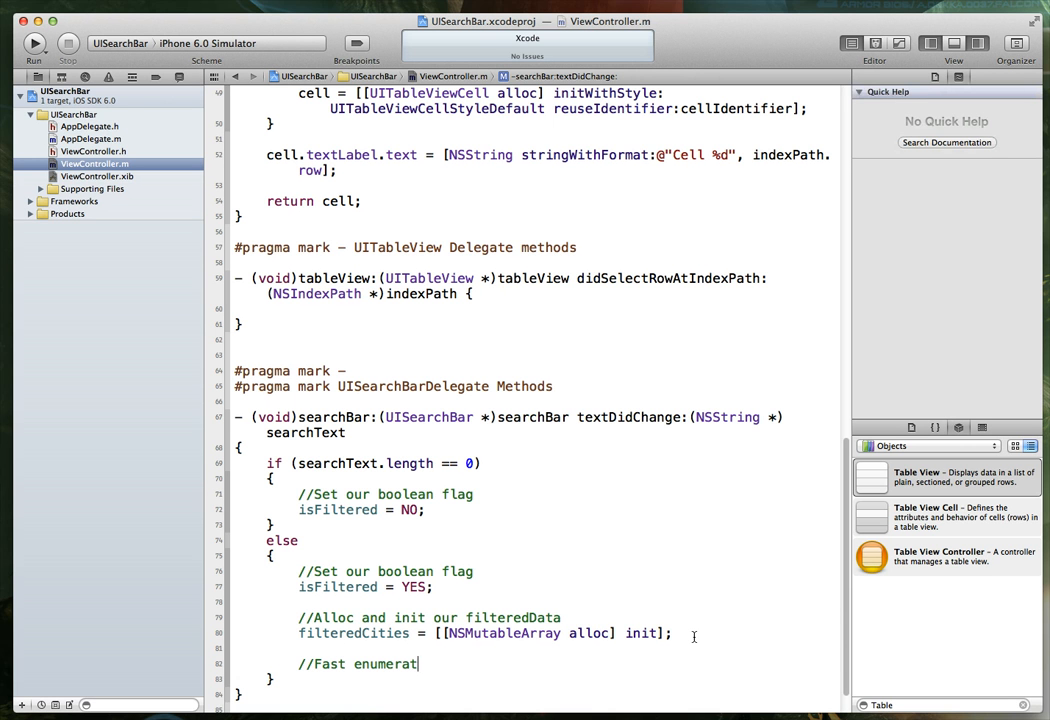
pyautogui.press('Return')
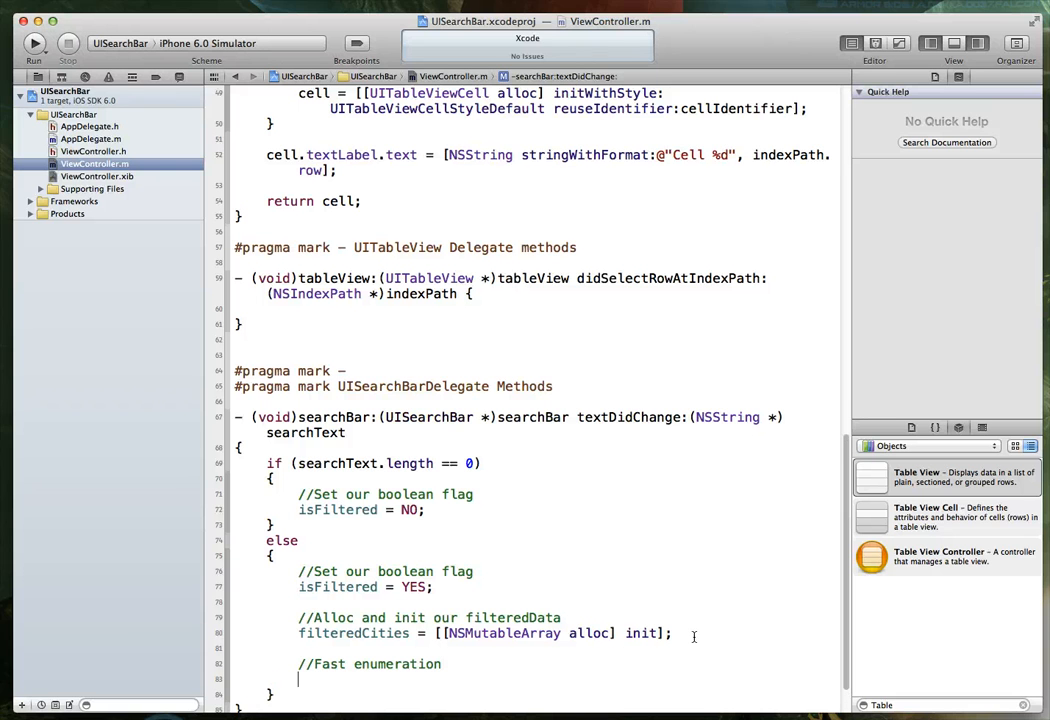
pyautogui.write('fo')
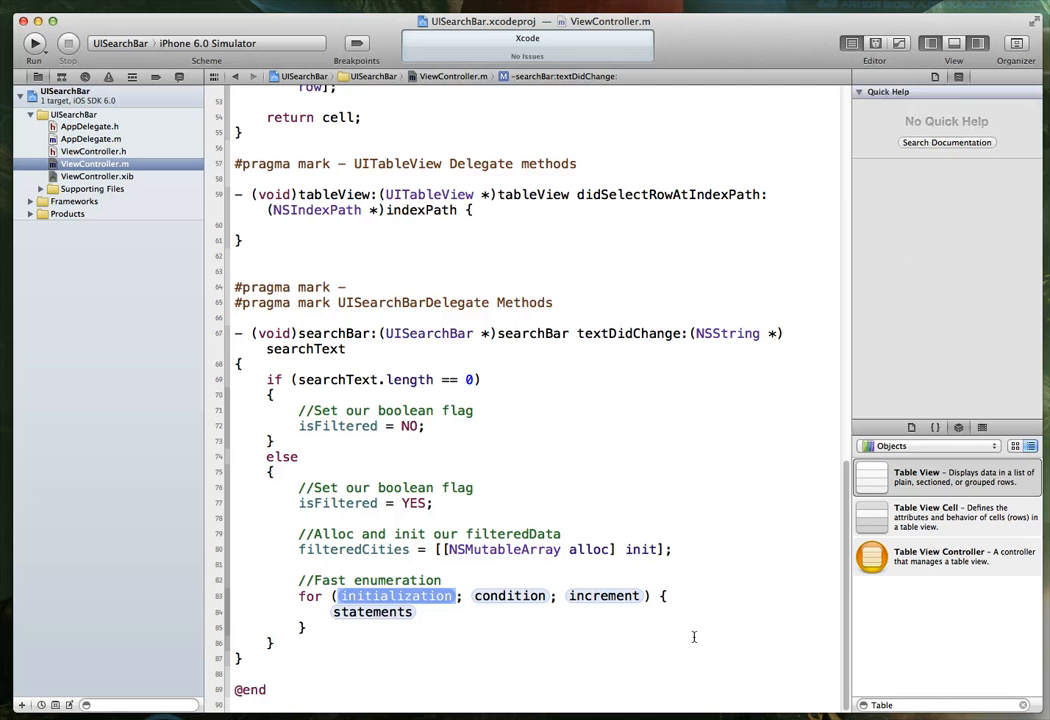
pyautogui.write('NSString')
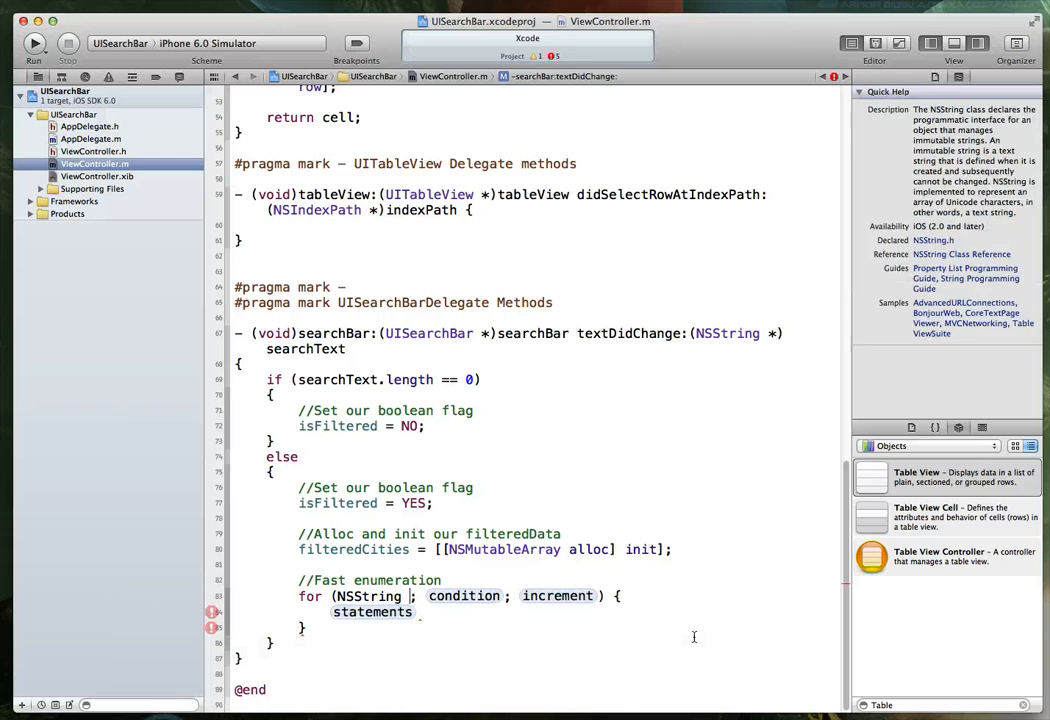
pyautogui.write('*')
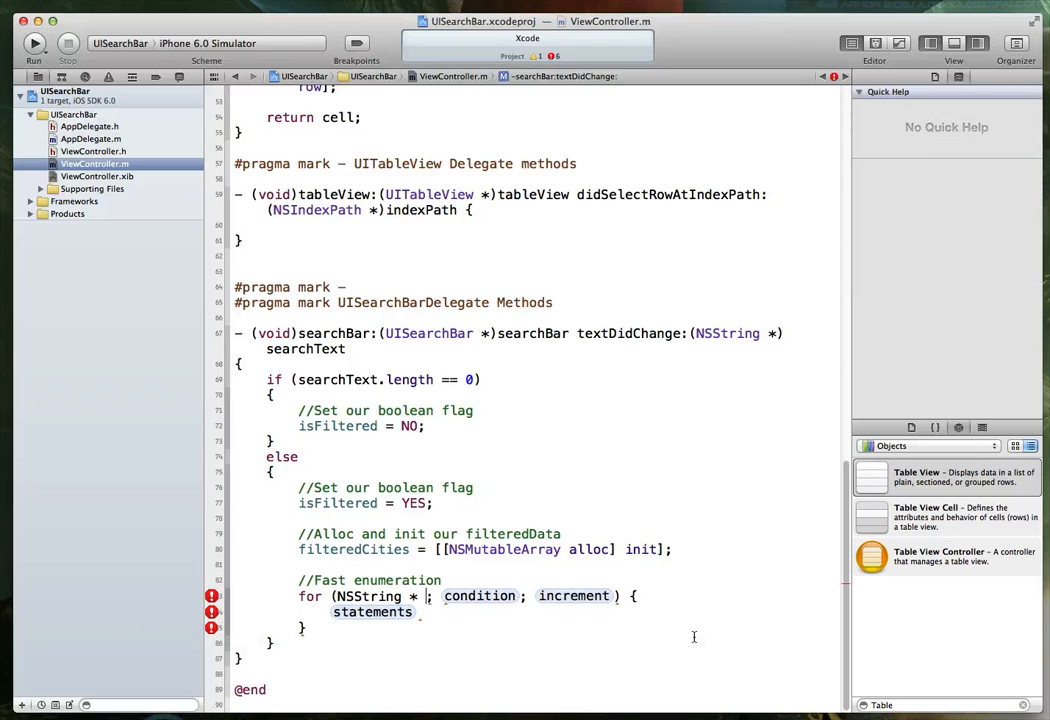
pyautogui.write('cityName')
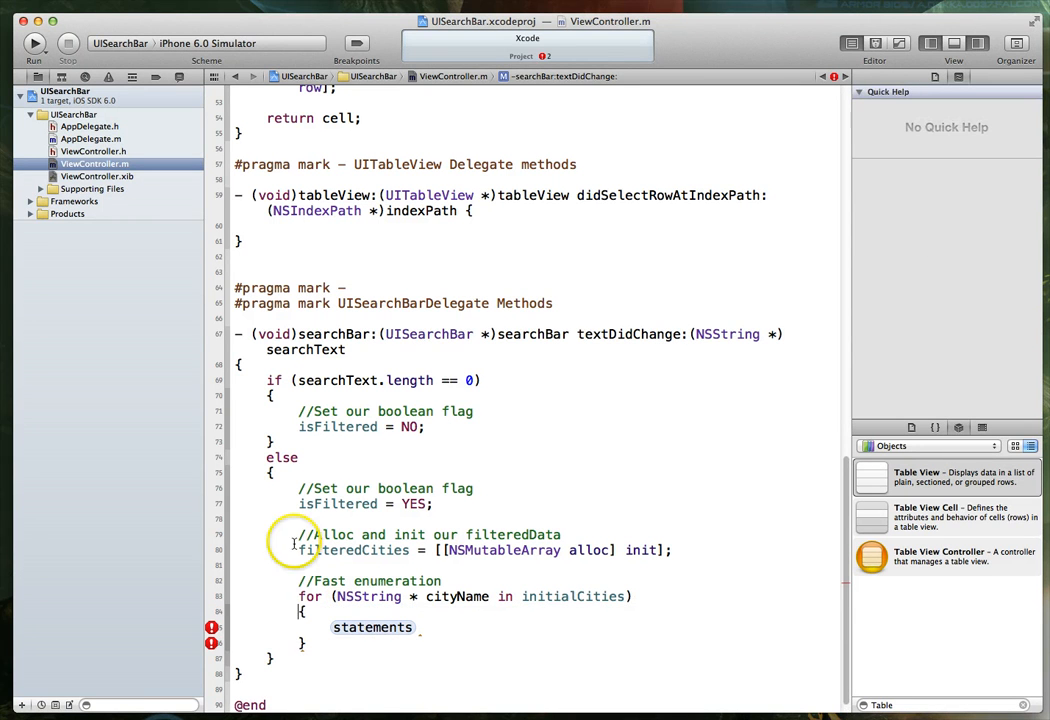
# Fill the loop body with NSRange cityNameRange = [cityName rangeOfString:searchText options:NSCaseInsensitiveSearch];
pyautogui.doubleClick(374, 628)
pyautogui.write('NSRange')
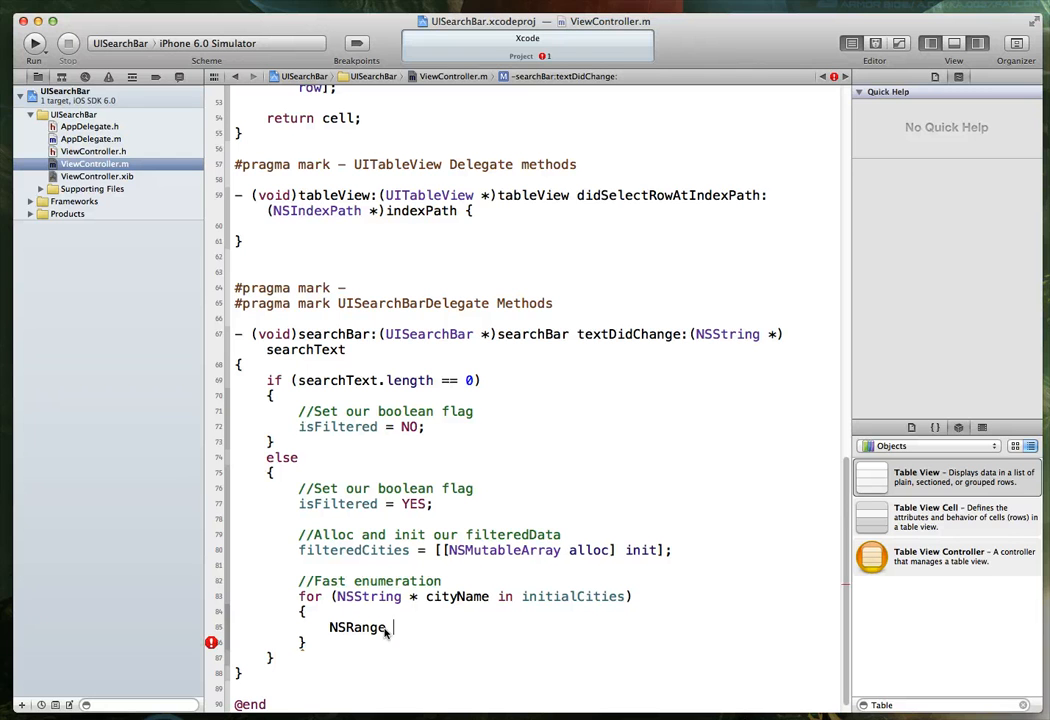
pyautogui.write('cityName')
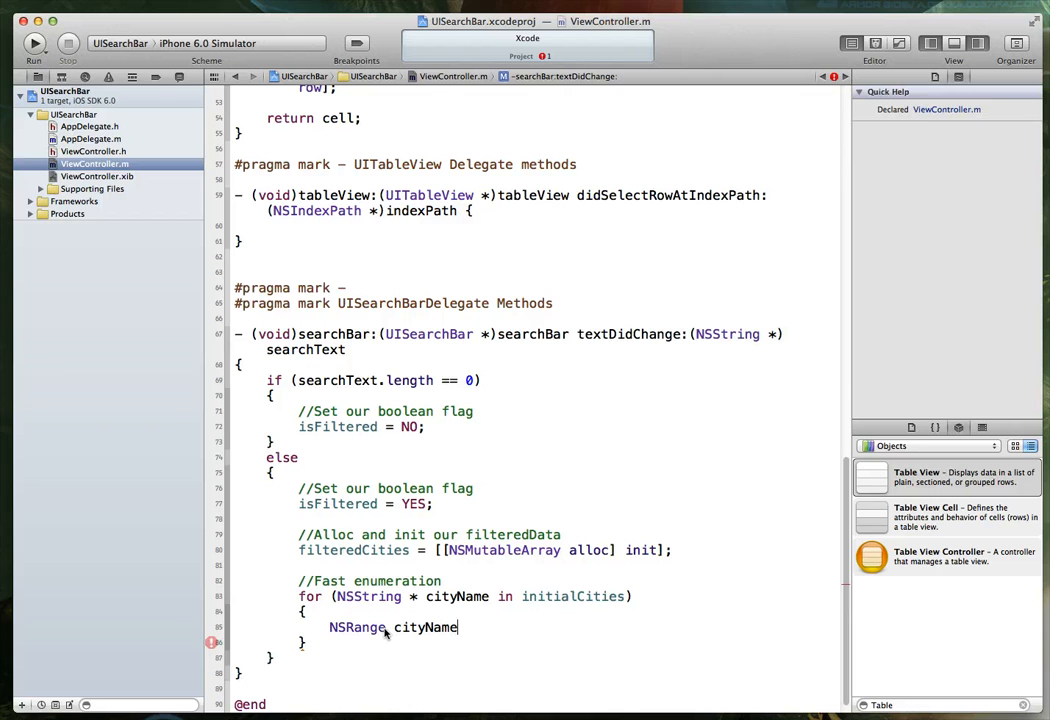
pyautogui.write('Re')
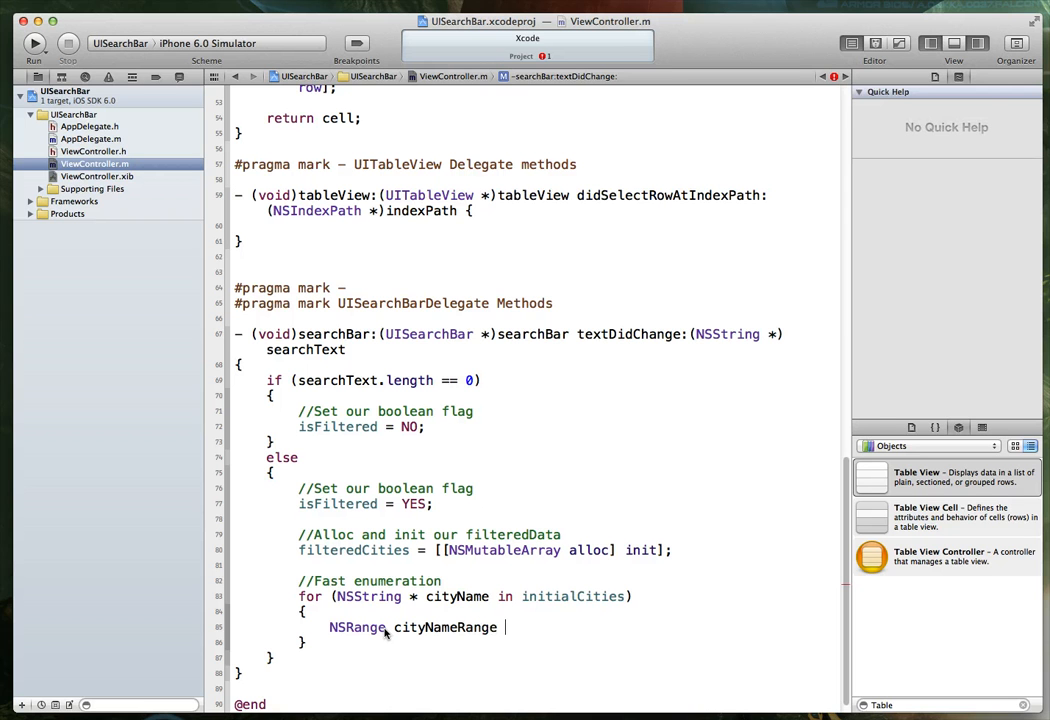
pyautogui.write('= [')
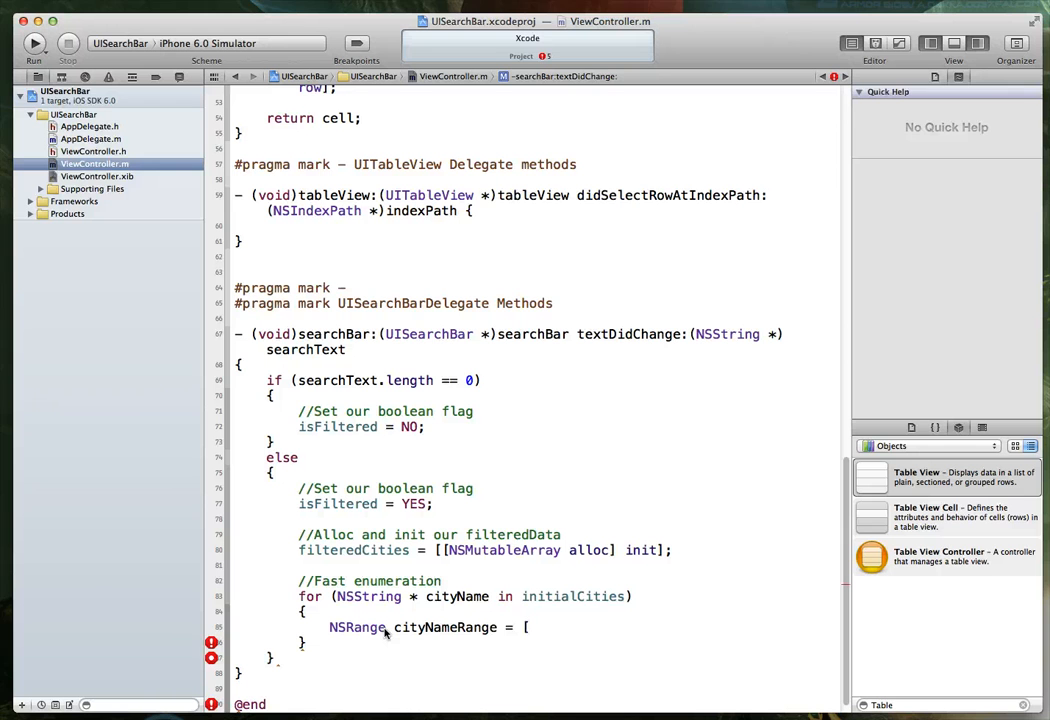
pyautogui.write('[cityName')
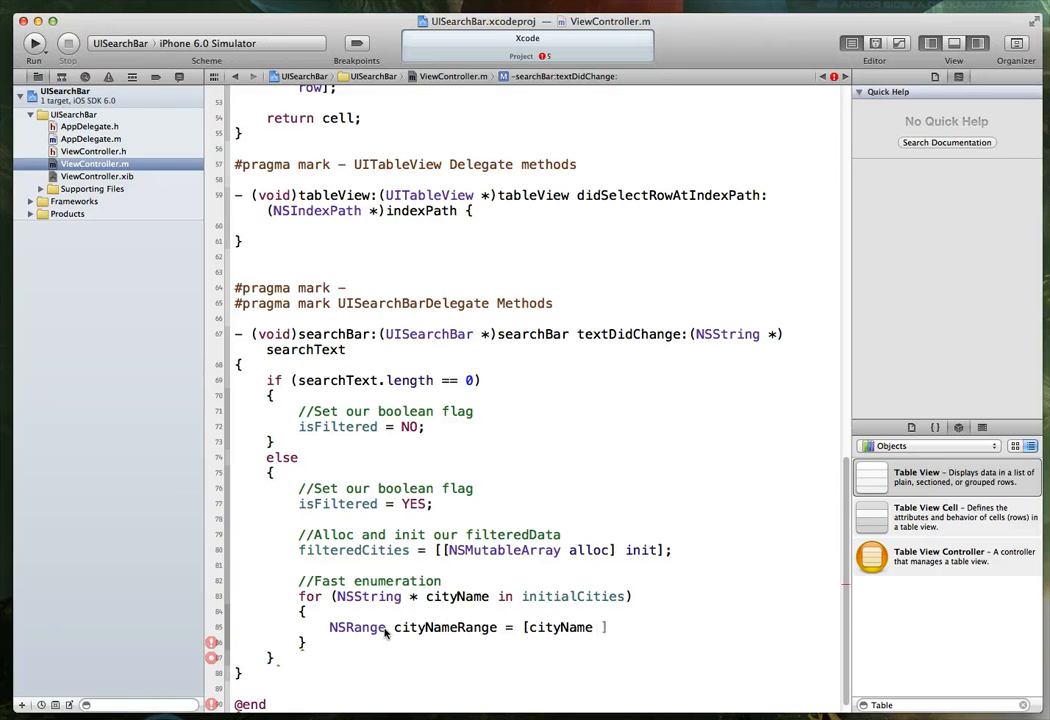
pyautogui.write('rangeOfString:(NSString *')
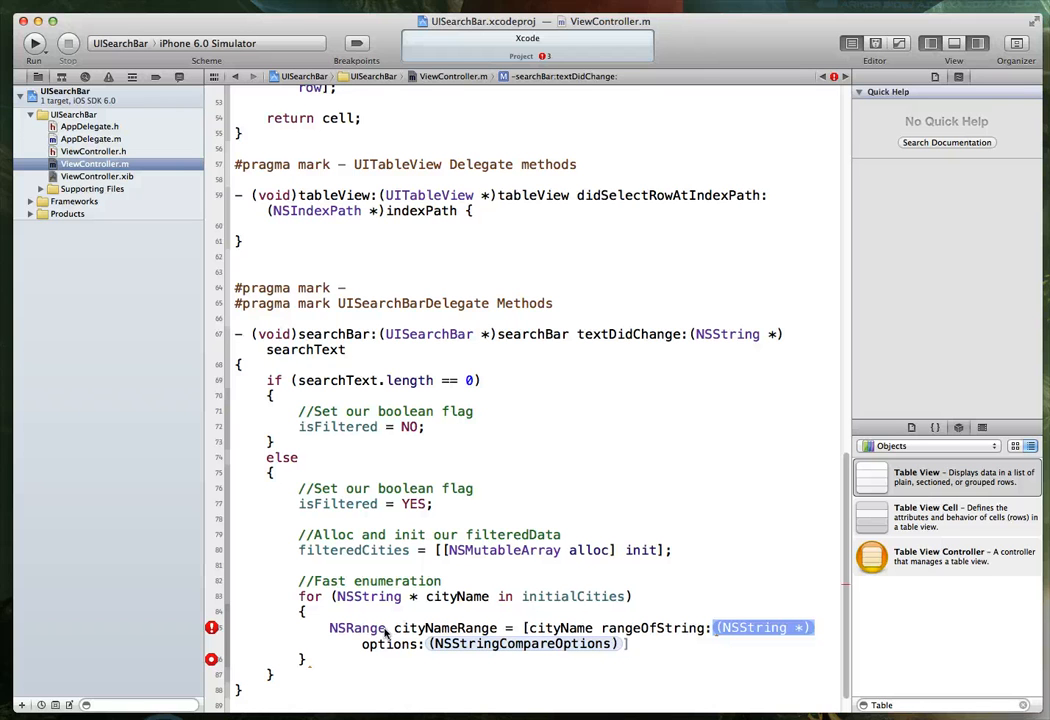
pyautogui.write('searchText')
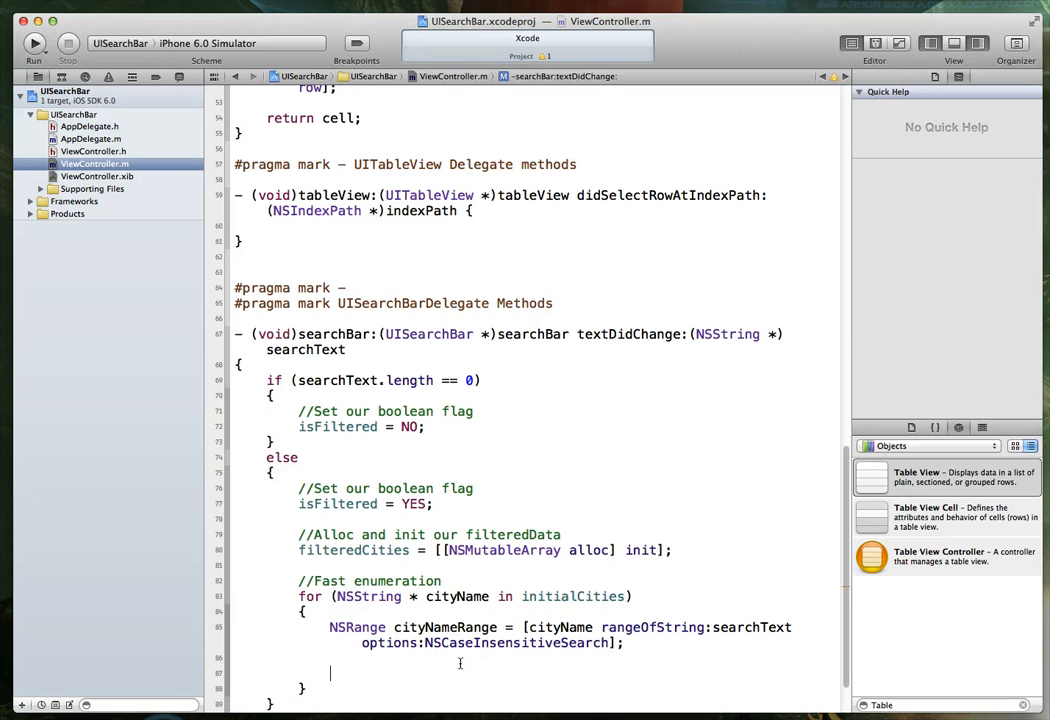
# Add if (cityNameRange.location != NSNotFound) containing [filteredCities addObject:cityName];
pyautogui.write('IF')
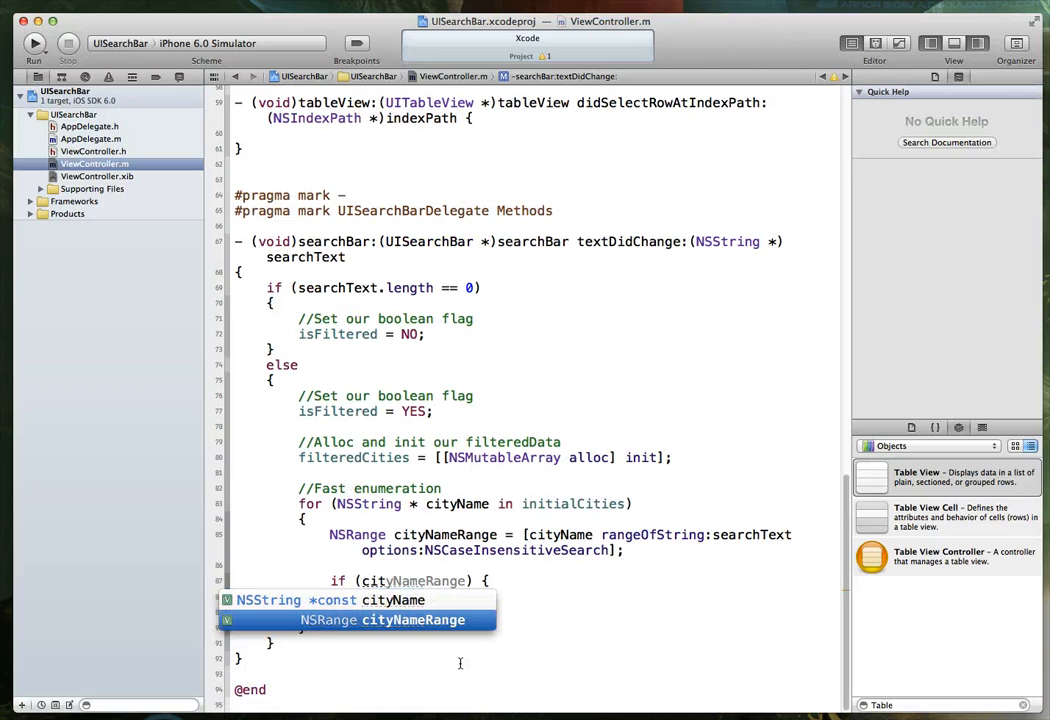
pyautogui.write('.location != NSNotFound')
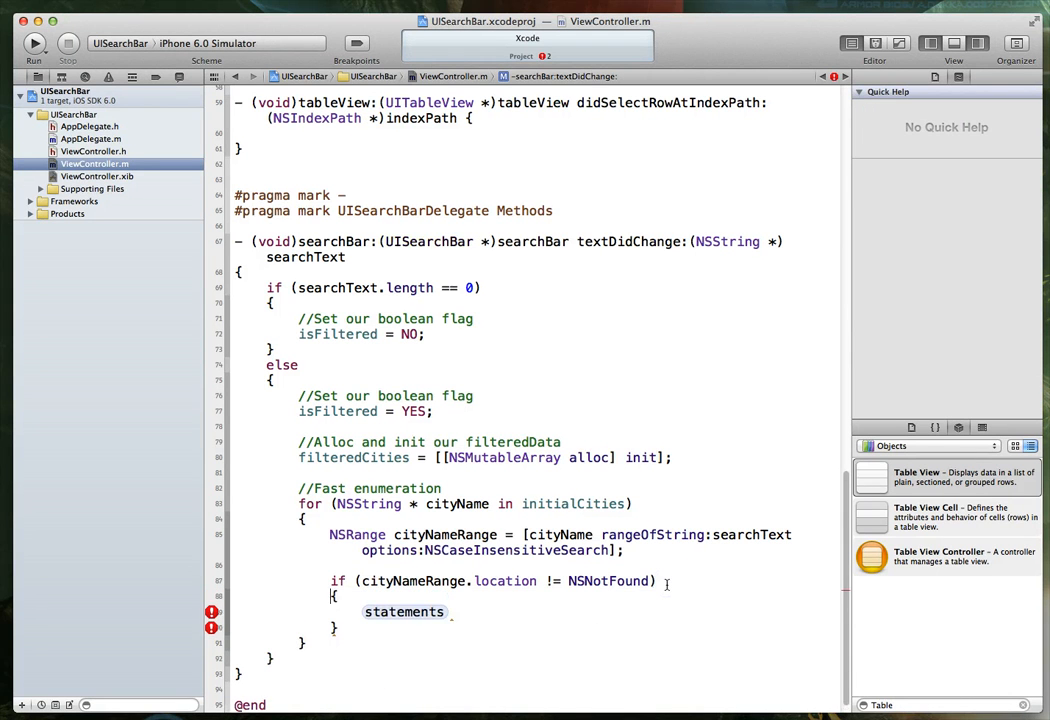
pyautogui.doubleClick(403, 612)
pyautogui.write('[')
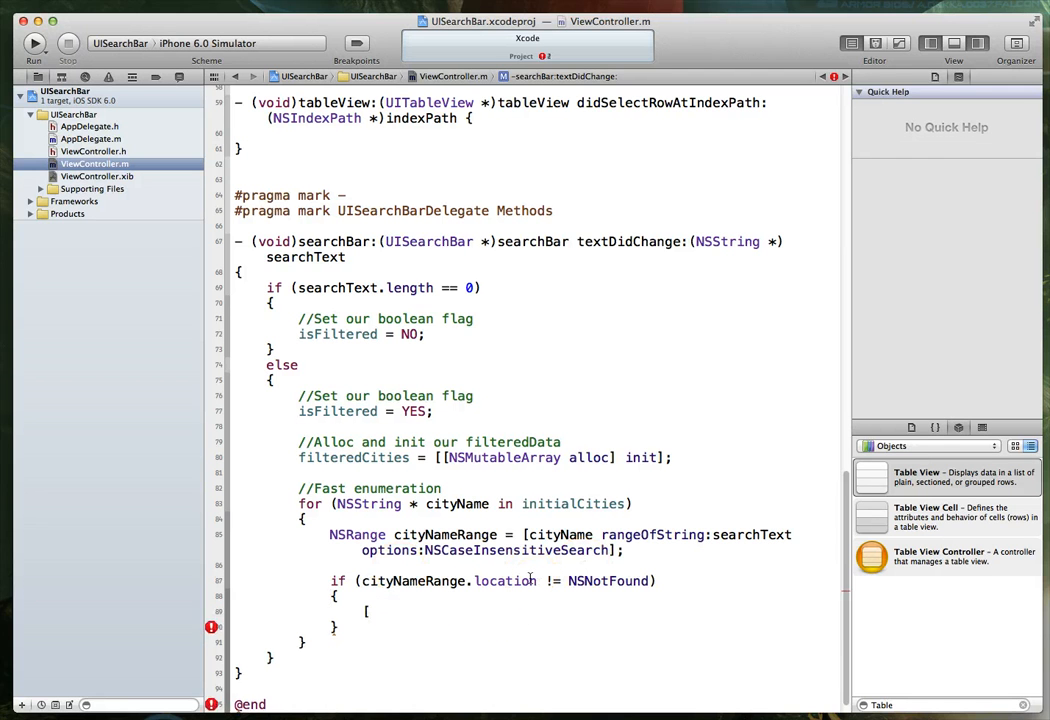
pyautogui.write('filteredCities add')
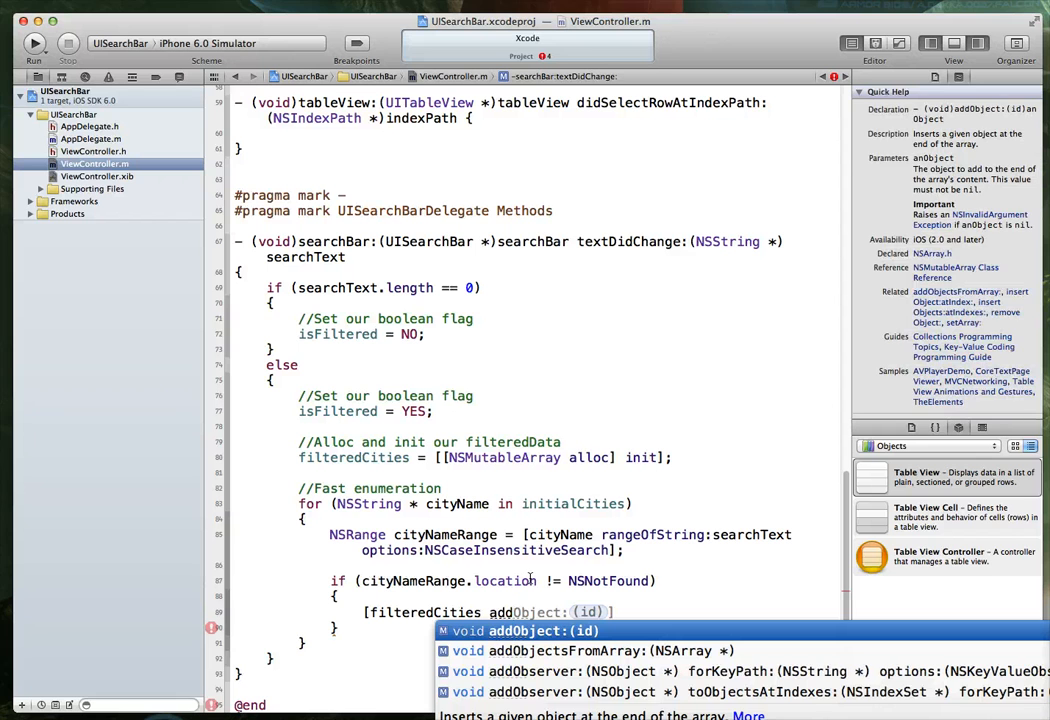
pyautogui.write('cityName];')
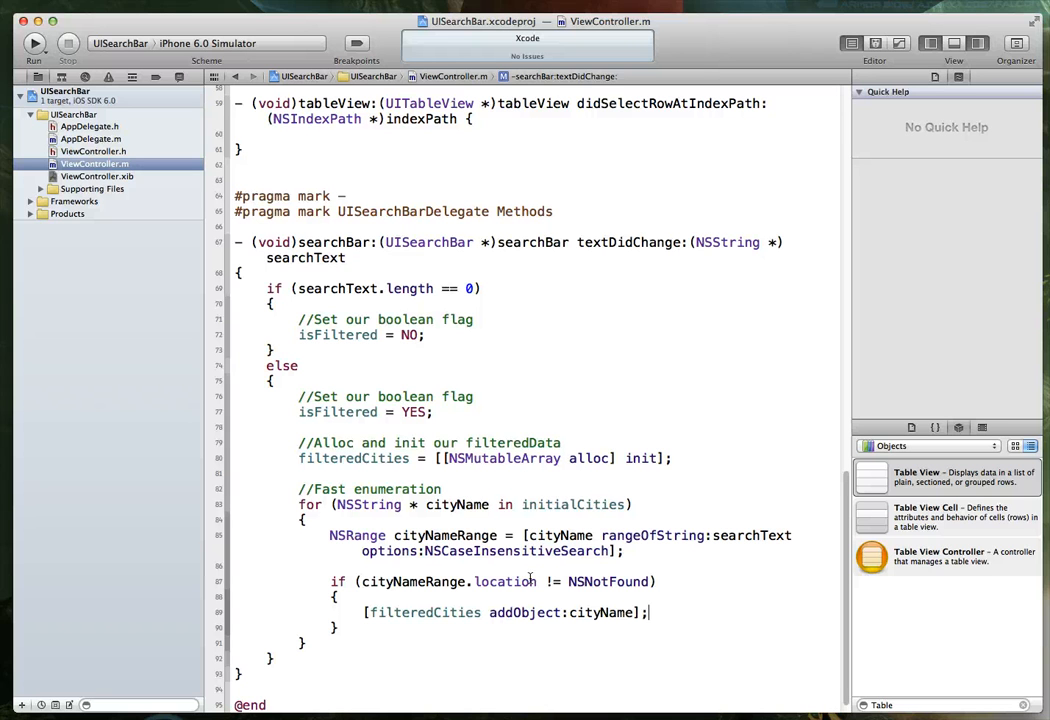
pyautogui.moveTo(155, 493)
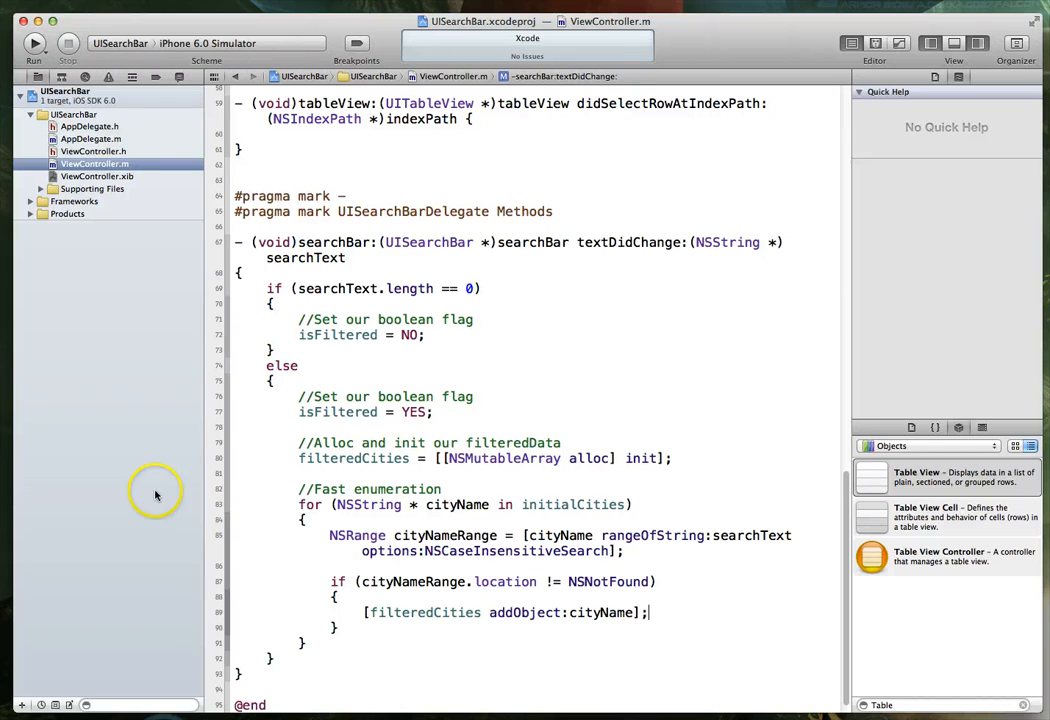
pyautogui.moveTo(443, 594)
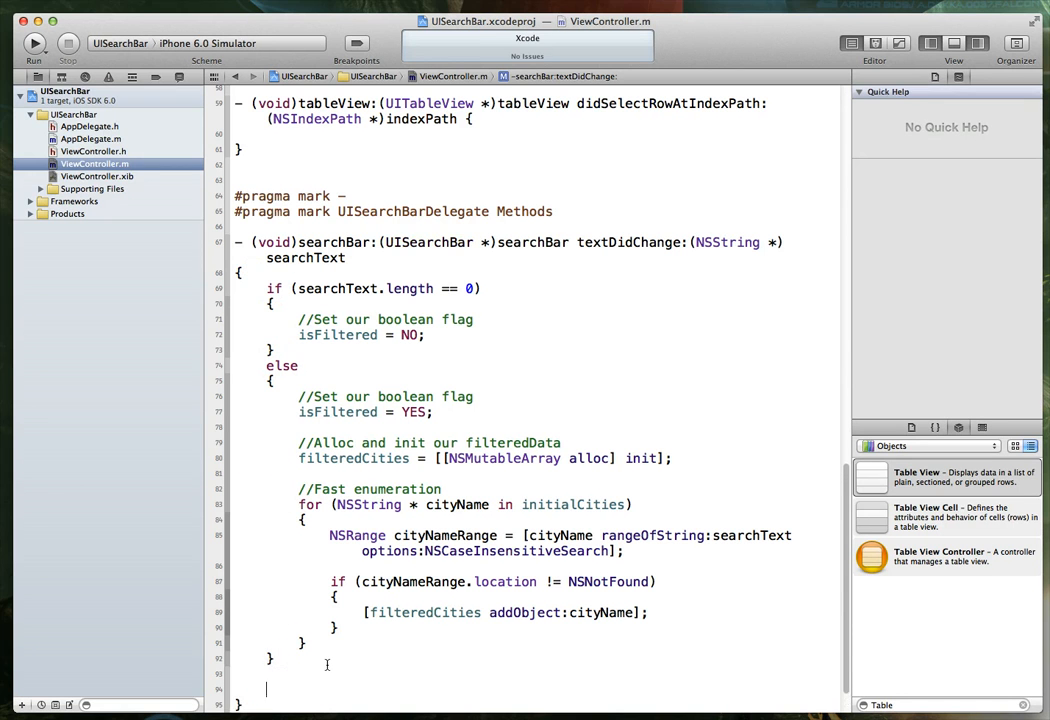
# Add a '//Reload our table view' comment and [myTableView reloadData]; after the loop
pyautogui.write('//Reload our table view')
pyautogui.write('[myTableView')
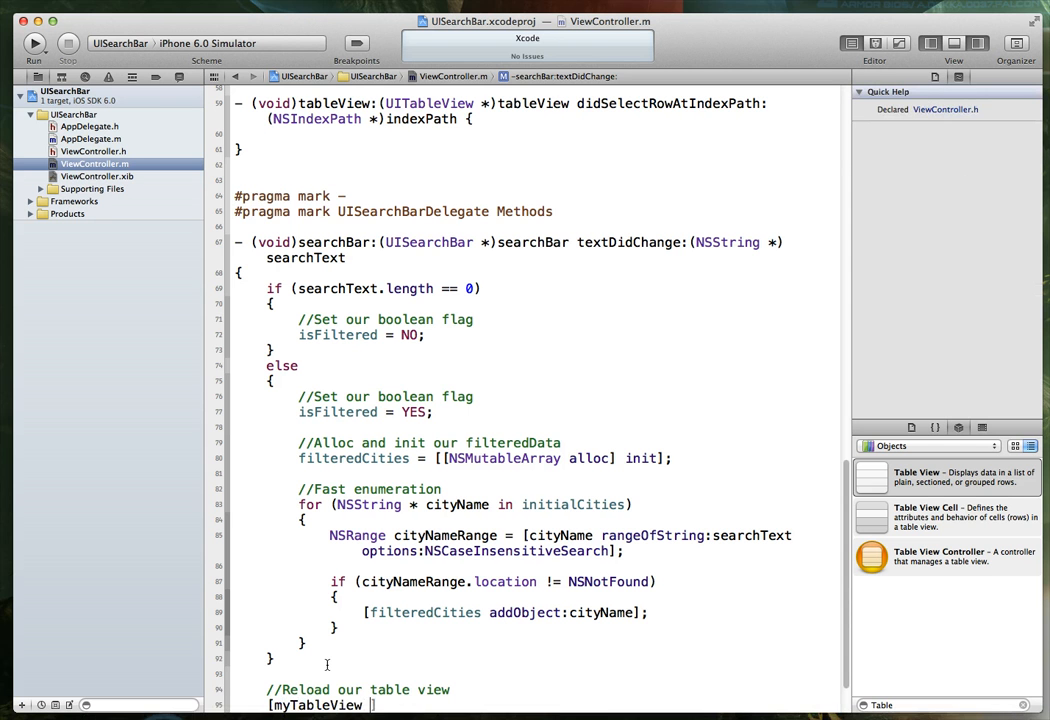
pyautogui.write('reloadData')
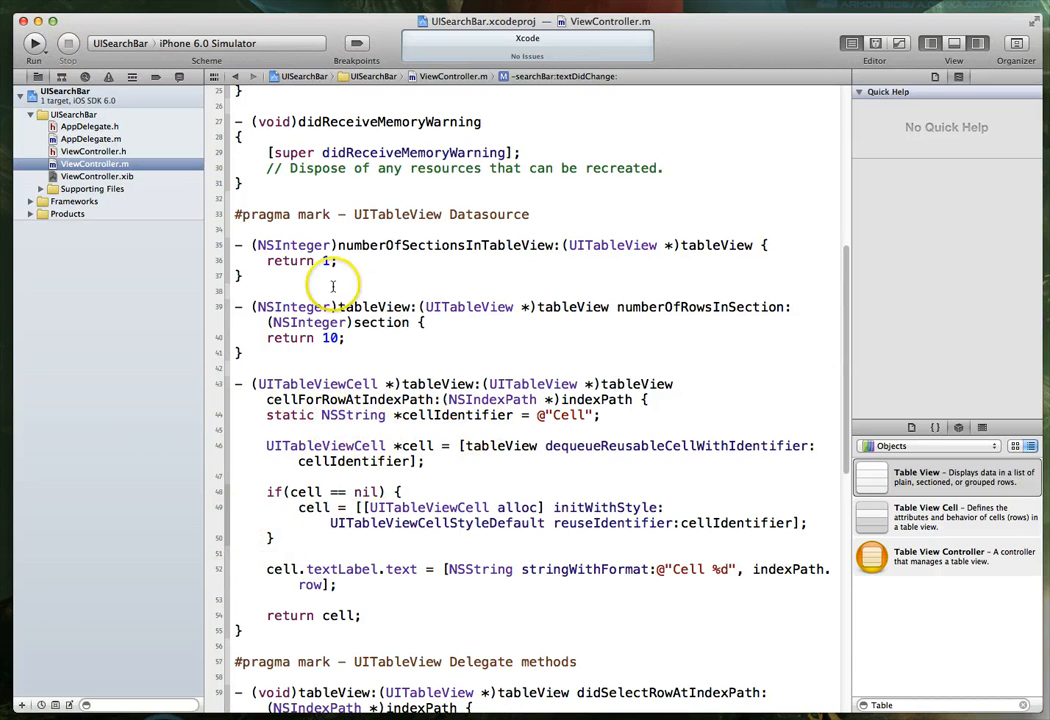
pyautogui.moveTo(488, 307)
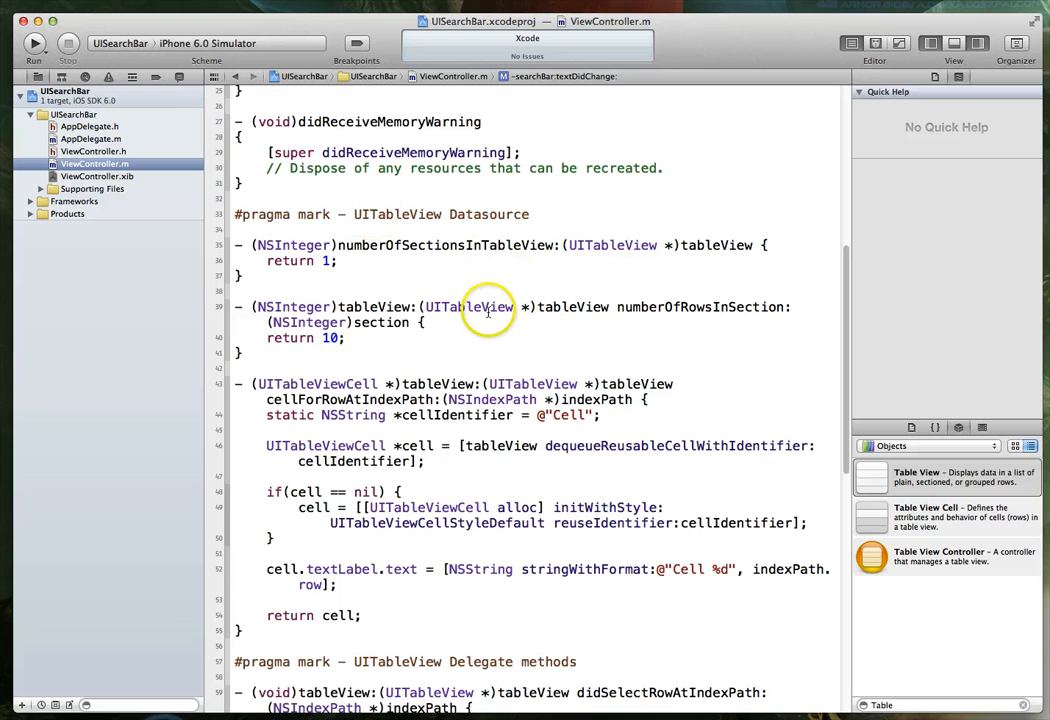
# Scroll down to the numberOfRowsInSection: data source method returning 10
pyautogui.scroll(-3)
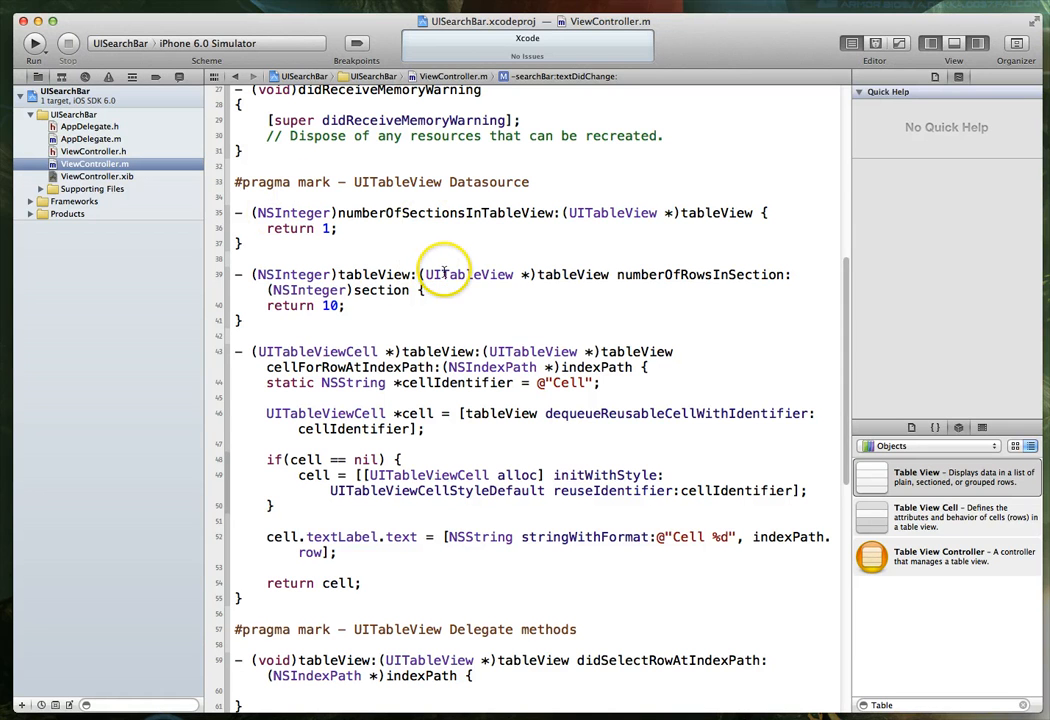
pyautogui.moveTo(542, 221)
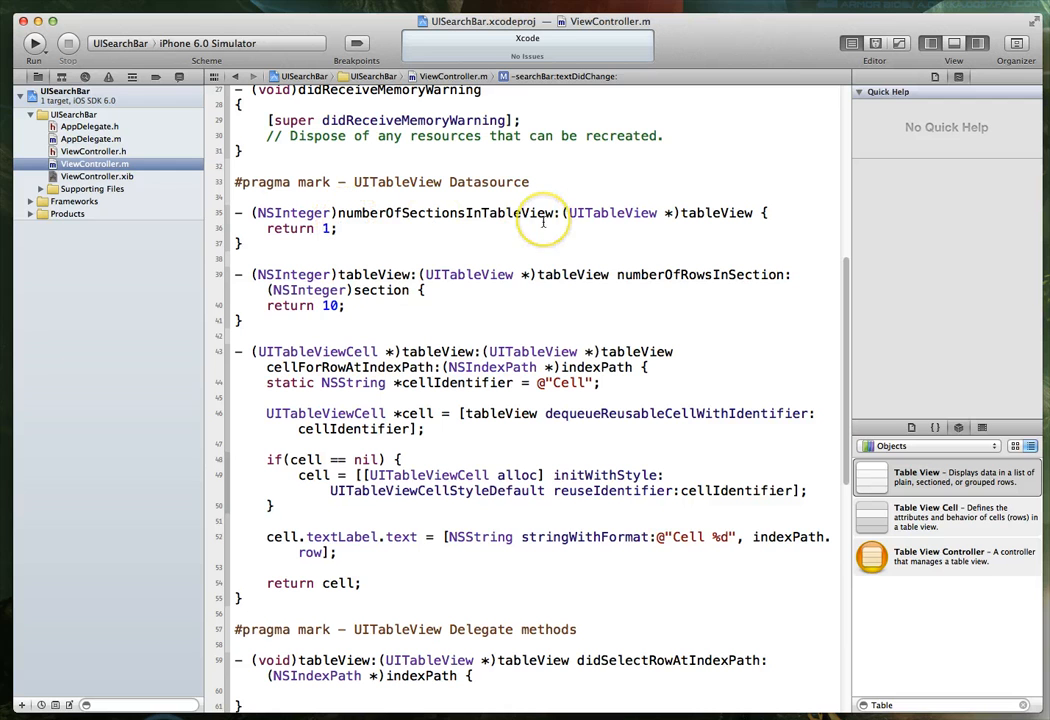
pyautogui.moveTo(330, 228)
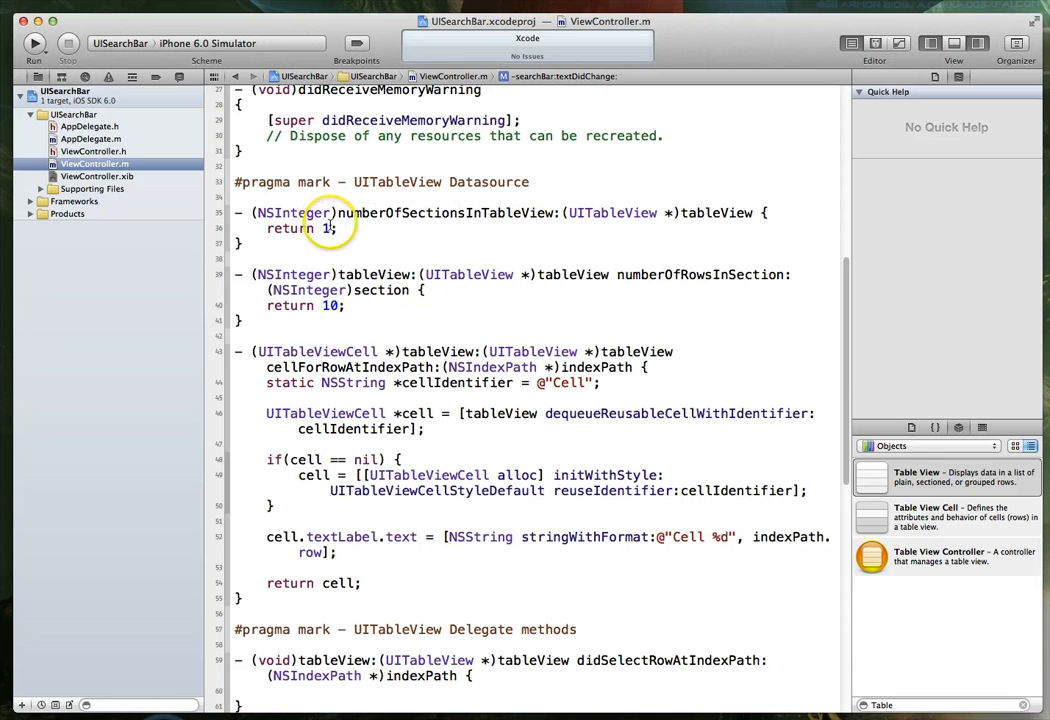
pyautogui.moveTo(443, 351)
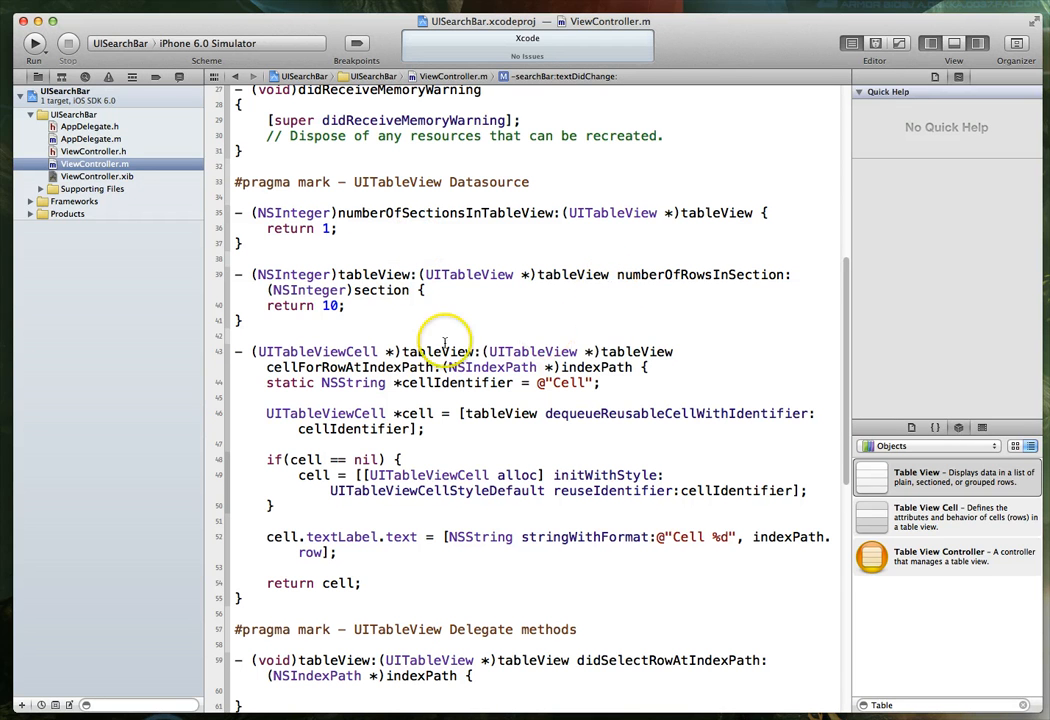
pyautogui.moveTo(321, 305)
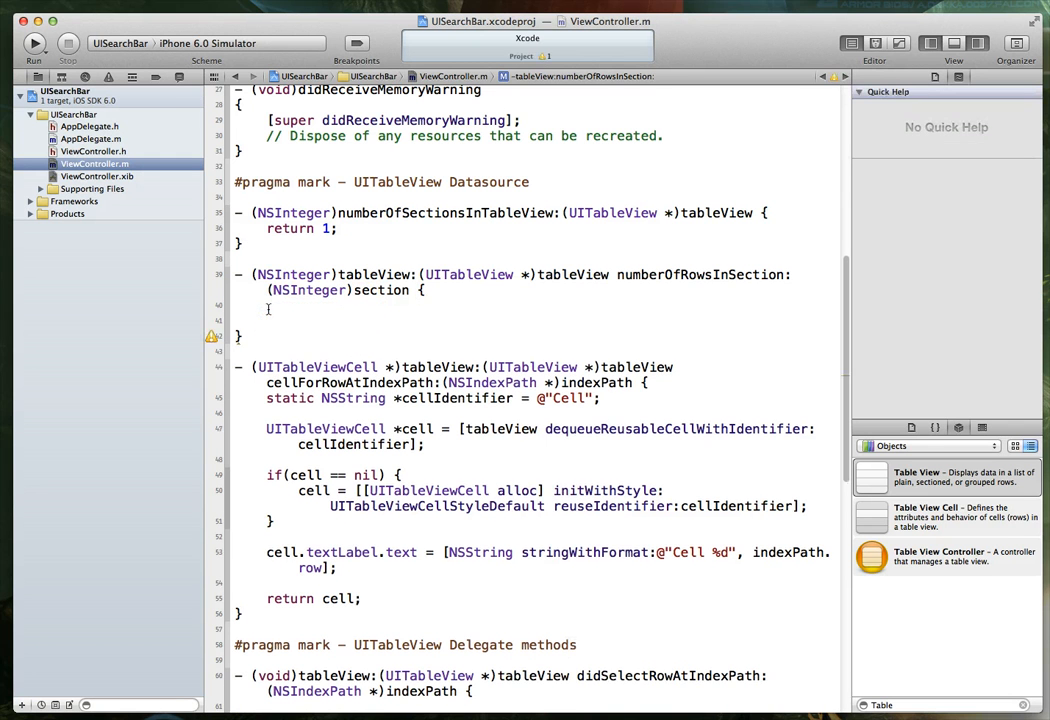
# Make numberOfRowsInSection: return filteredCities.count if isFiltered == YES, else initialCities.count
pyautogui.write('if (condition) {')
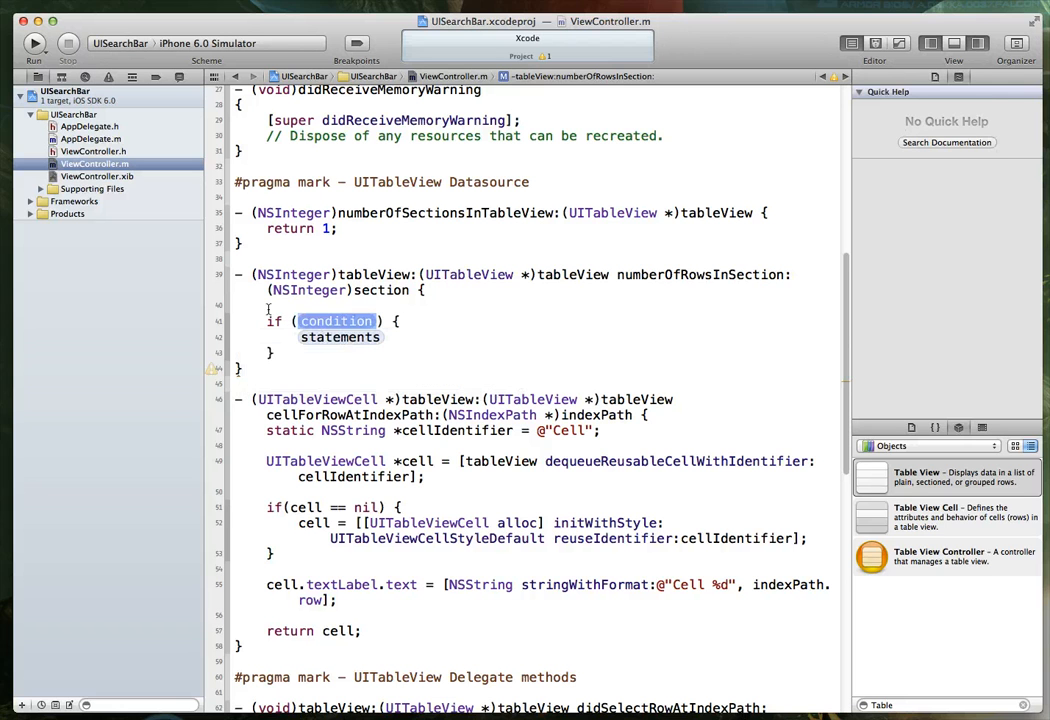
pyautogui.write('isFiltered == YES)')
pyautogui.click(340, 337)
pyautogui.write('return')
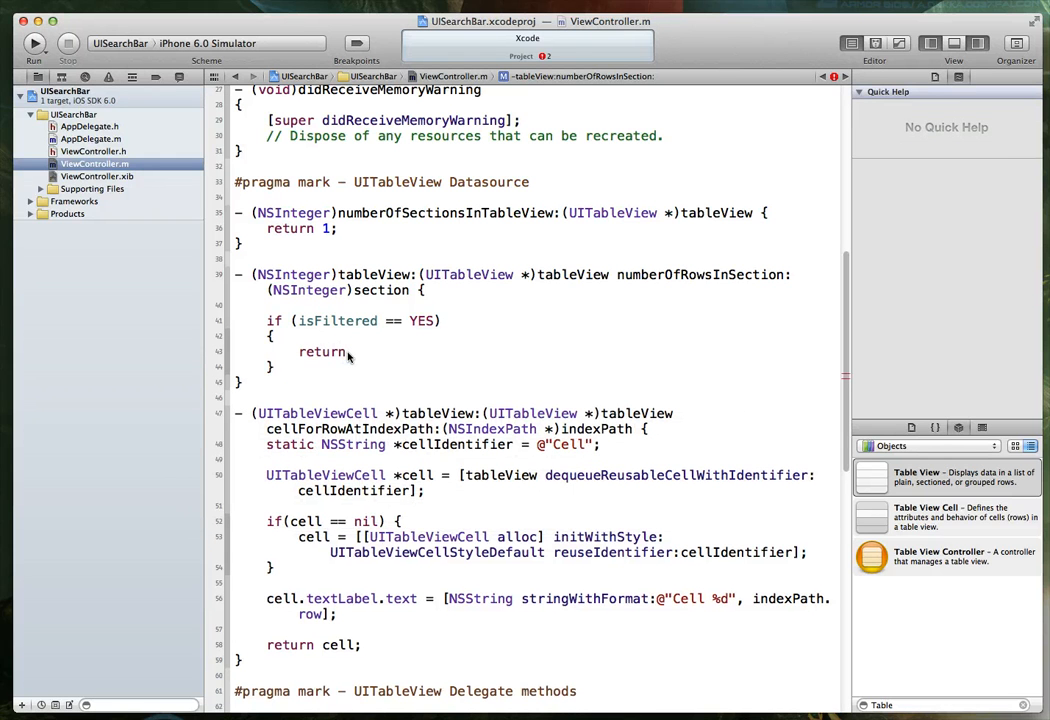
pyautogui.write('file')
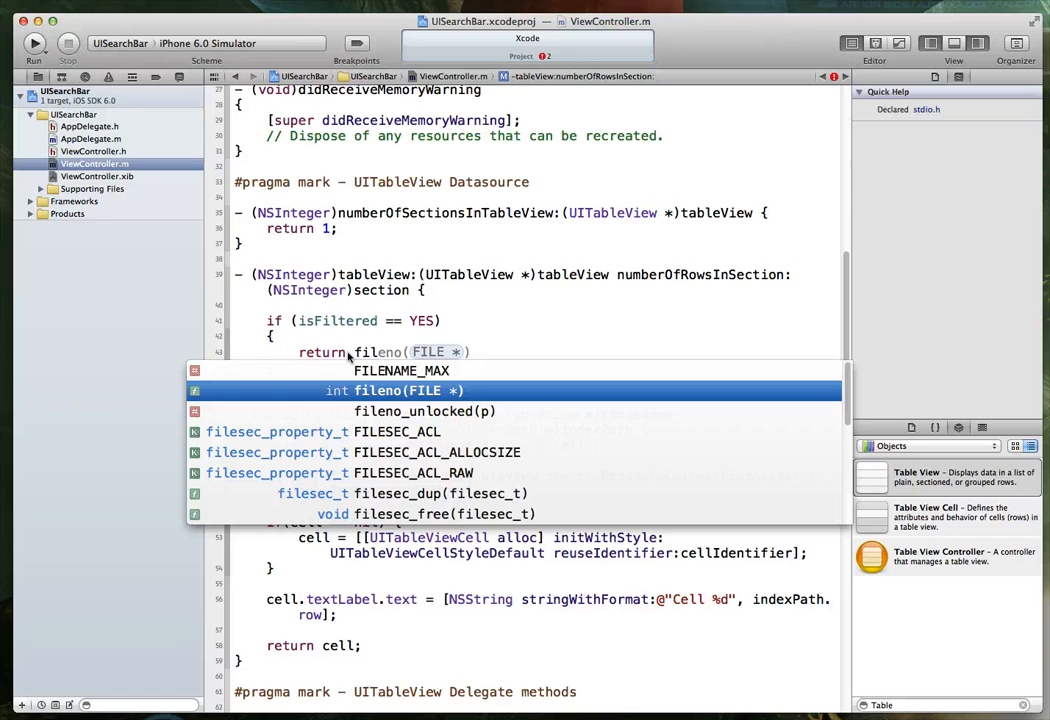
pyautogui.write('filteredCities')
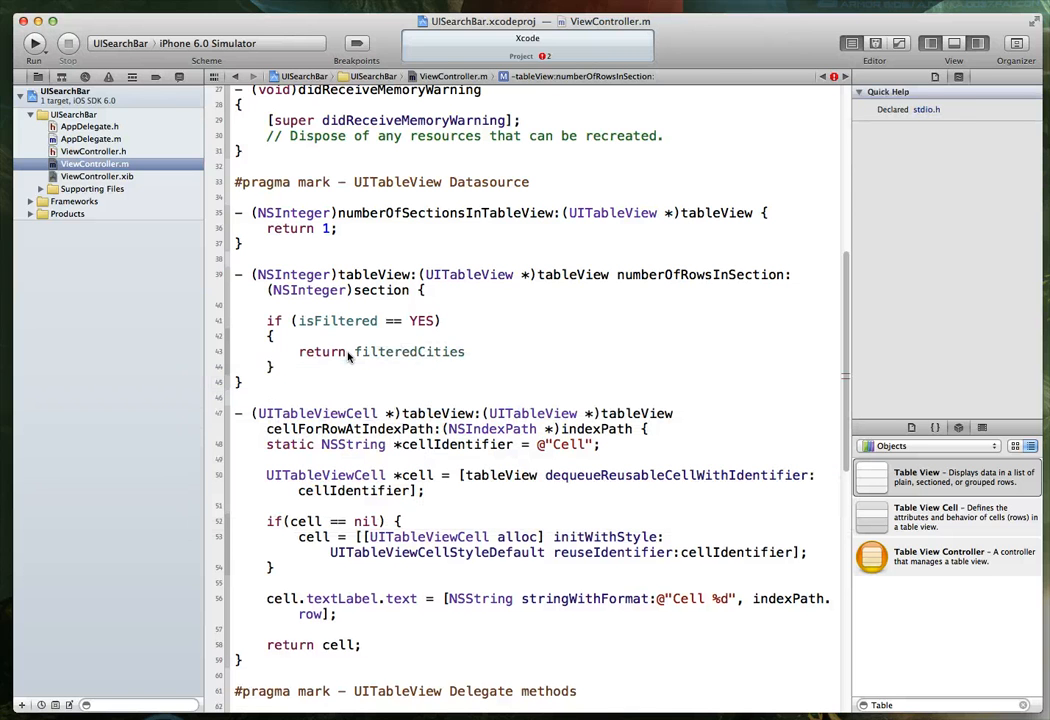
pyautogui.write('.count;')
pyautogui.write('else')
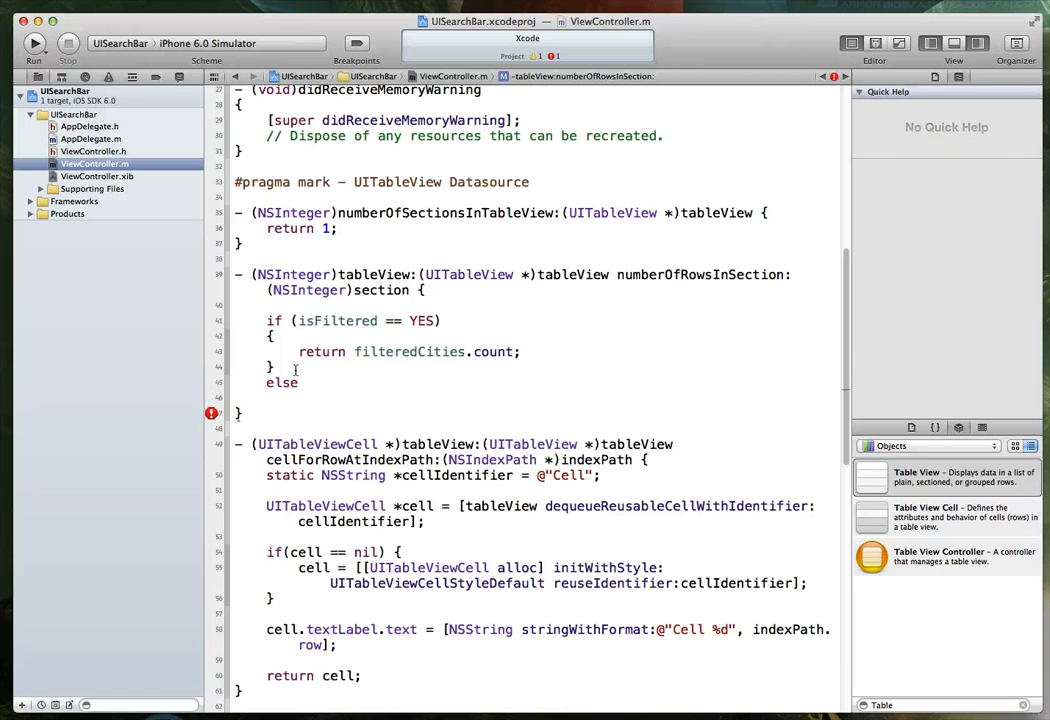
pyautogui.write('return ini')
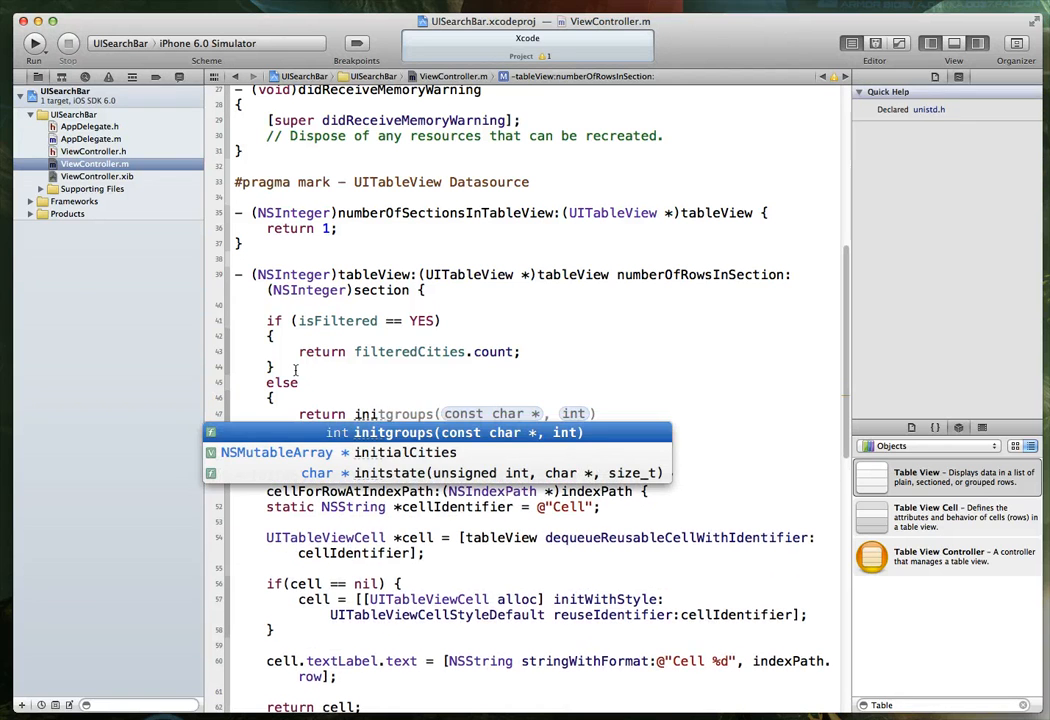
pyautogui.click(405, 452)
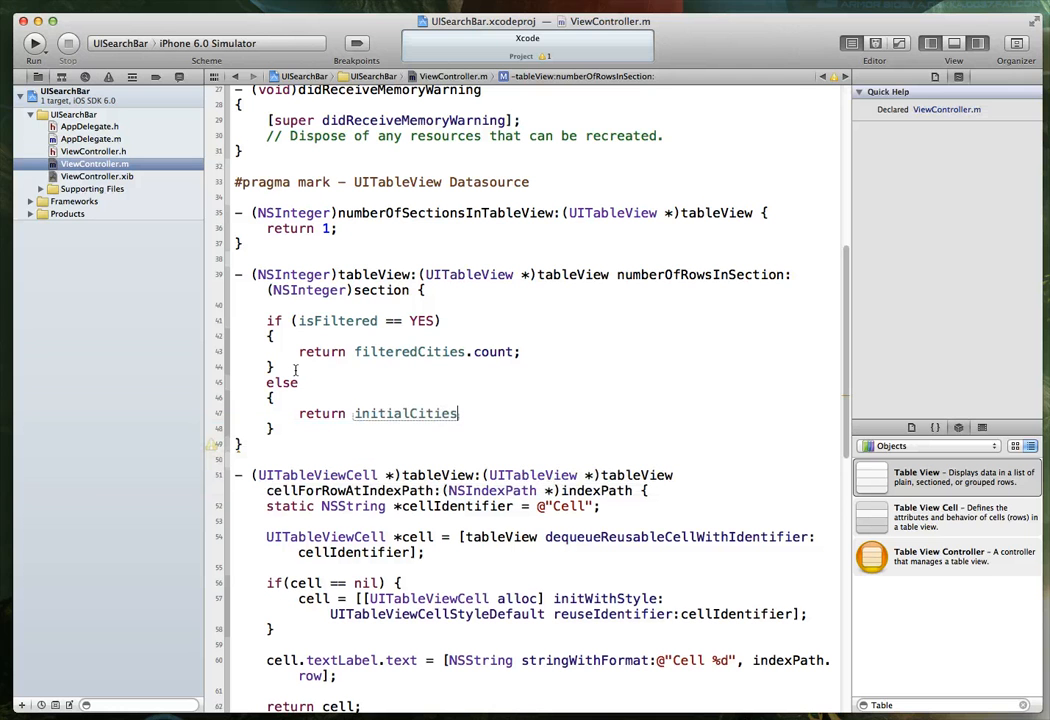
pyautogui.write('.count;')
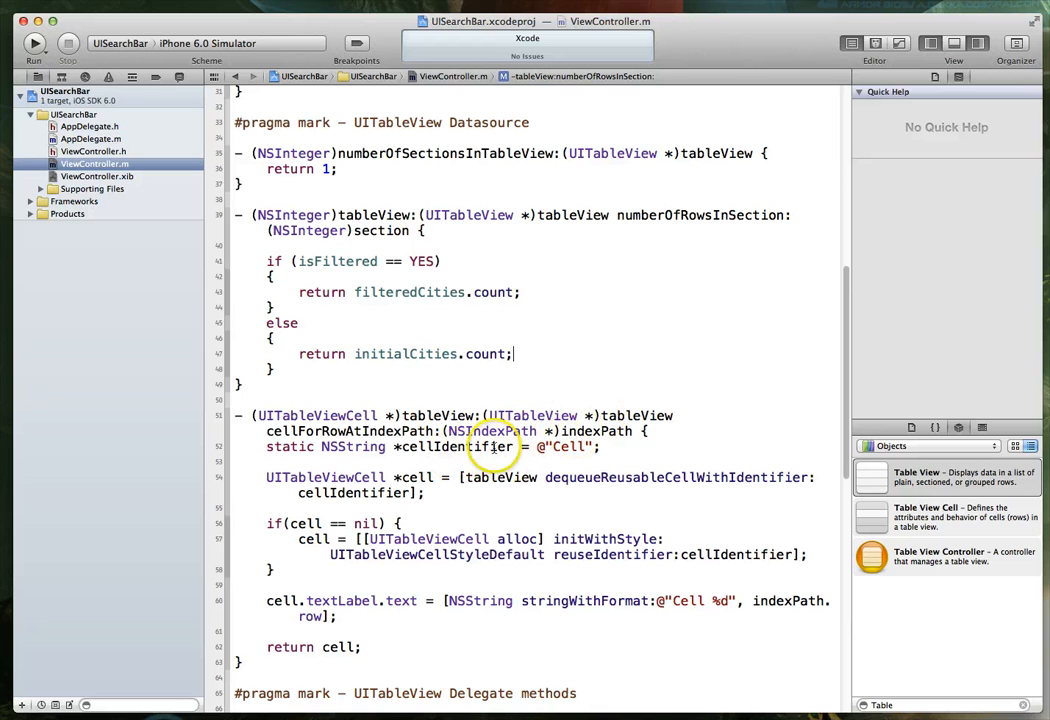
pyautogui.moveTo(635, 415)
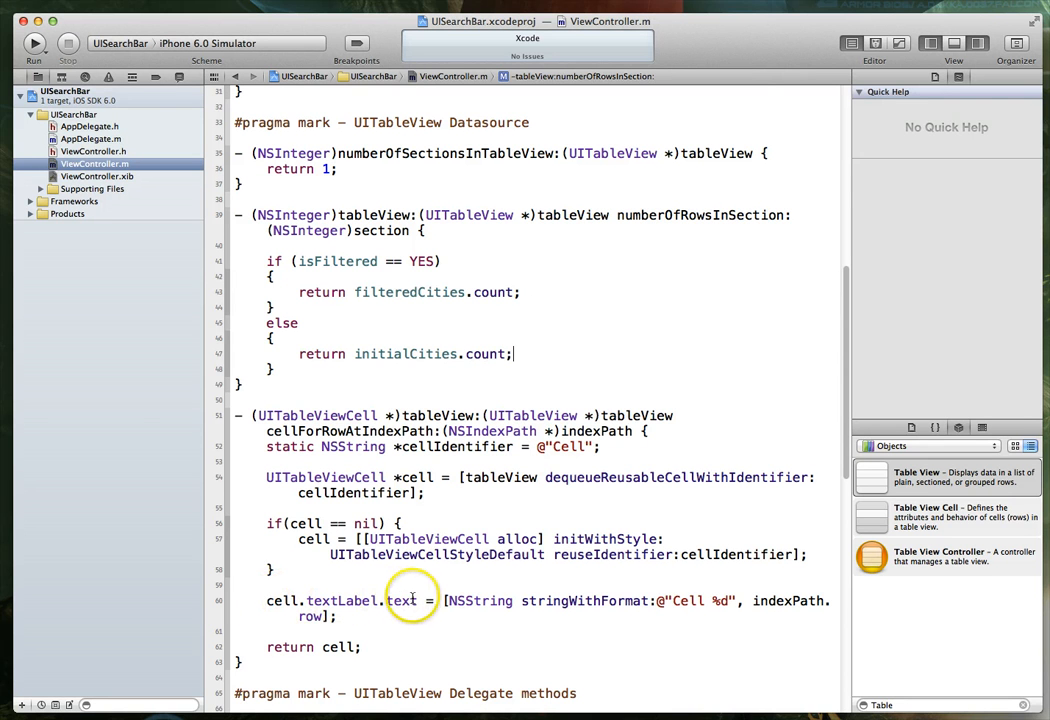
# Replace the Cell %d label with text from filteredCities or initialCities objectAtIndex:indexPath.row
pyautogui.tripleClick(400, 601)
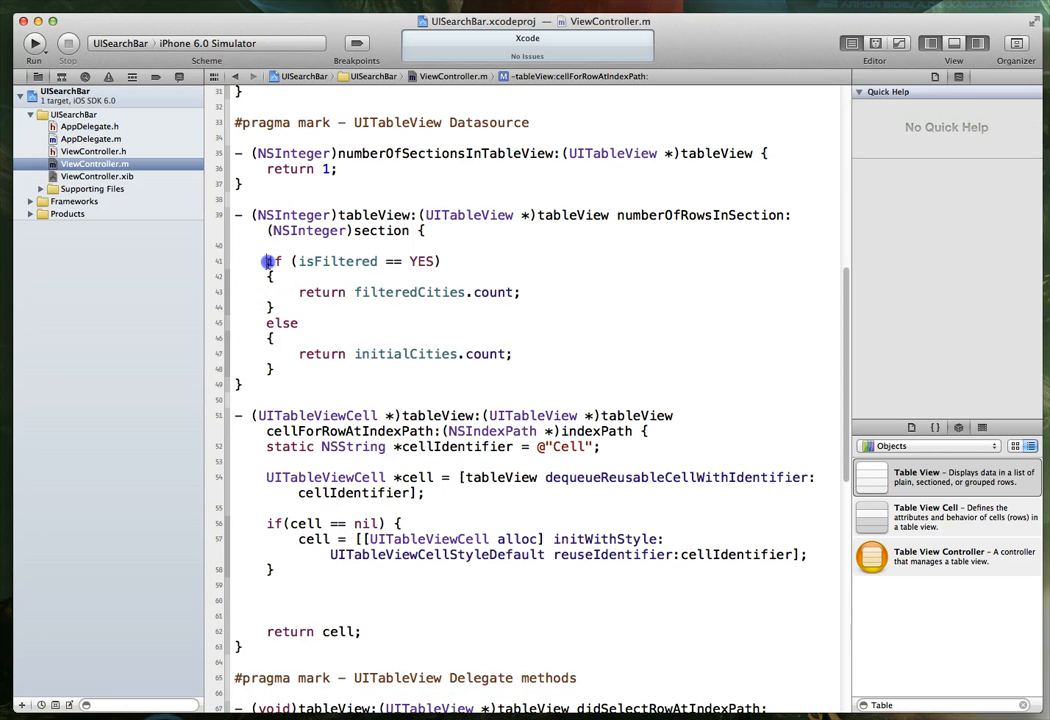
pyautogui.moveTo(266, 261); pyautogui.dragTo(283, 368)
pyautogui.write('cell.textLabel.text')
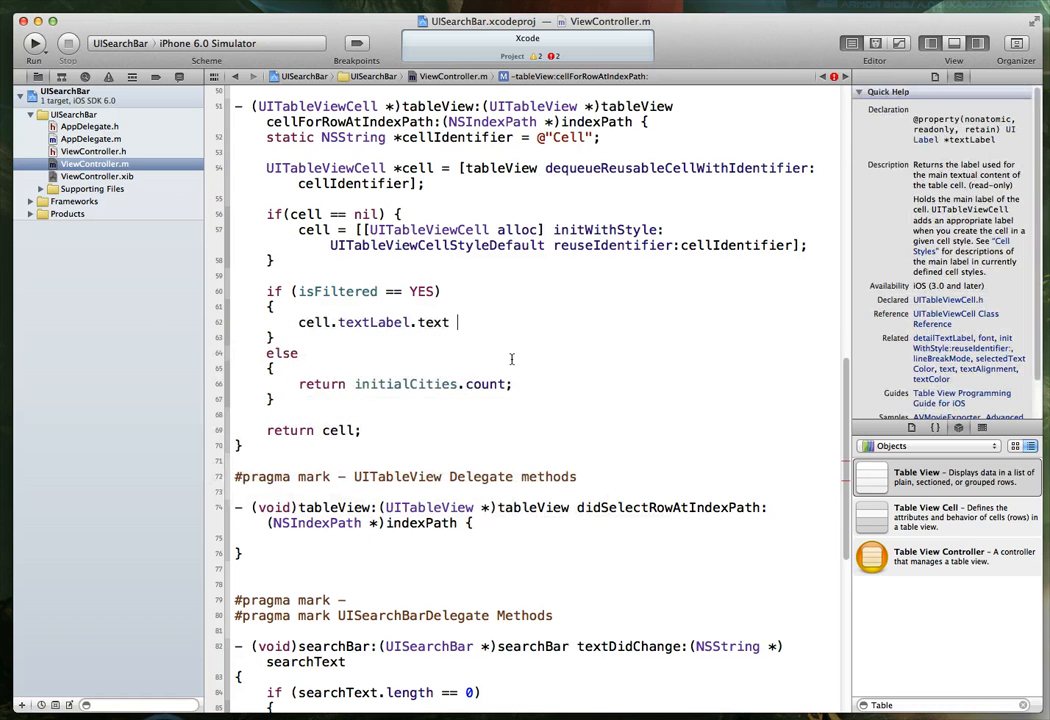
pyautogui.write('= [')
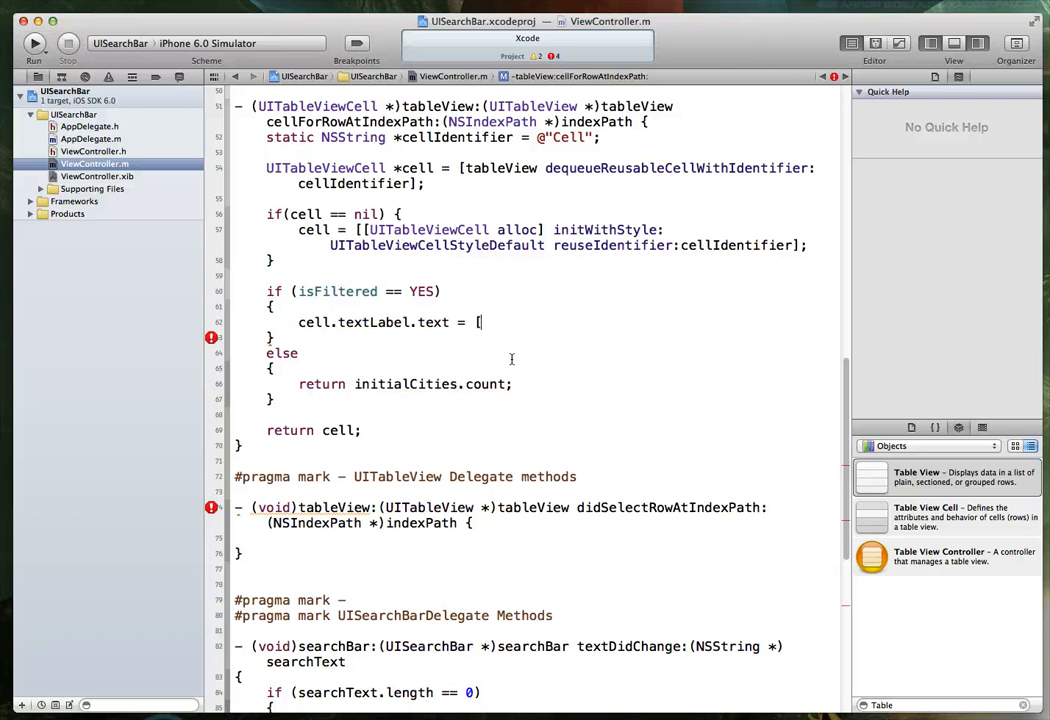
pyautogui.write('f')
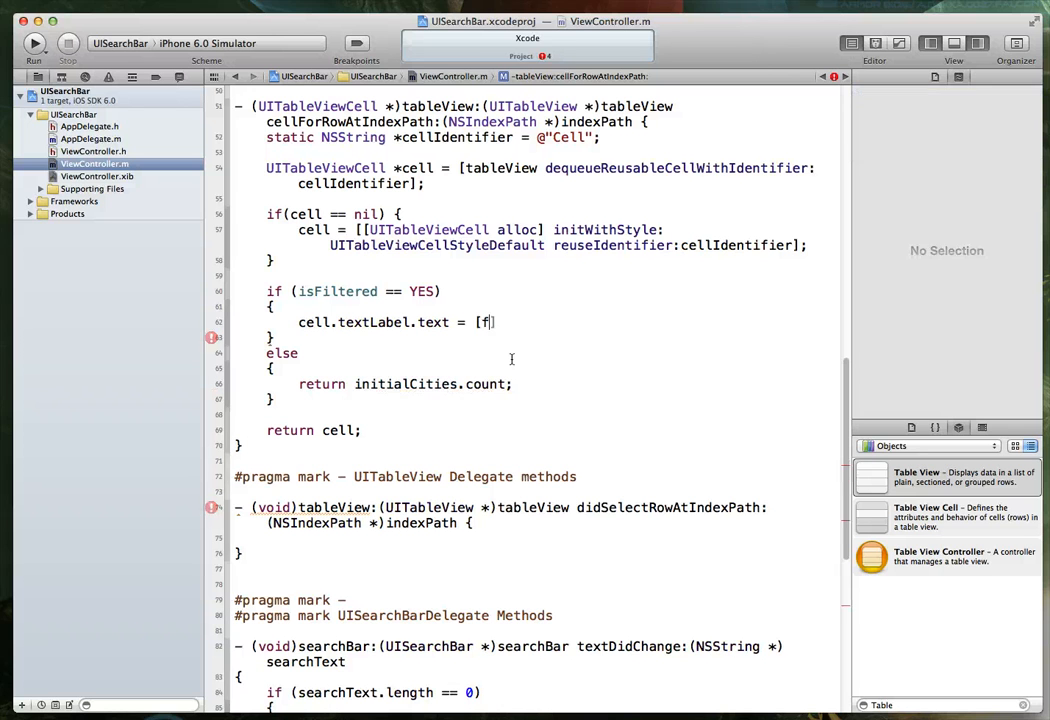
pyautogui.write('ilteredCities')
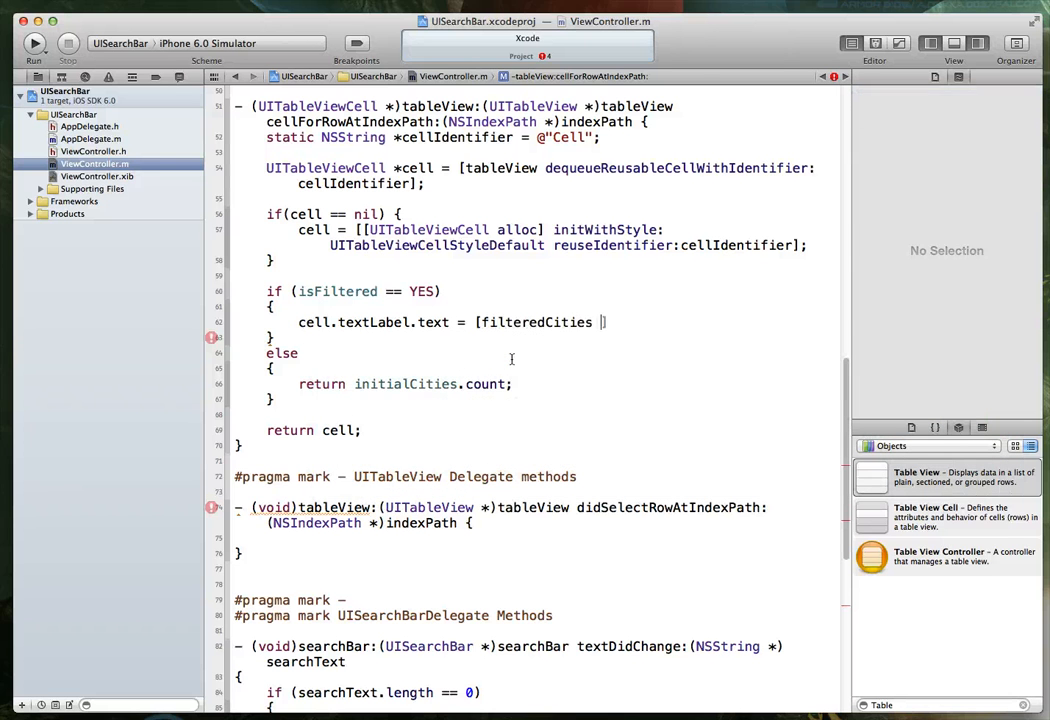
pyautogui.write('objectAtIndex:indexPath.row];')
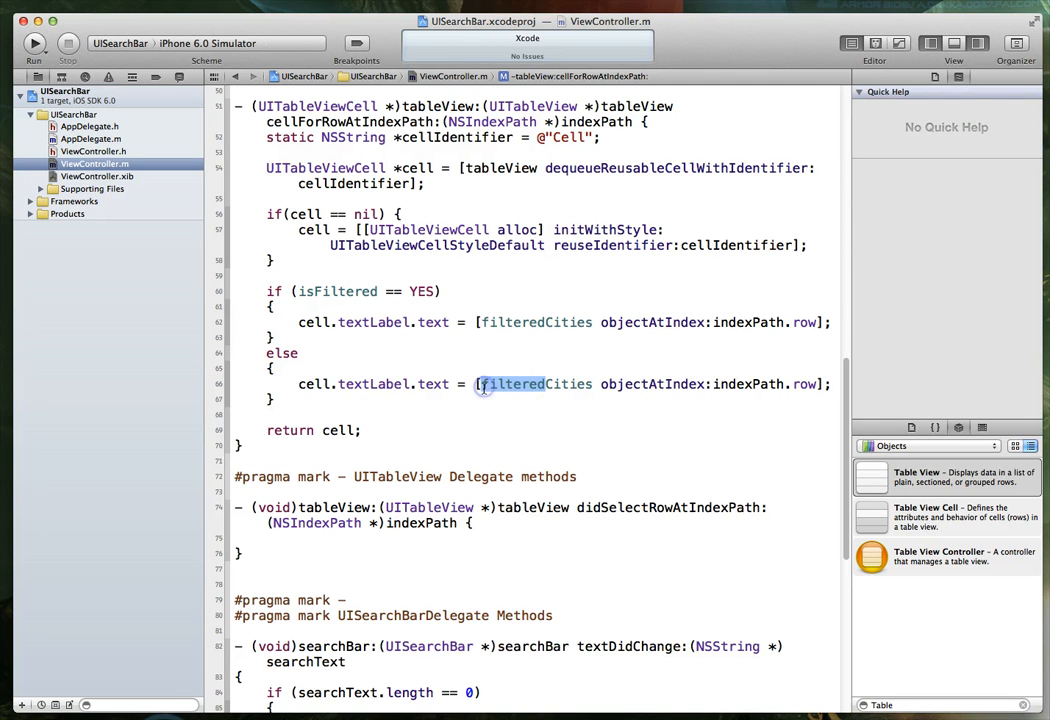
pyautogui.write('initialCities')
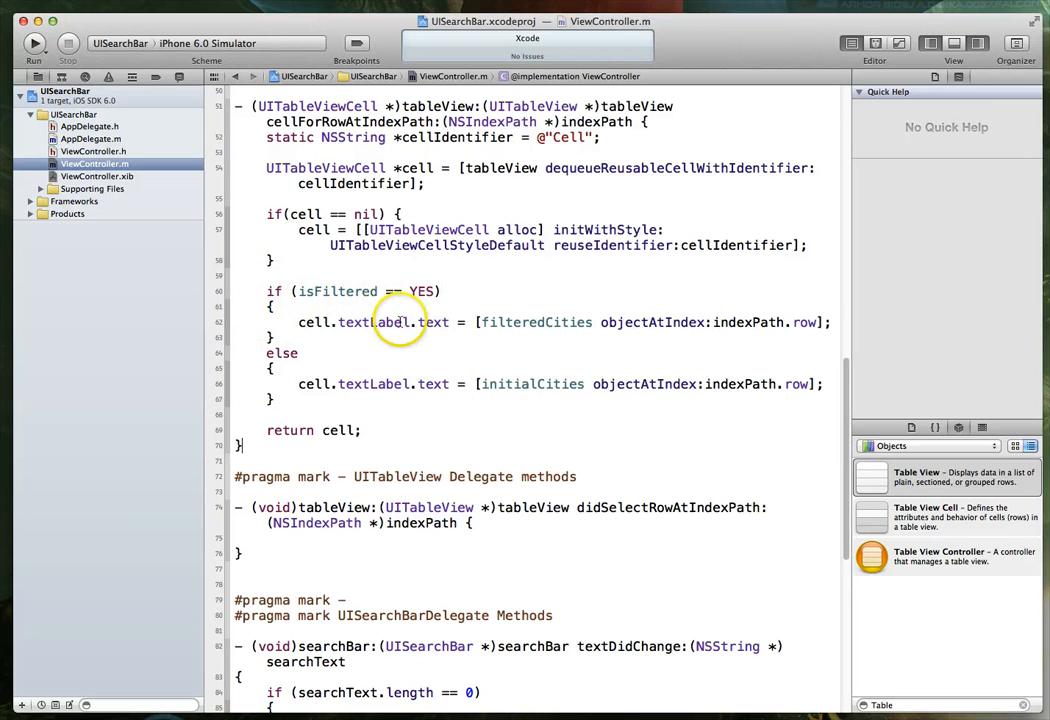
pyautogui.moveTo(562, 351)
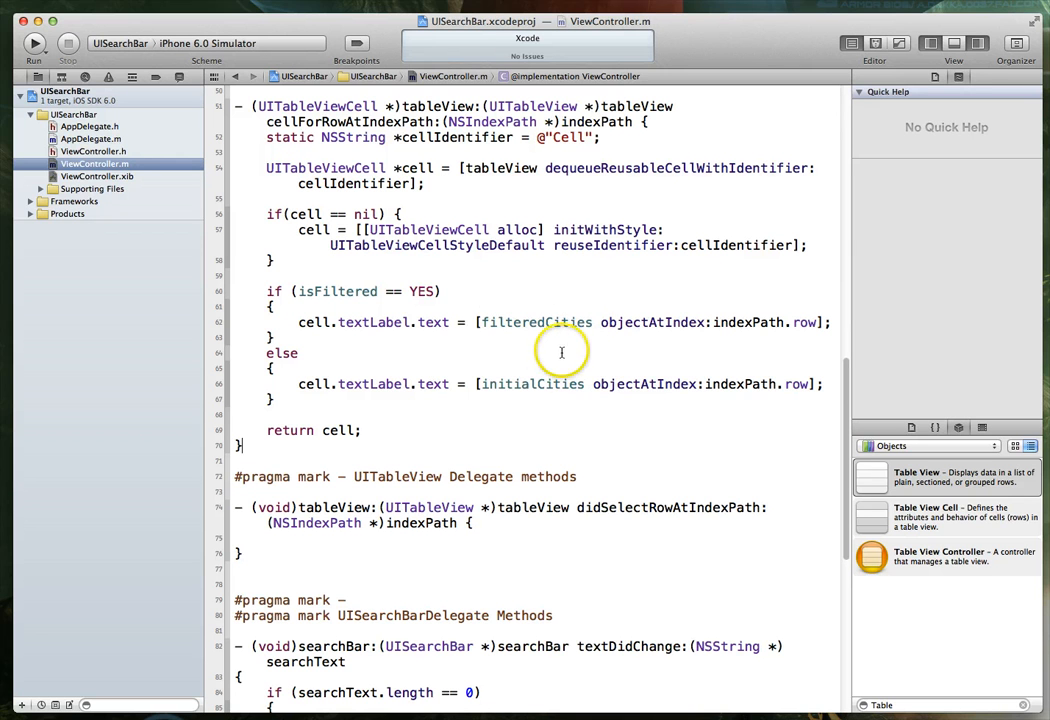
pyautogui.moveTo(605, 322)
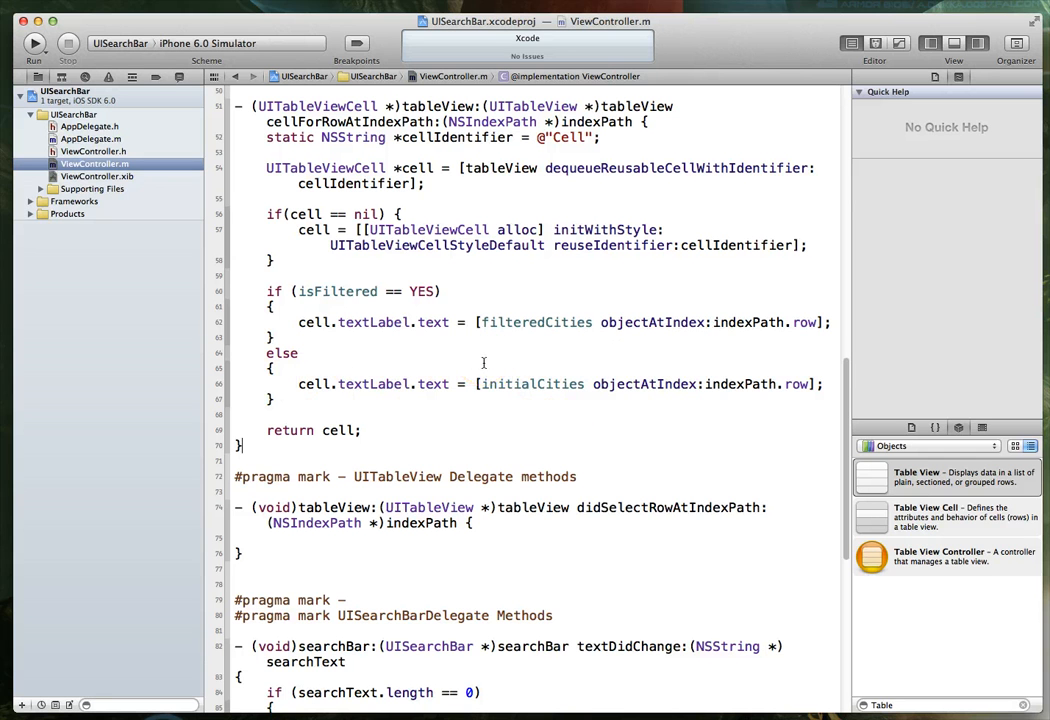
pyautogui.moveTo(654, 433)
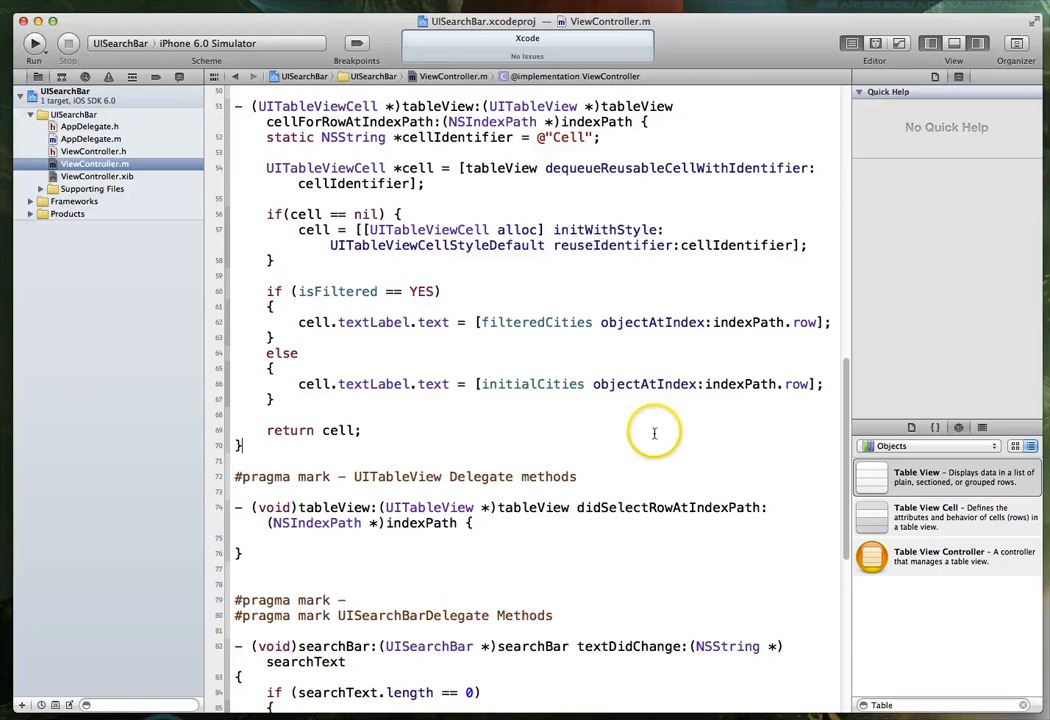
# Scroll down through the UISearchBarDelegate text-change methods in ViewController.m
pyautogui.scroll(-3)
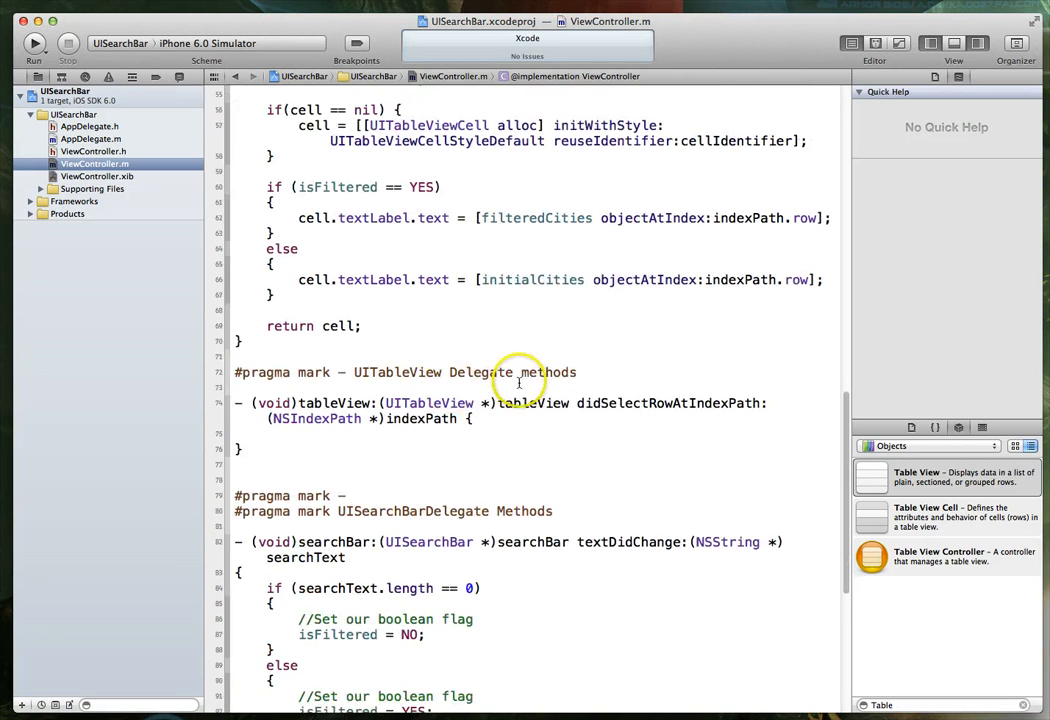
pyautogui.scroll(-3)
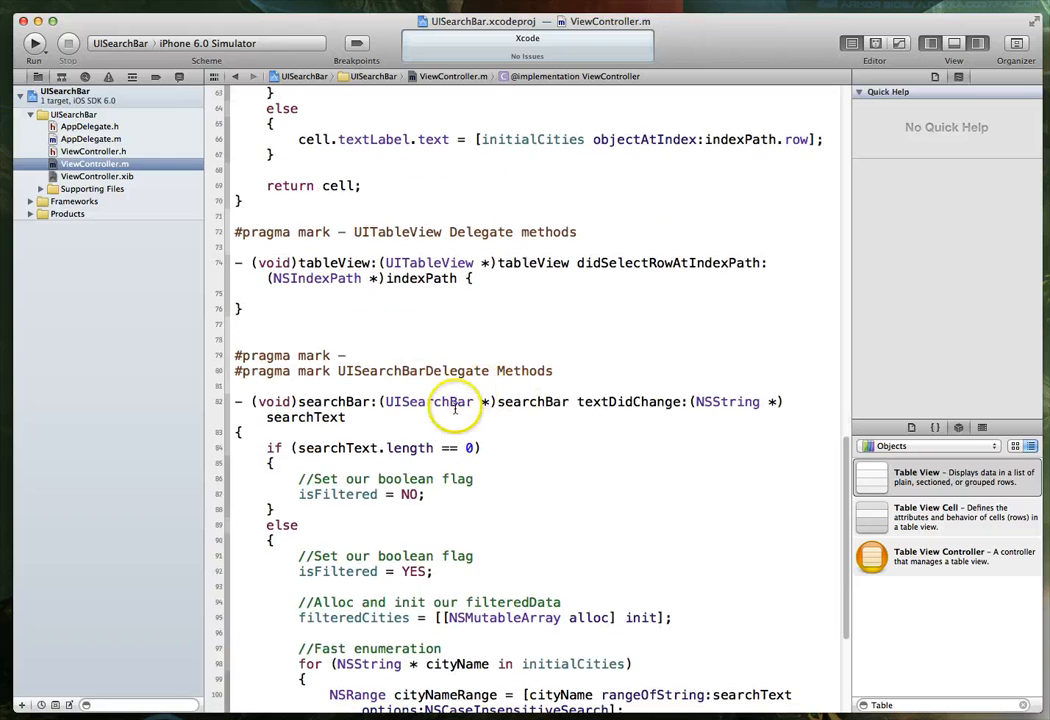
pyautogui.scroll(-3)
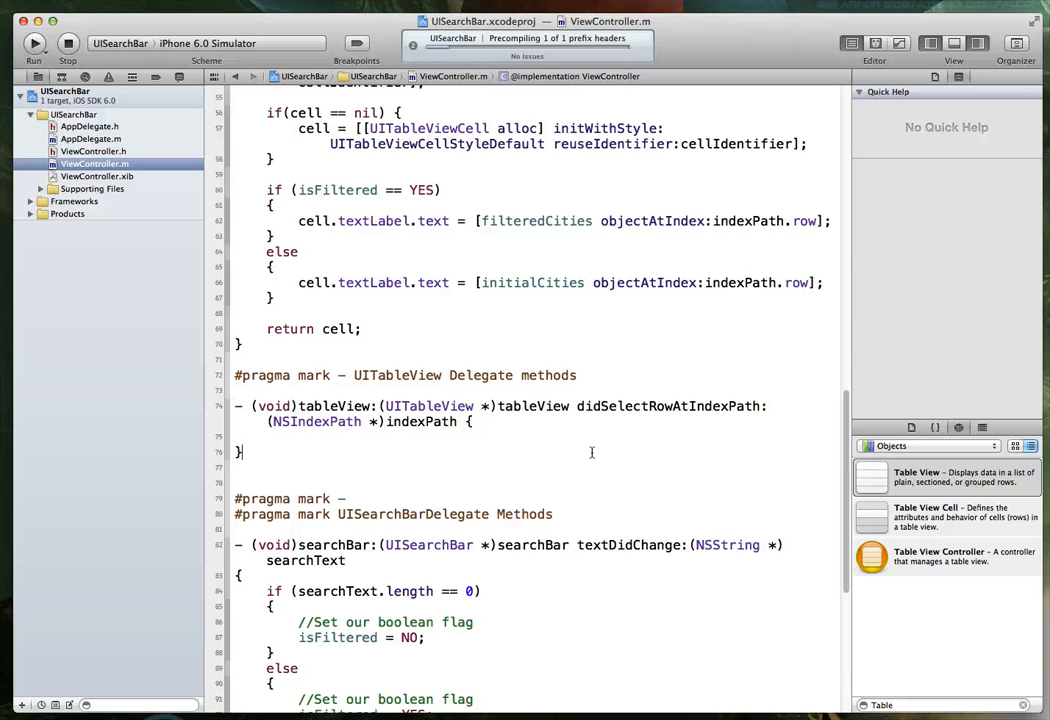
pyautogui.click(35, 42)
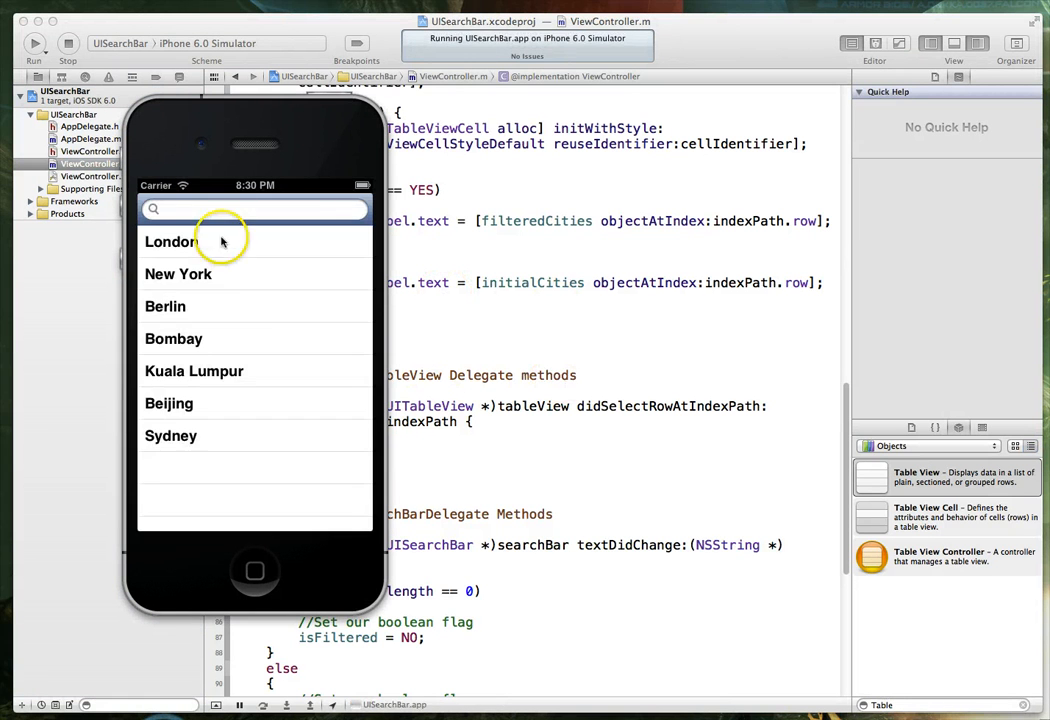
pyautogui.moveTo(228, 274)
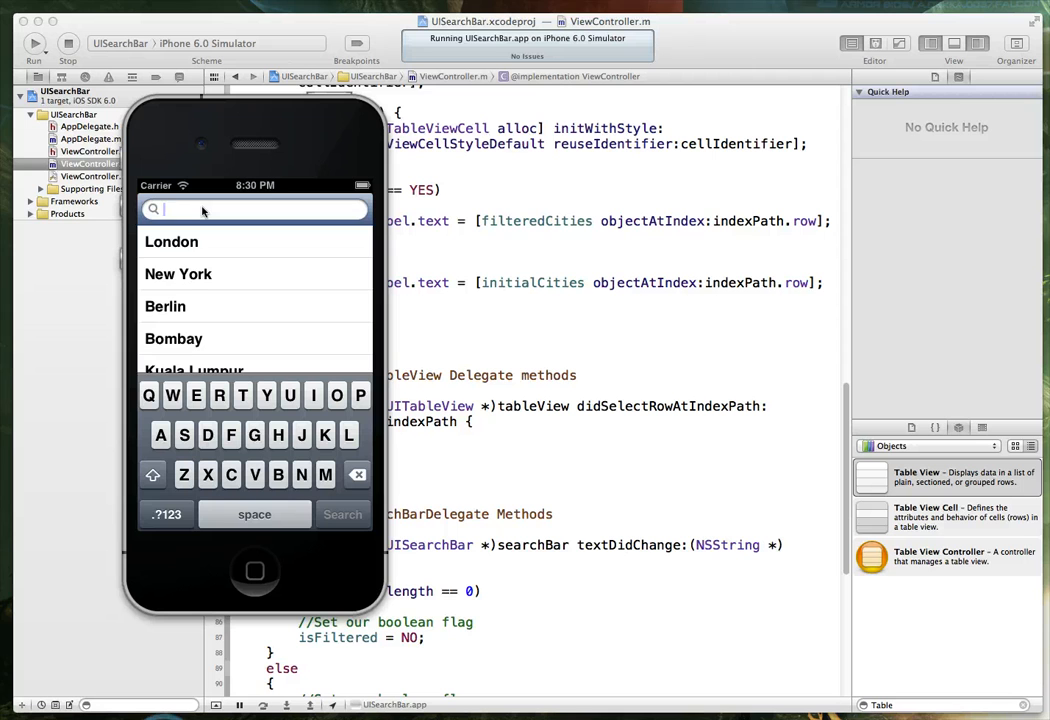
# Search 'b' in the Simulator to show Berlin, Bombay and Beijing, then stop the run
pyautogui.write('b')
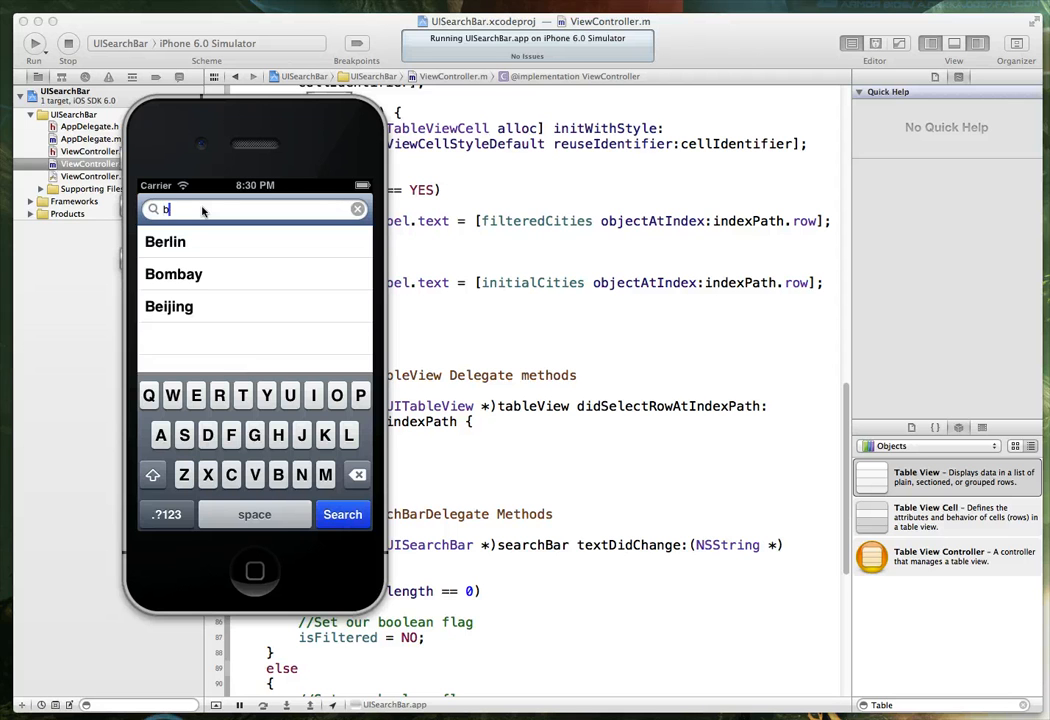
pyautogui.click(169, 306)
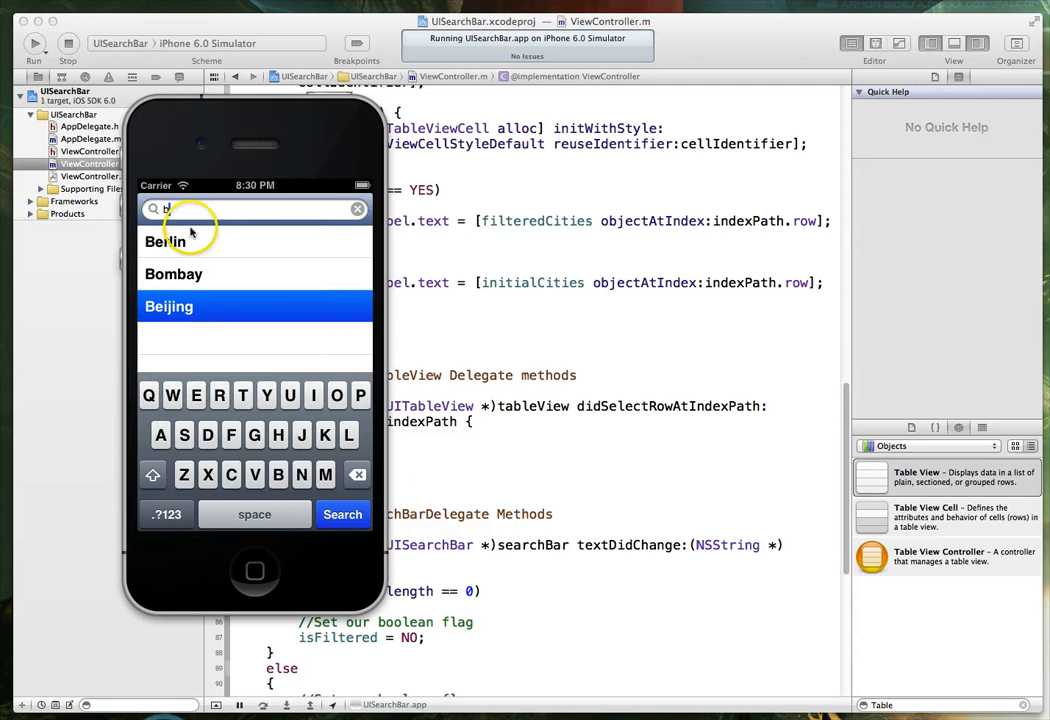
pyautogui.write('y')
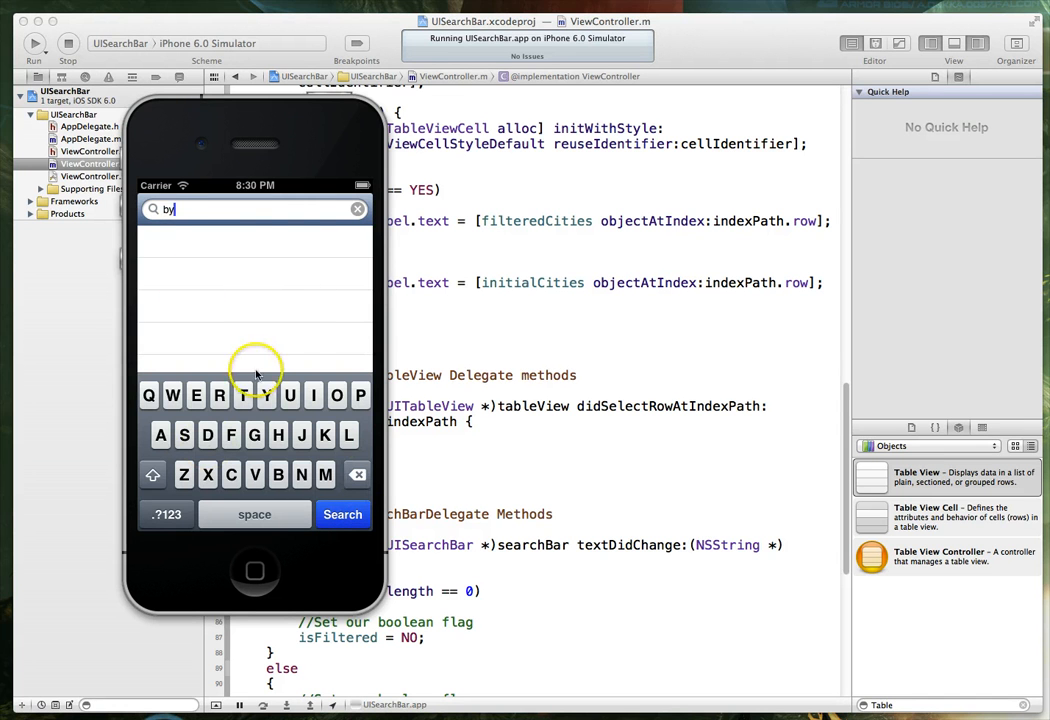
pyautogui.press('Backspace')
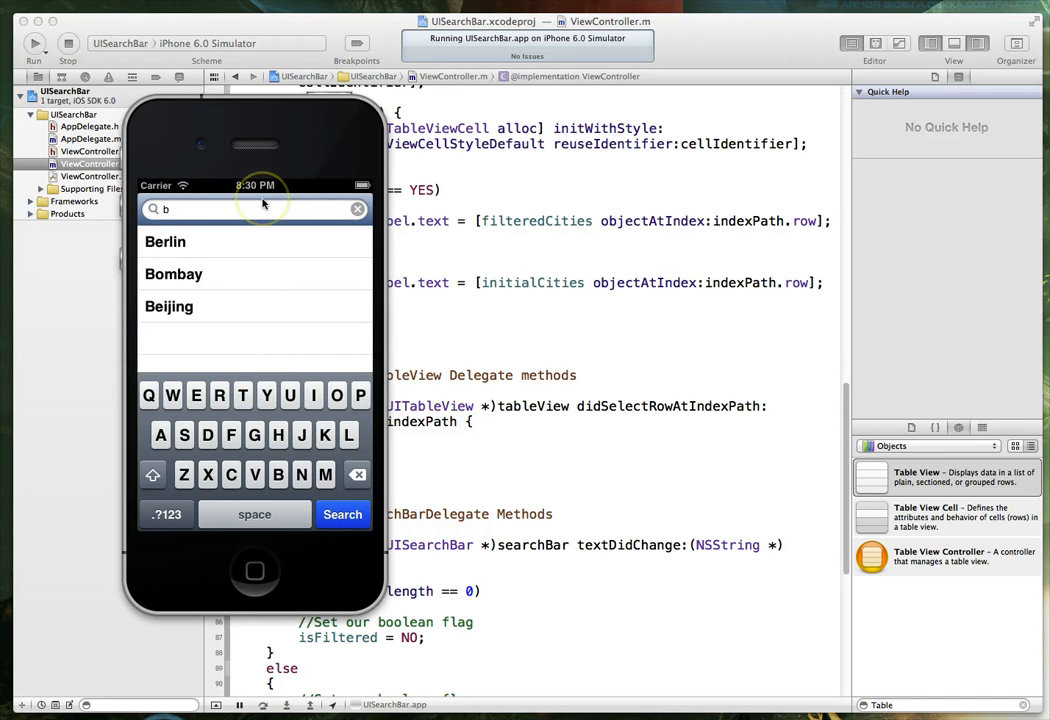
pyautogui.moveTo(212, 380)
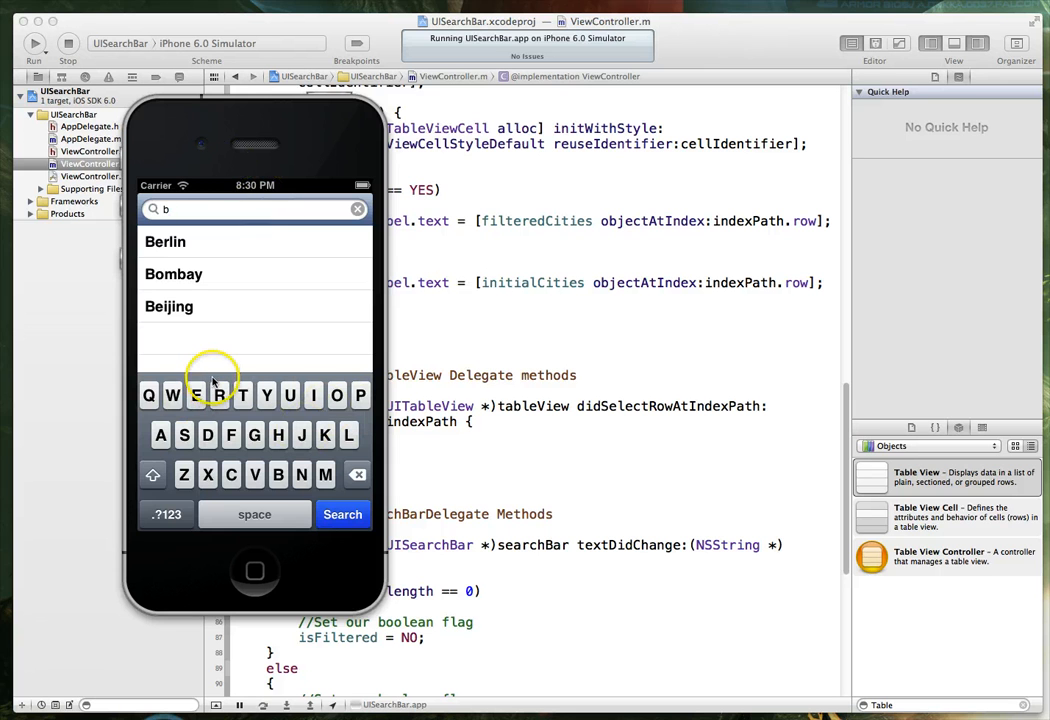
pyautogui.moveTo(385, 221)
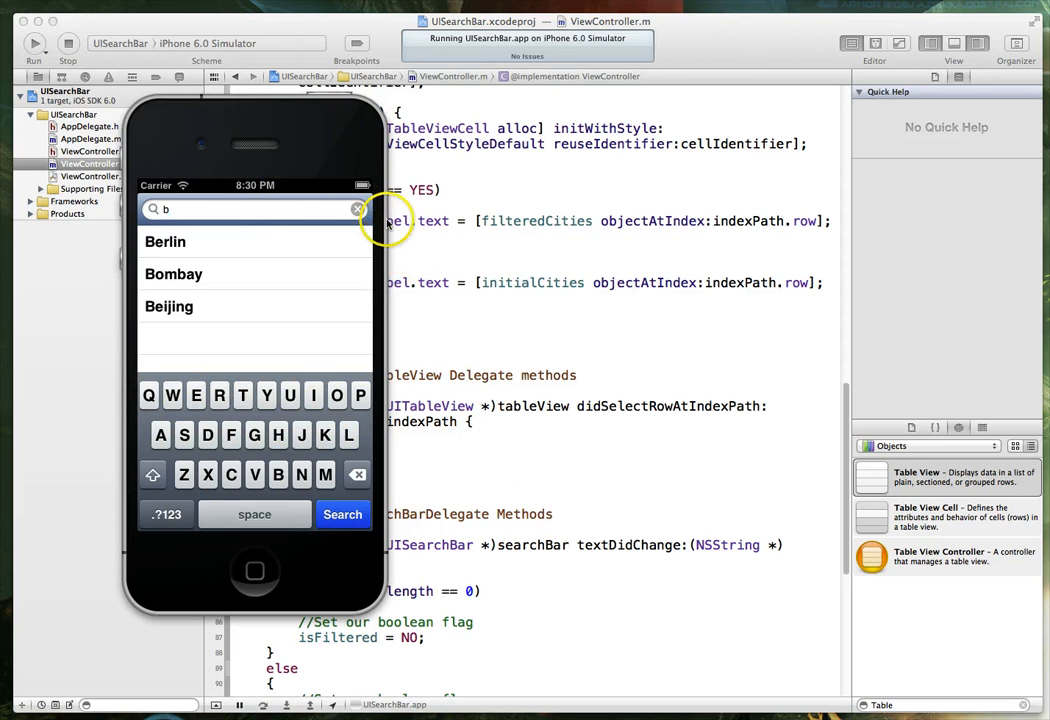
pyautogui.click(66, 44)
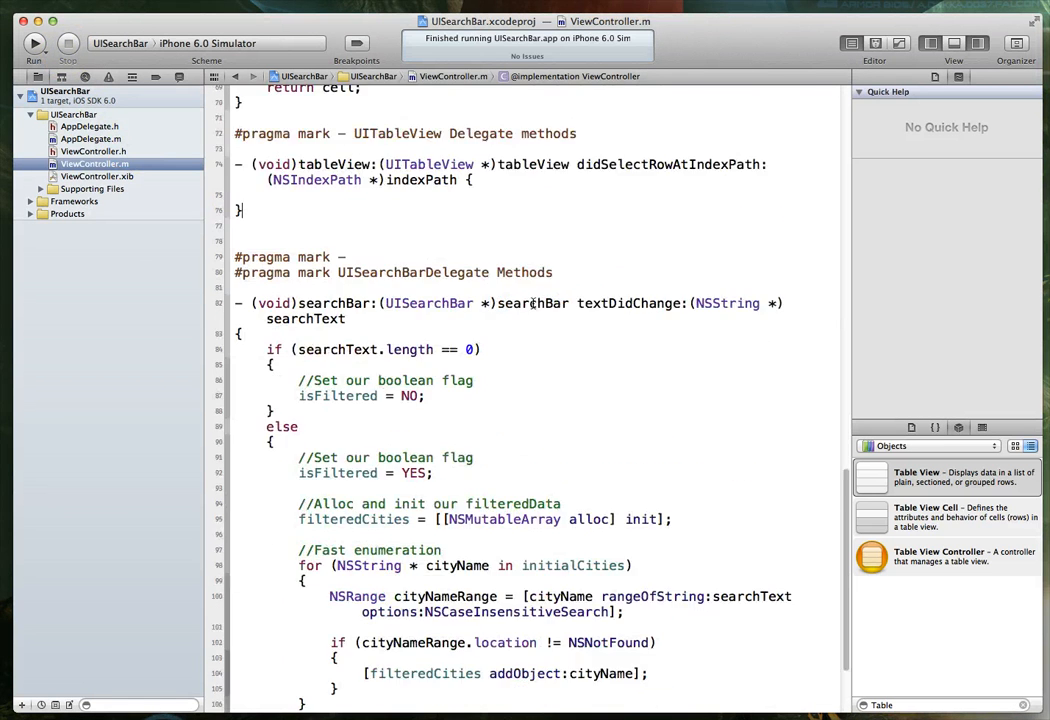
pyautogui.scroll(-3)
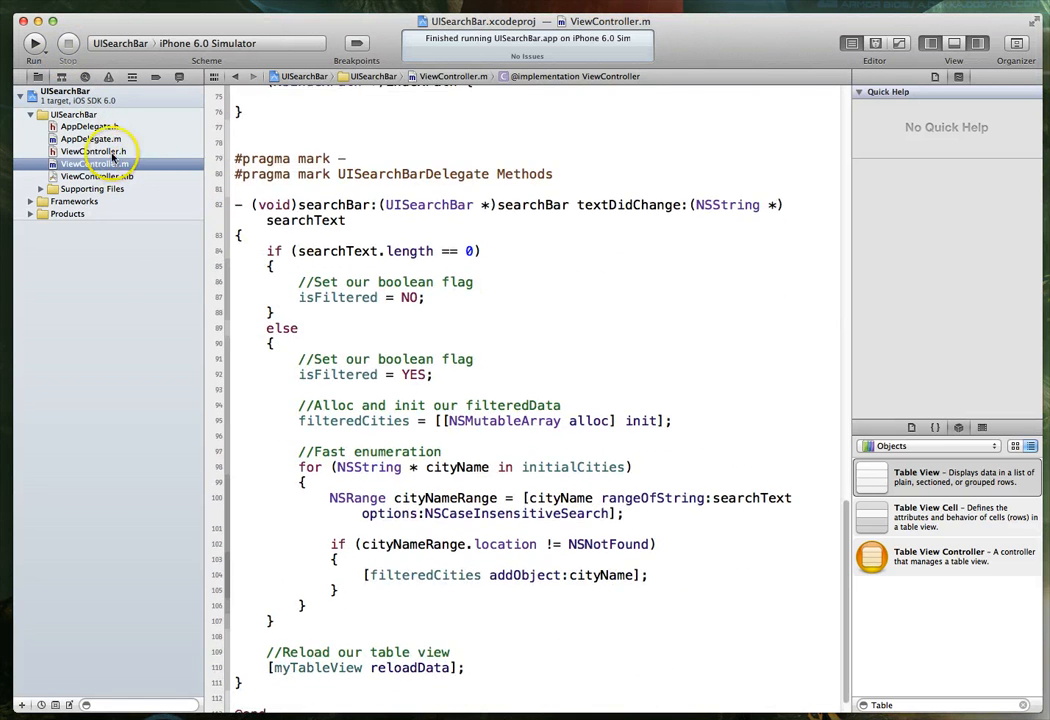
# Open ViewController.h and scroll the UISearchBarDelegate reference down to its Tasks list
pyautogui.click(89, 151)
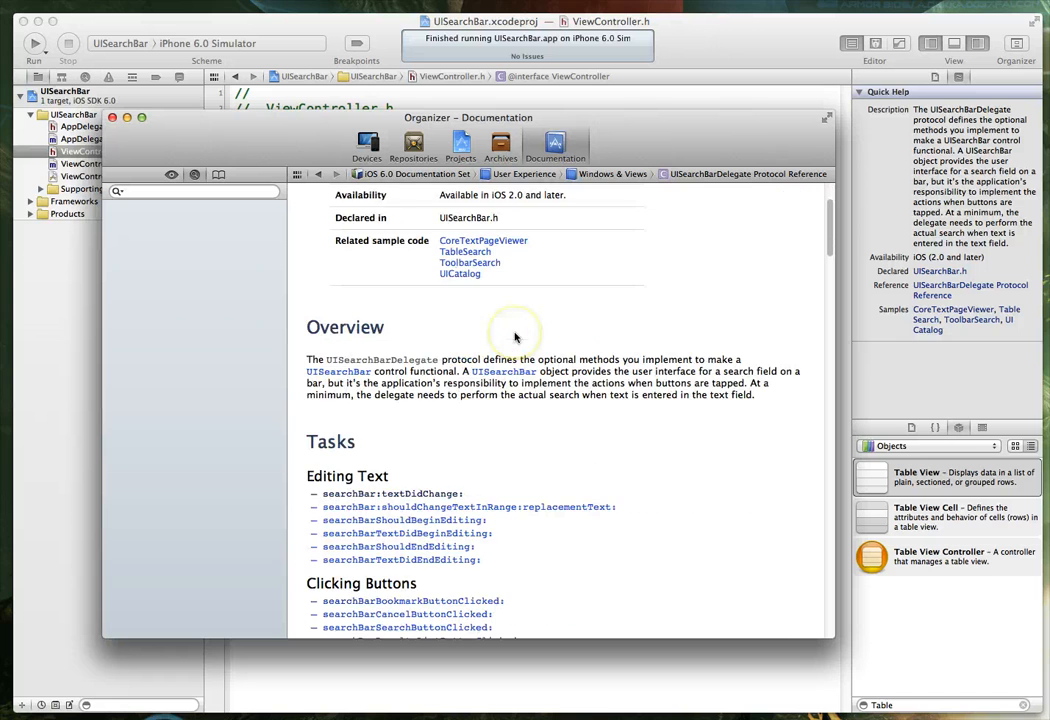
pyautogui.scroll(-3)
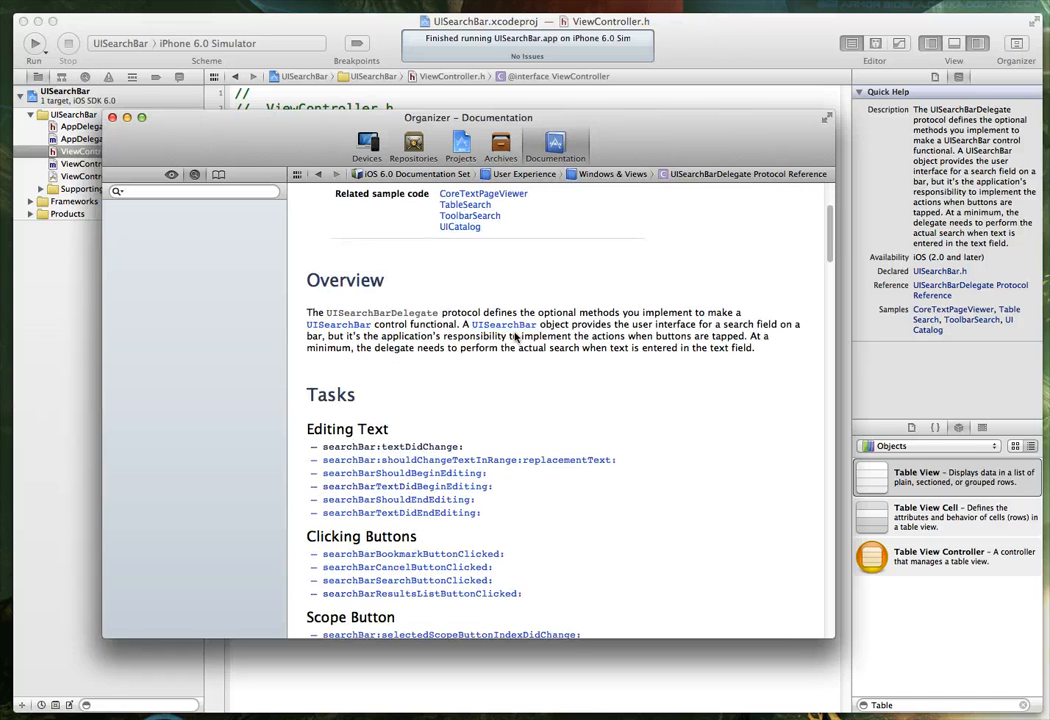
pyautogui.scroll(-3)
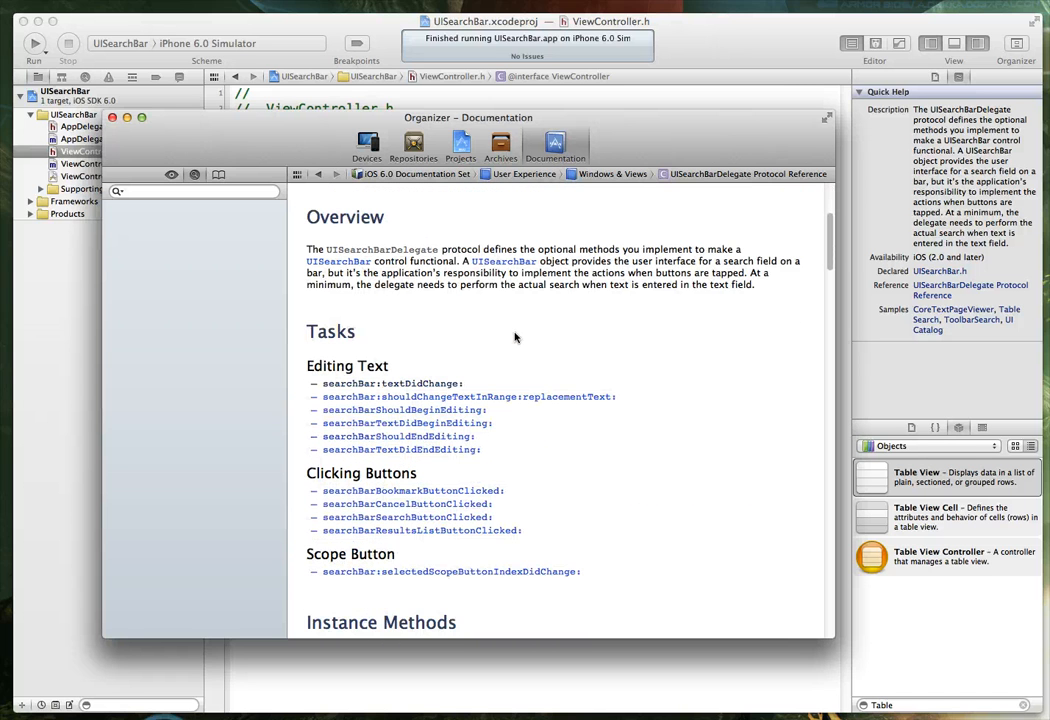
pyautogui.scroll(-3)
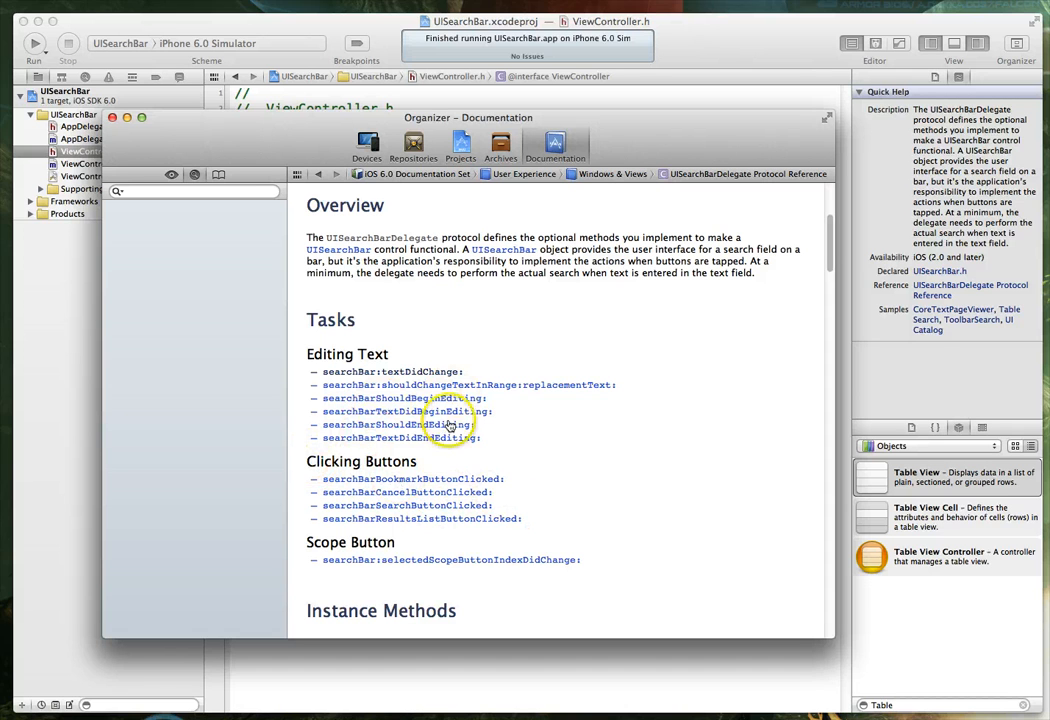
pyautogui.moveTo(623, 654)
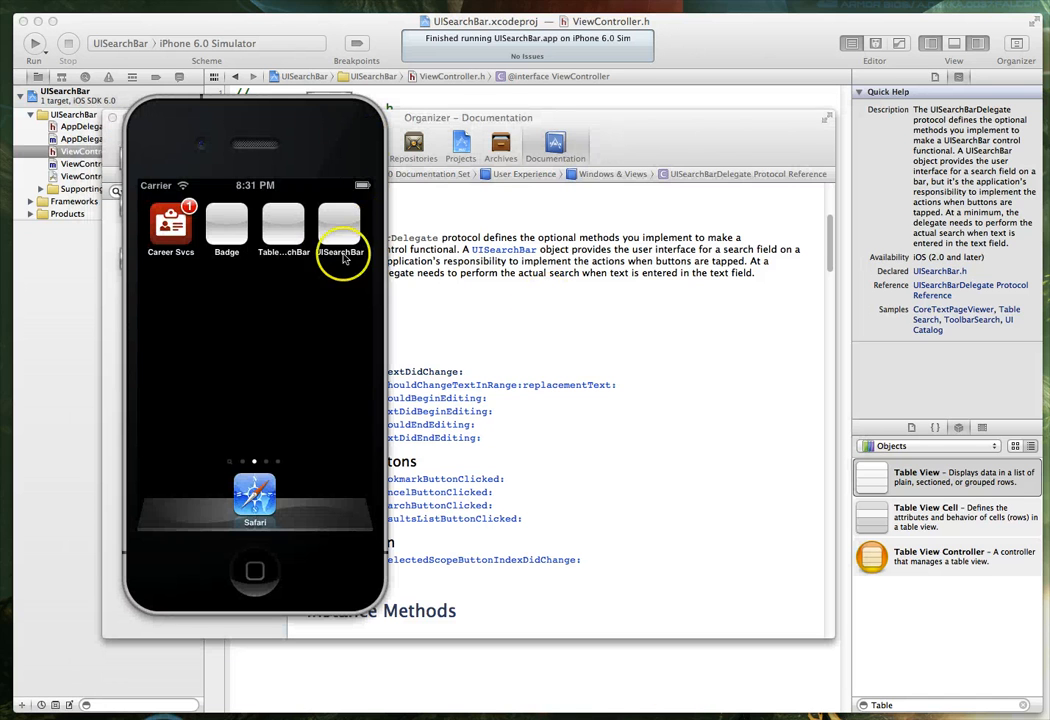
# Launch the UISearchBar app, search 'sds' to empty the city list, then delete it
pyautogui.click(340, 222)
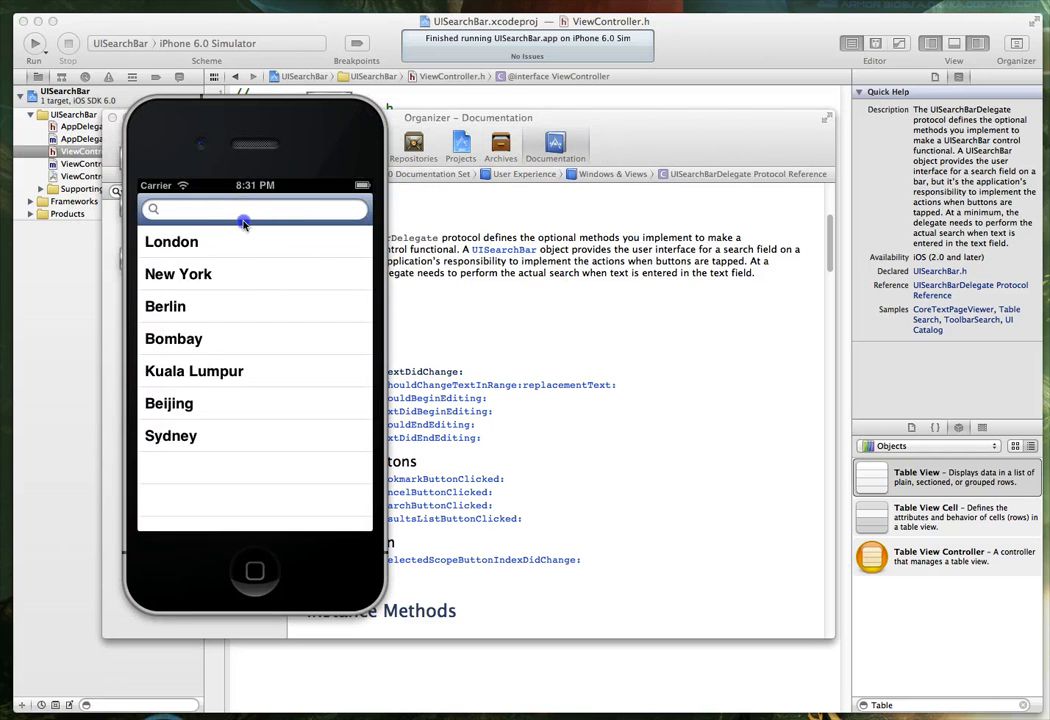
pyautogui.write('sdsd')
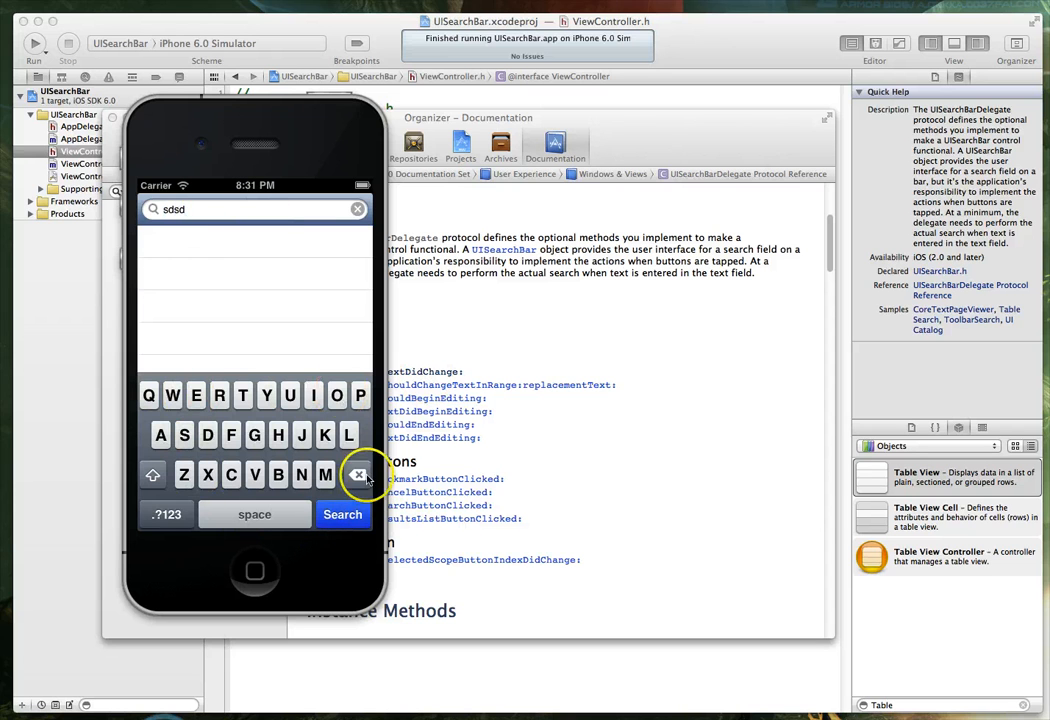
pyautogui.click(342, 514)
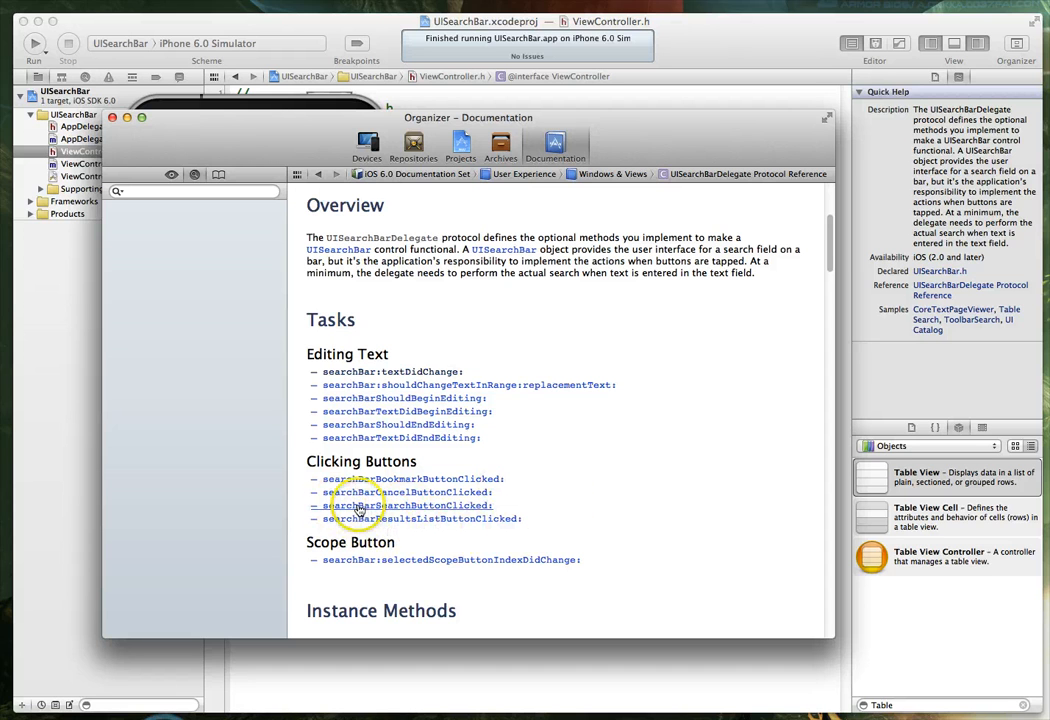
pyautogui.moveTo(448, 508)
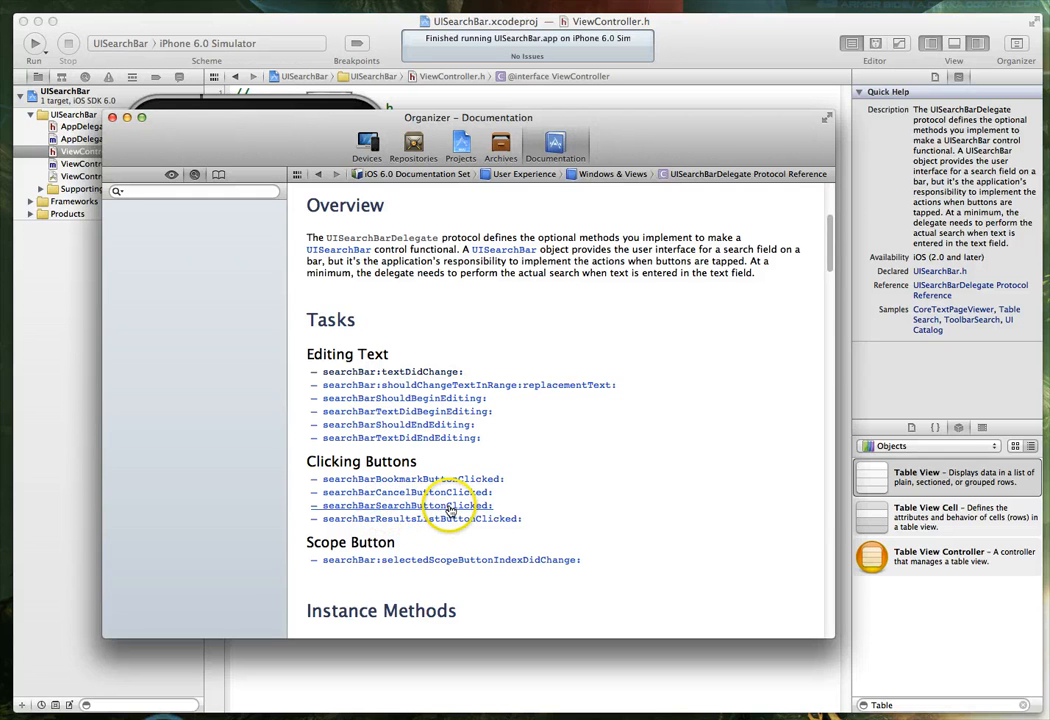
# View the searchBarSearchButtonClicked: entry under Clicking Buttons
pyautogui.click(393, 505)
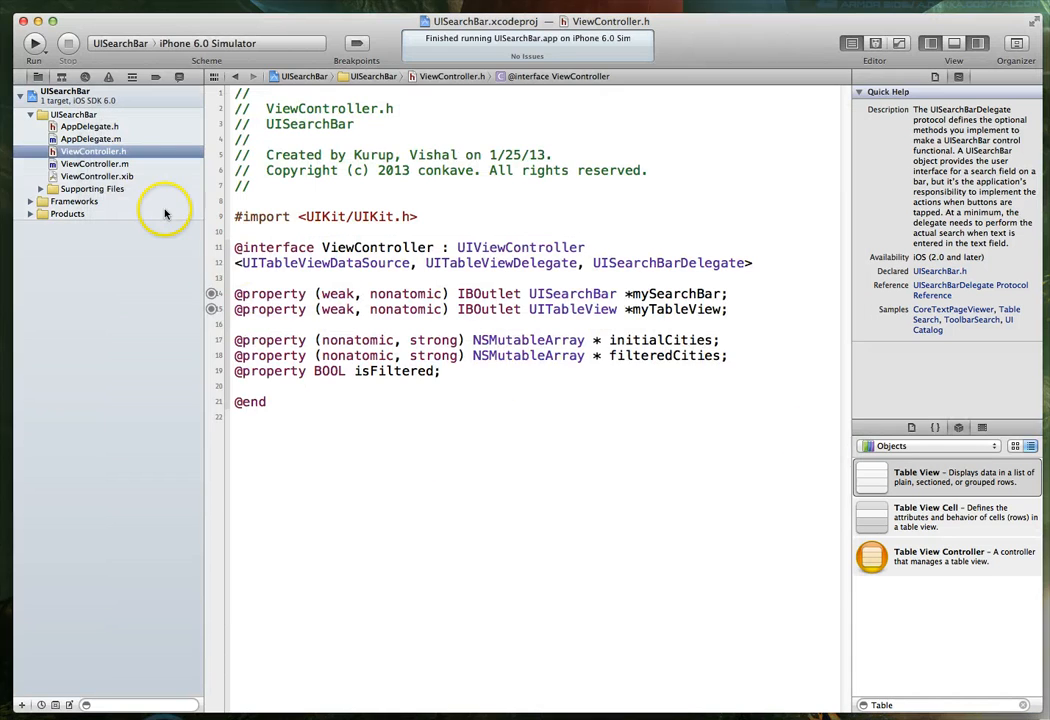
# Open ViewController.m and scroll to where searchBarSearchButtonClicked: with resignFirstResponder goes
pyautogui.click(95, 163)
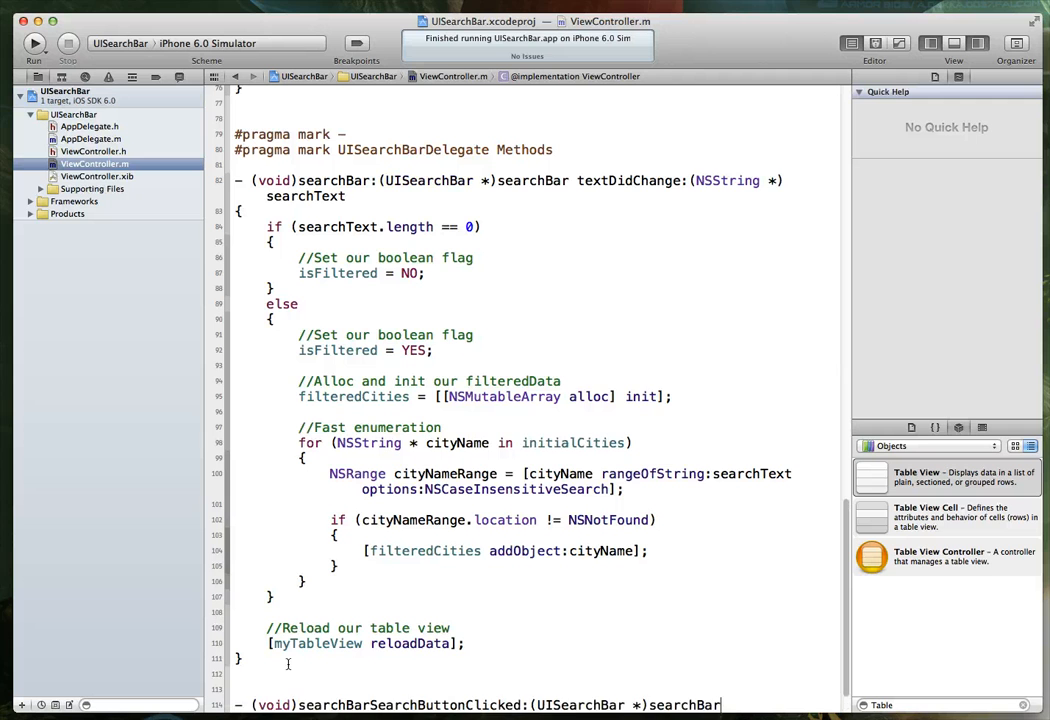
pyautogui.scroll(-3)
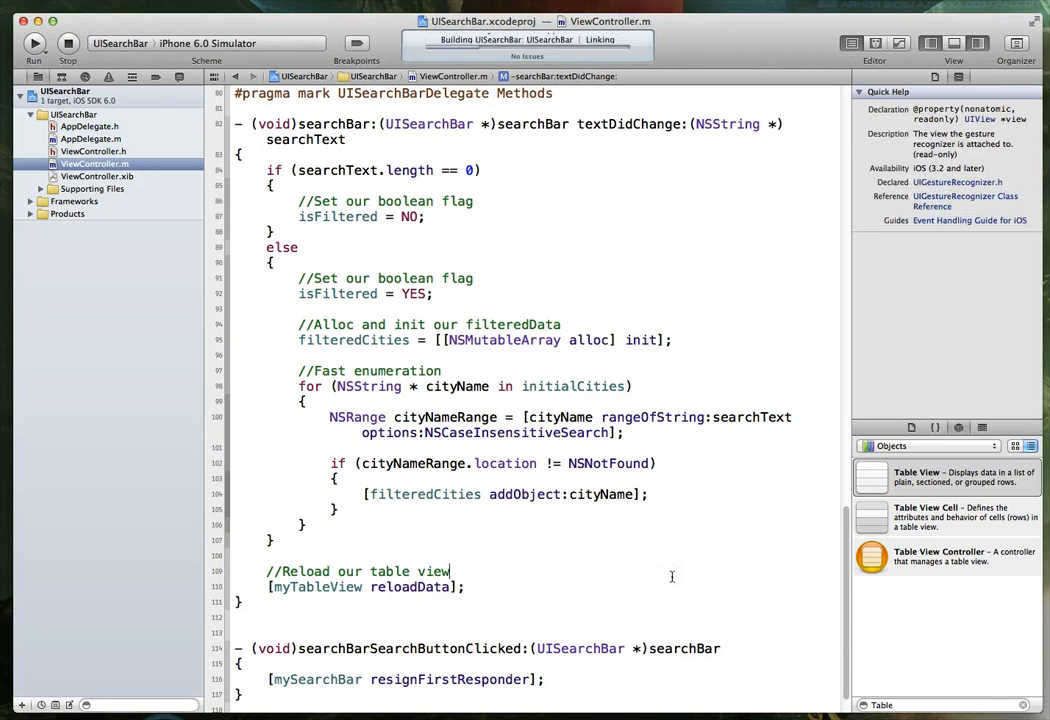
# Run UISearchBar on the iPhone 6.0 Simulator, showing all seven cities
pyautogui.click(39, 44)
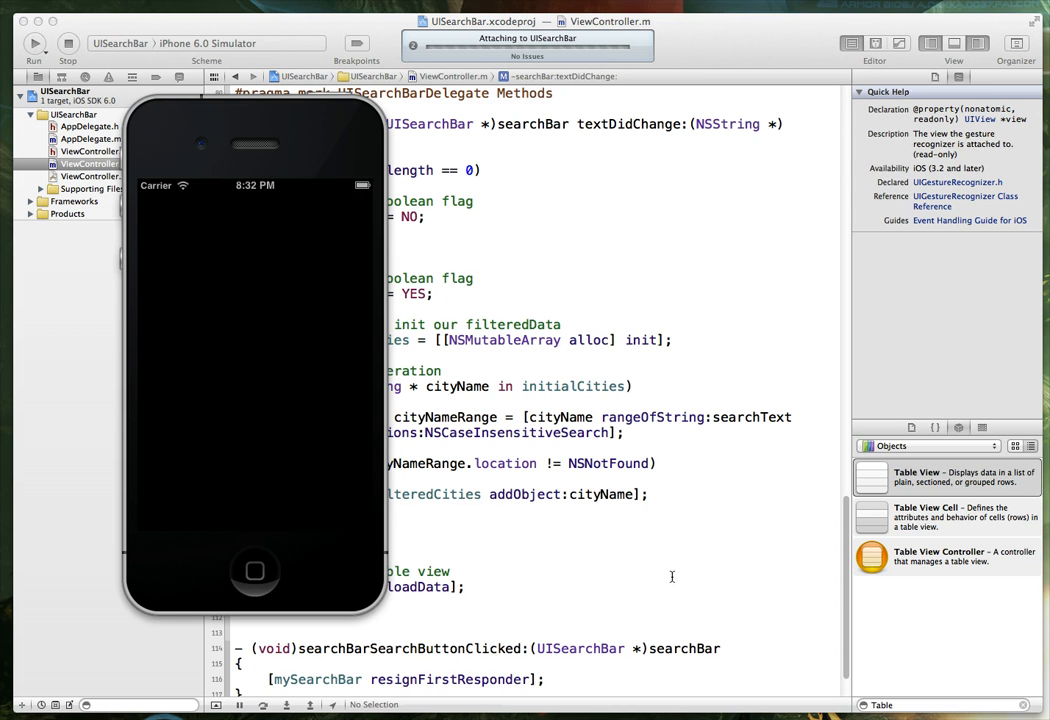
pyautogui.moveTo(264, 615)
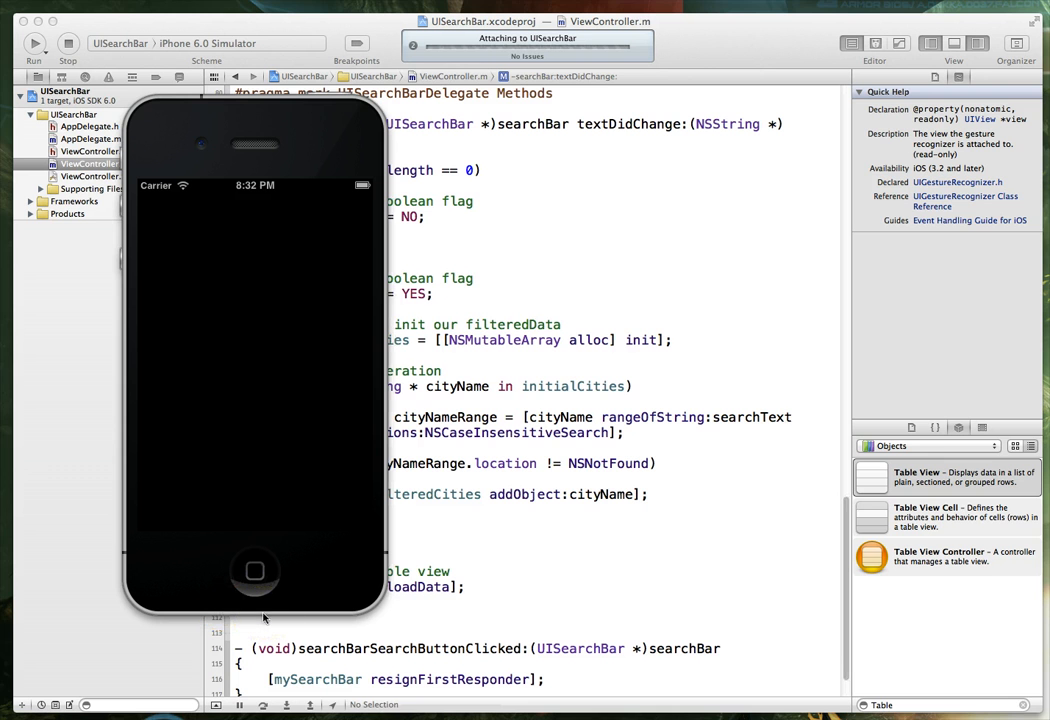
pyautogui.moveTo(264, 617)
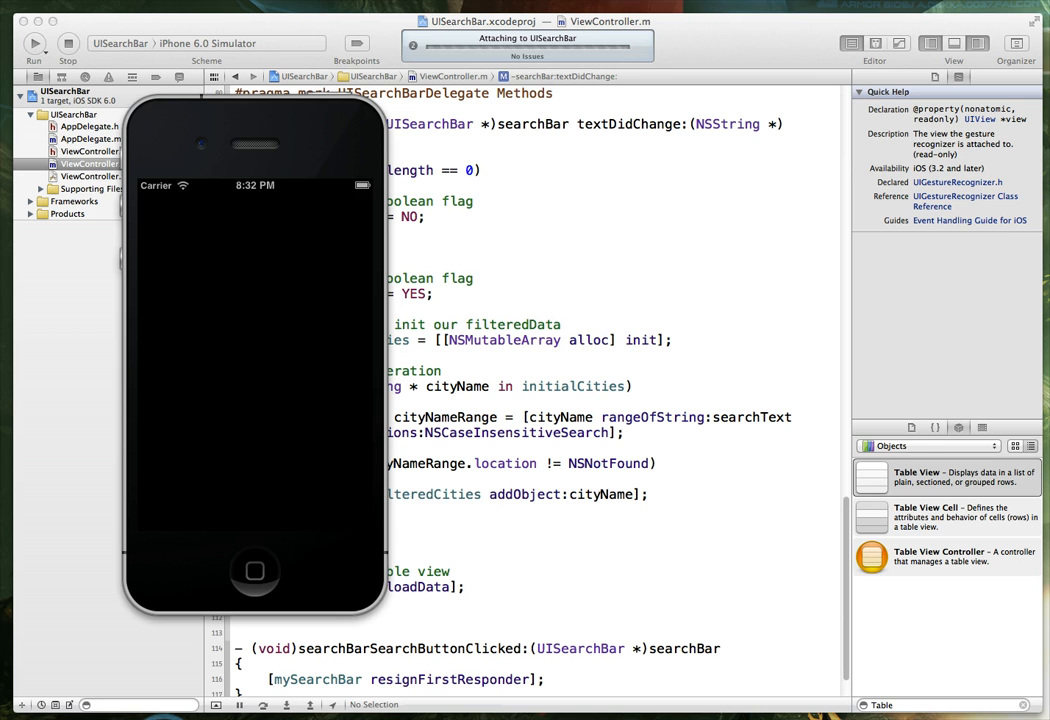
pyautogui.click(39, 47)
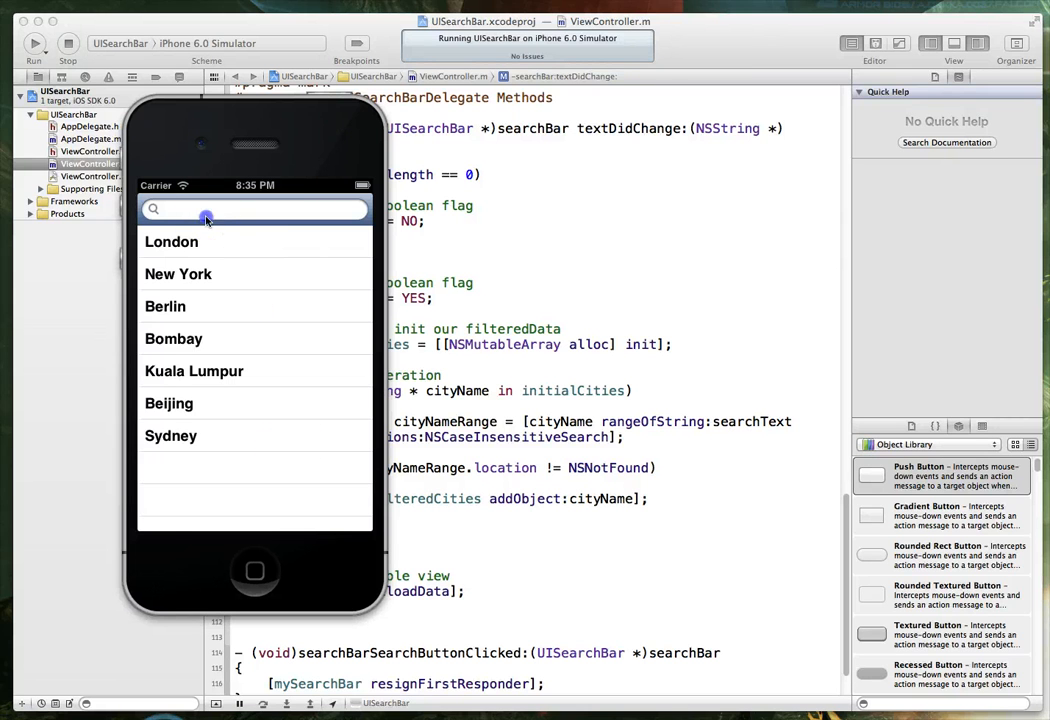
# Search 'b' to list Berlin, Bombay and Beijing, and tap Search to dismiss the keyboard
pyautogui.click(207, 209)
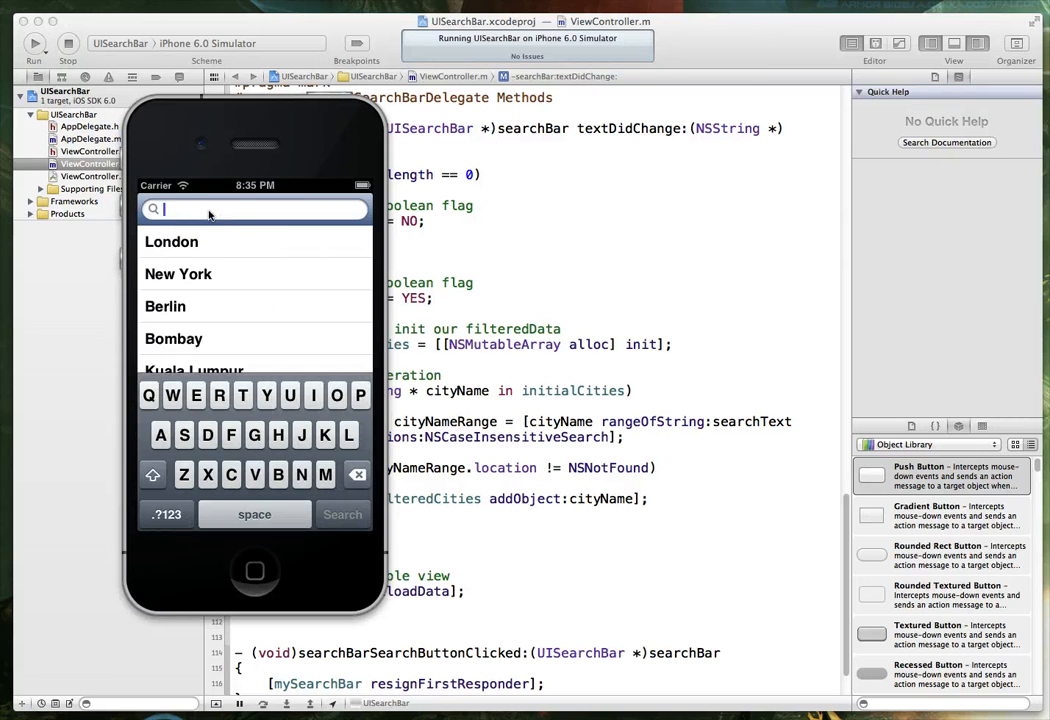
pyautogui.write('b')
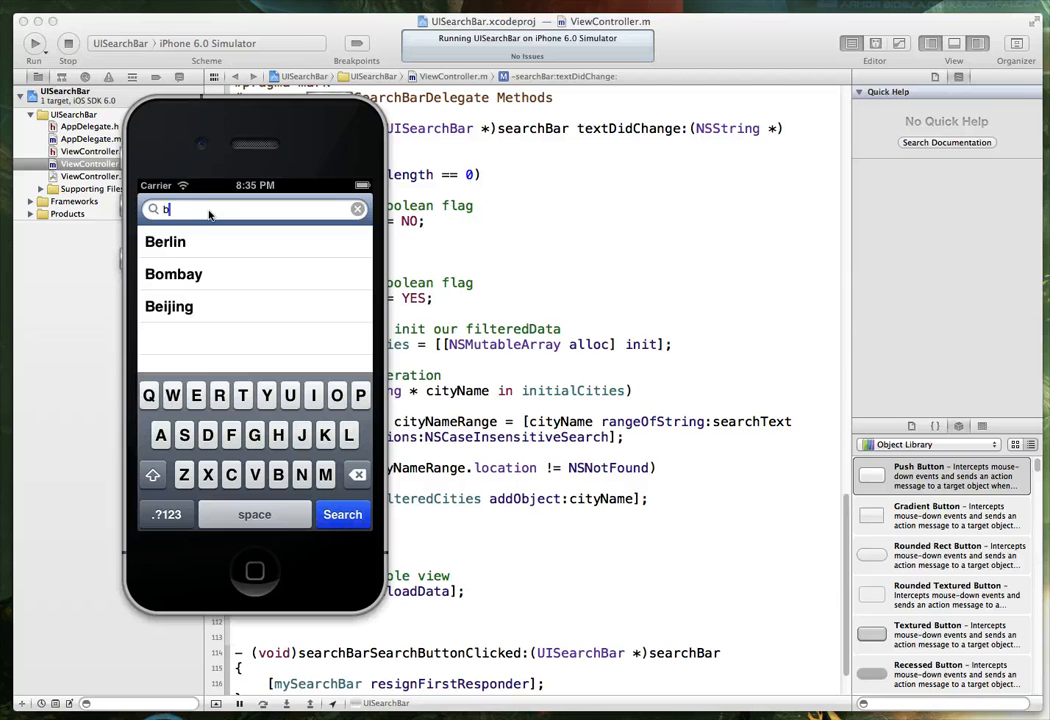
pyautogui.click(342, 514)
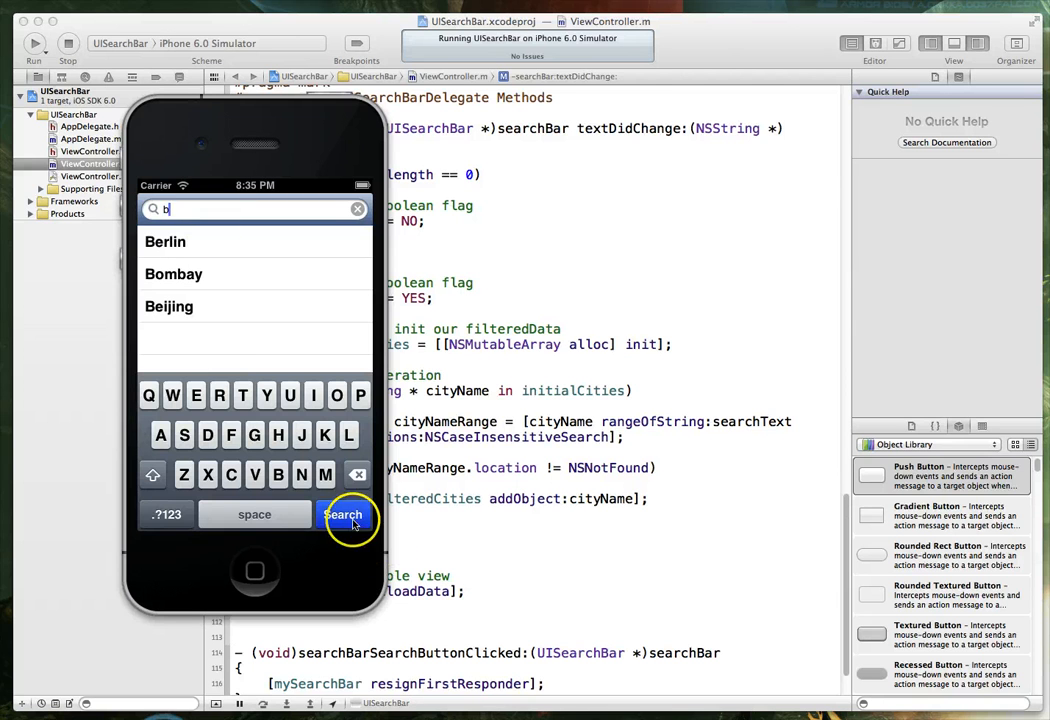
pyautogui.click(344, 514)
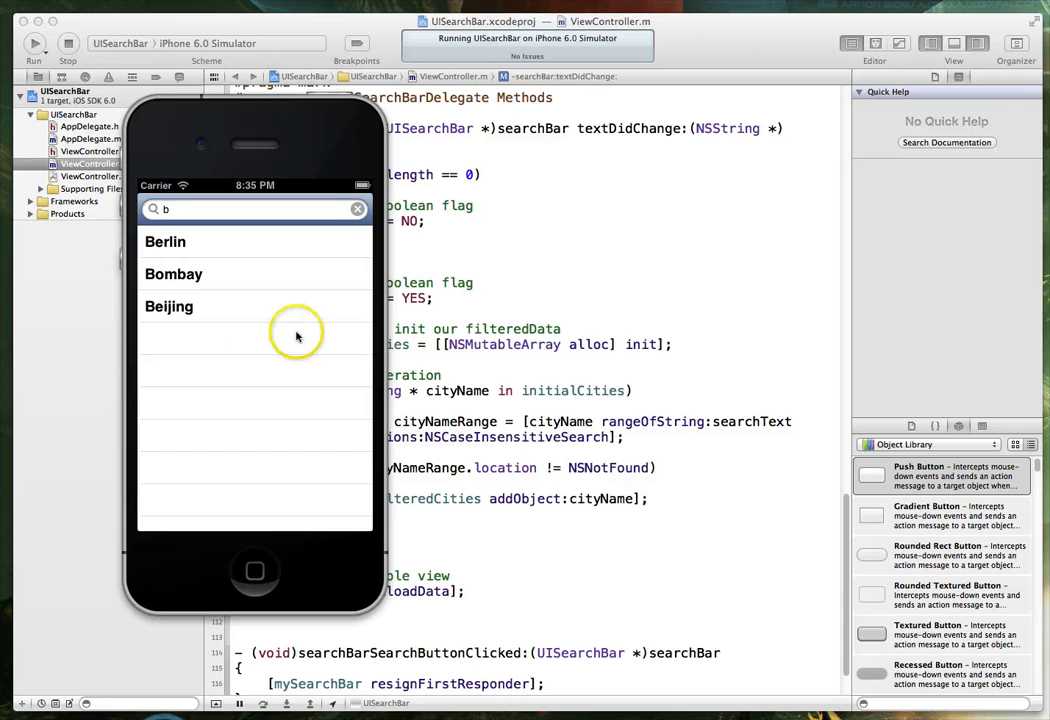
pyautogui.moveTo(293, 422)
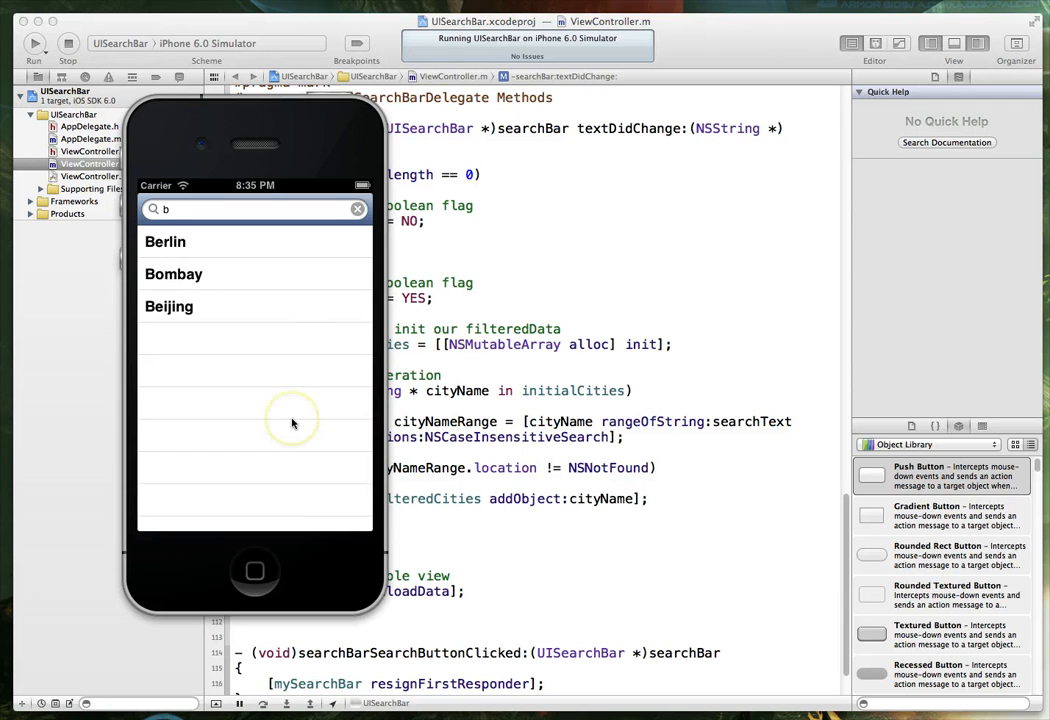
pyautogui.moveTo(135, 208)
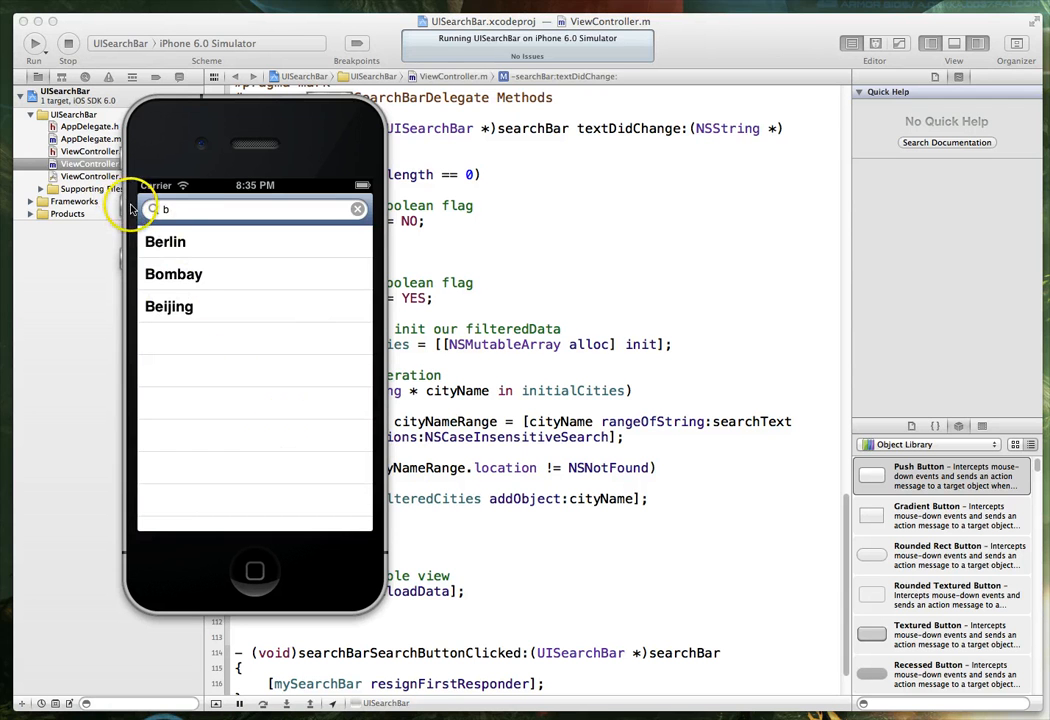
pyautogui.moveTo(256, 257)
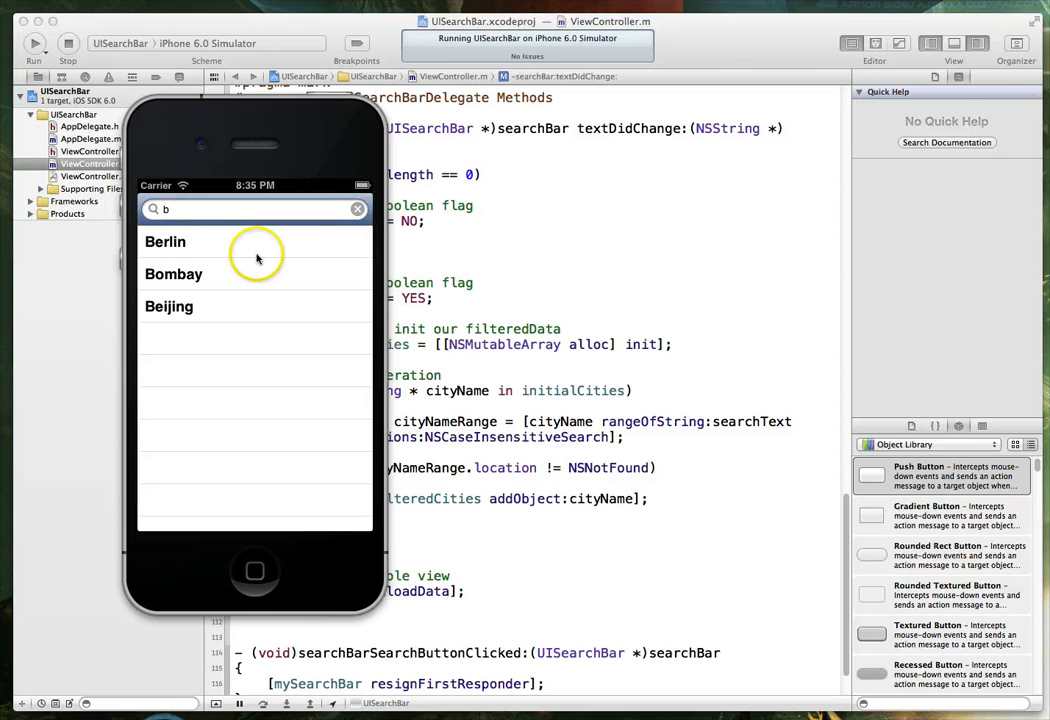
pyautogui.click(357, 209)
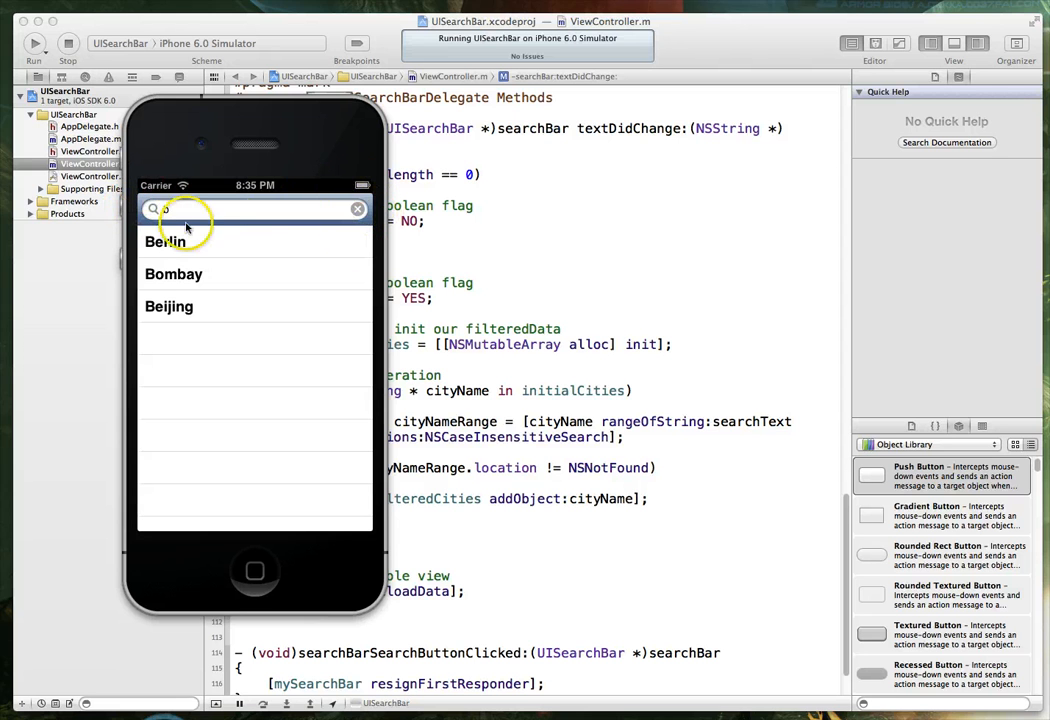
pyautogui.write('b')
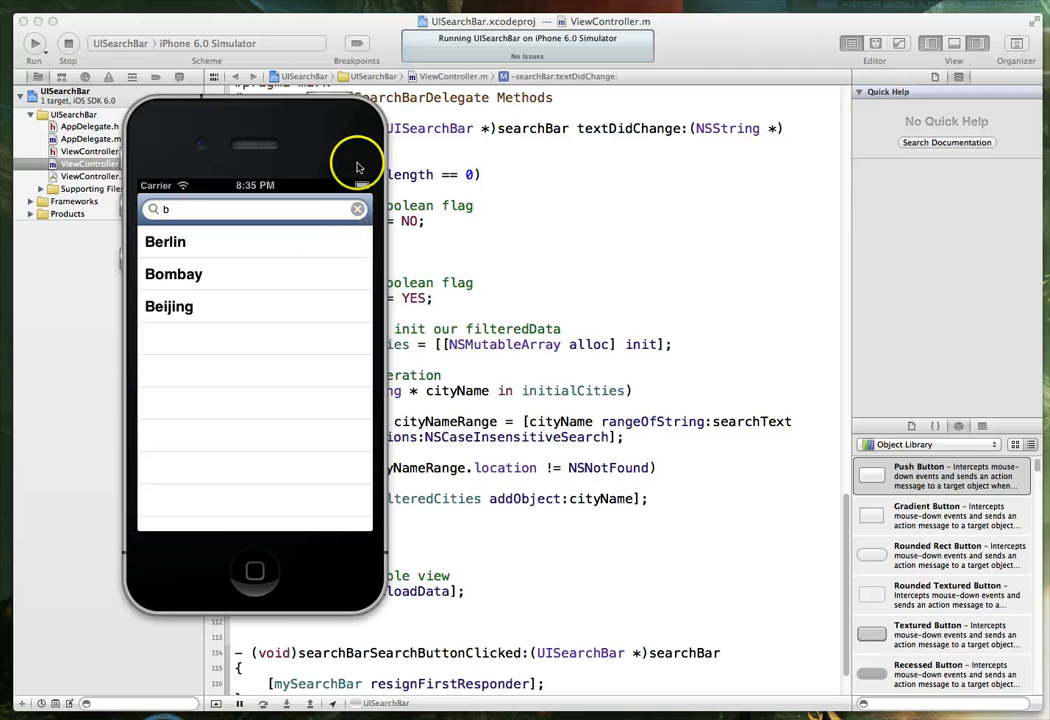
pyautogui.moveTo(340, 190)
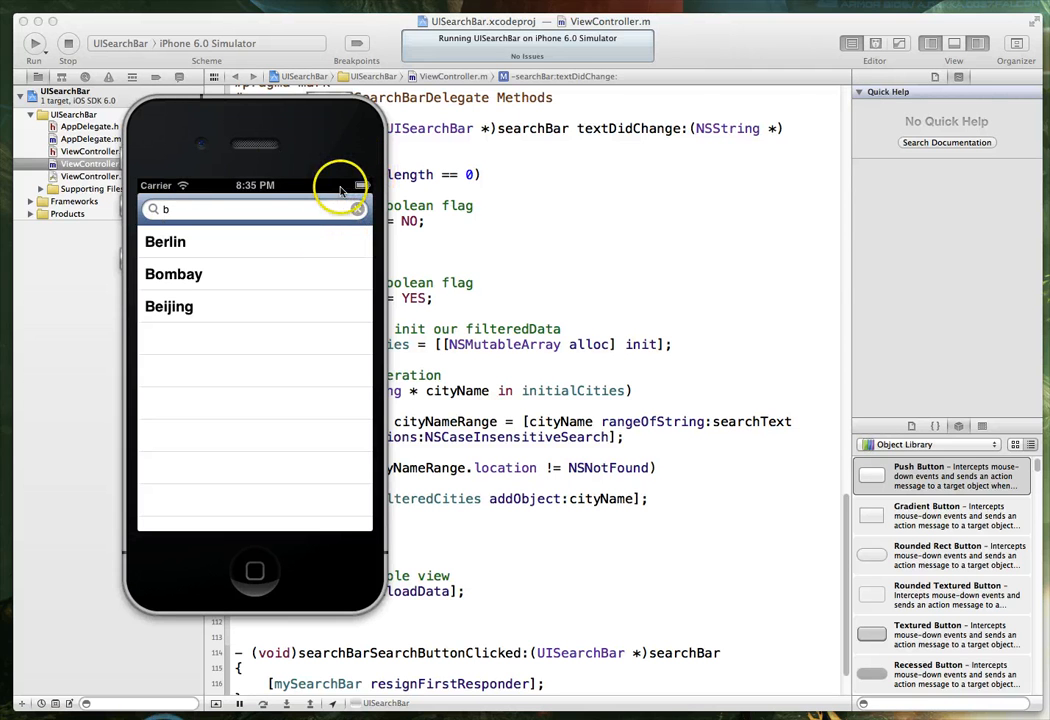
pyautogui.moveTo(328, 192)
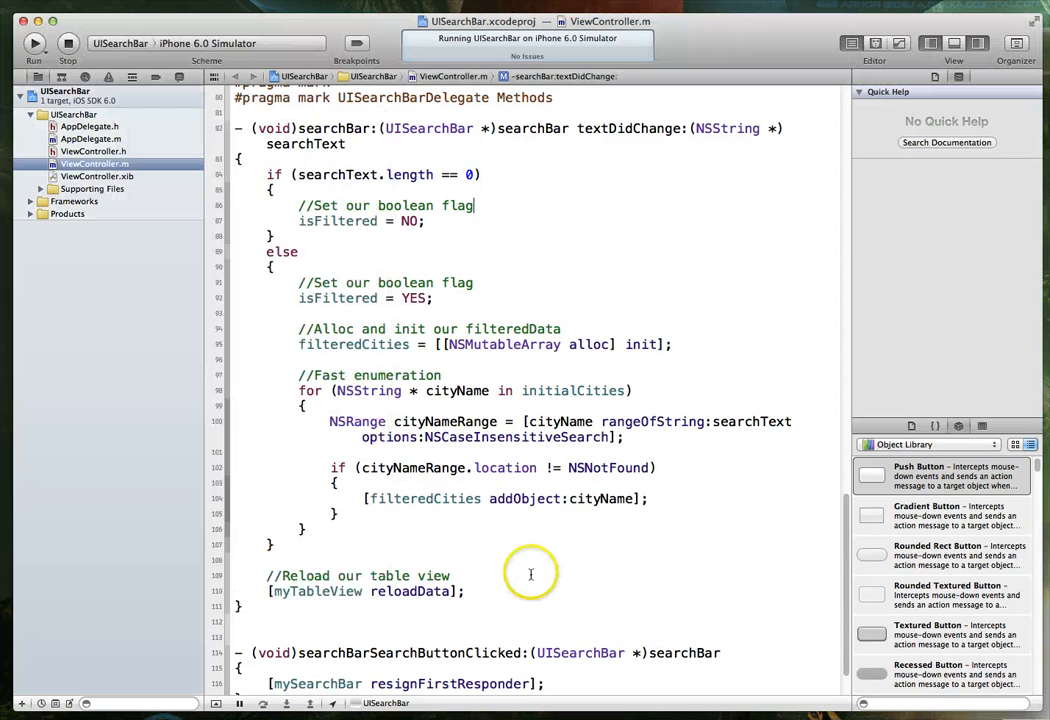
# Scroll ViewController.m down to the searchBarSearchButtonClicked: method
pyautogui.scroll(-3)
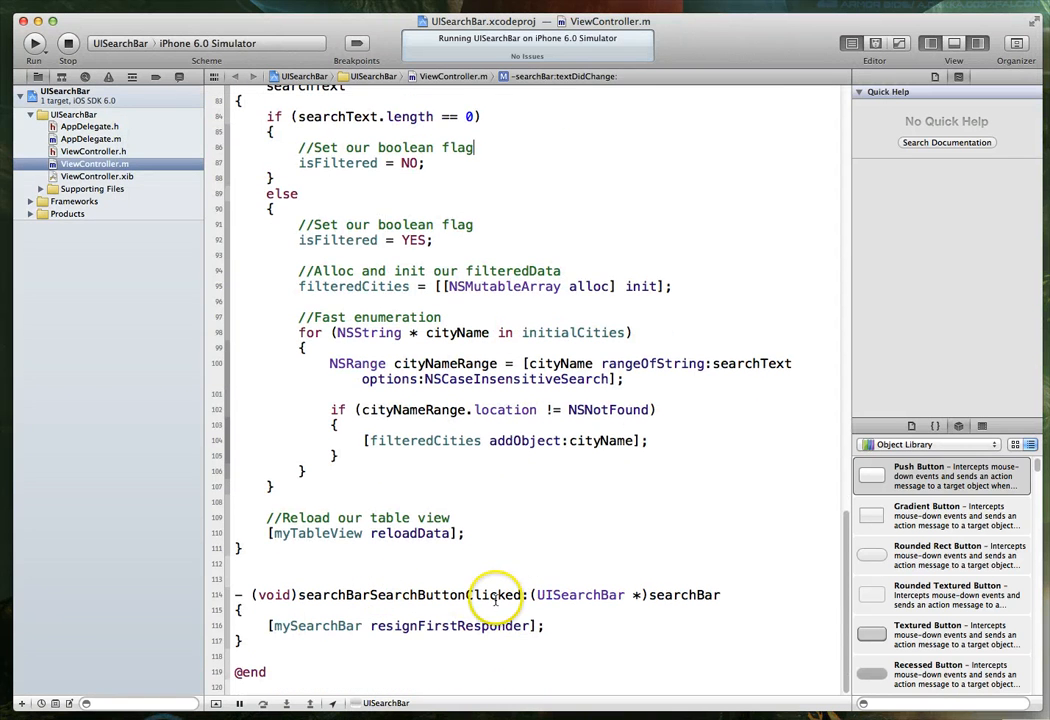